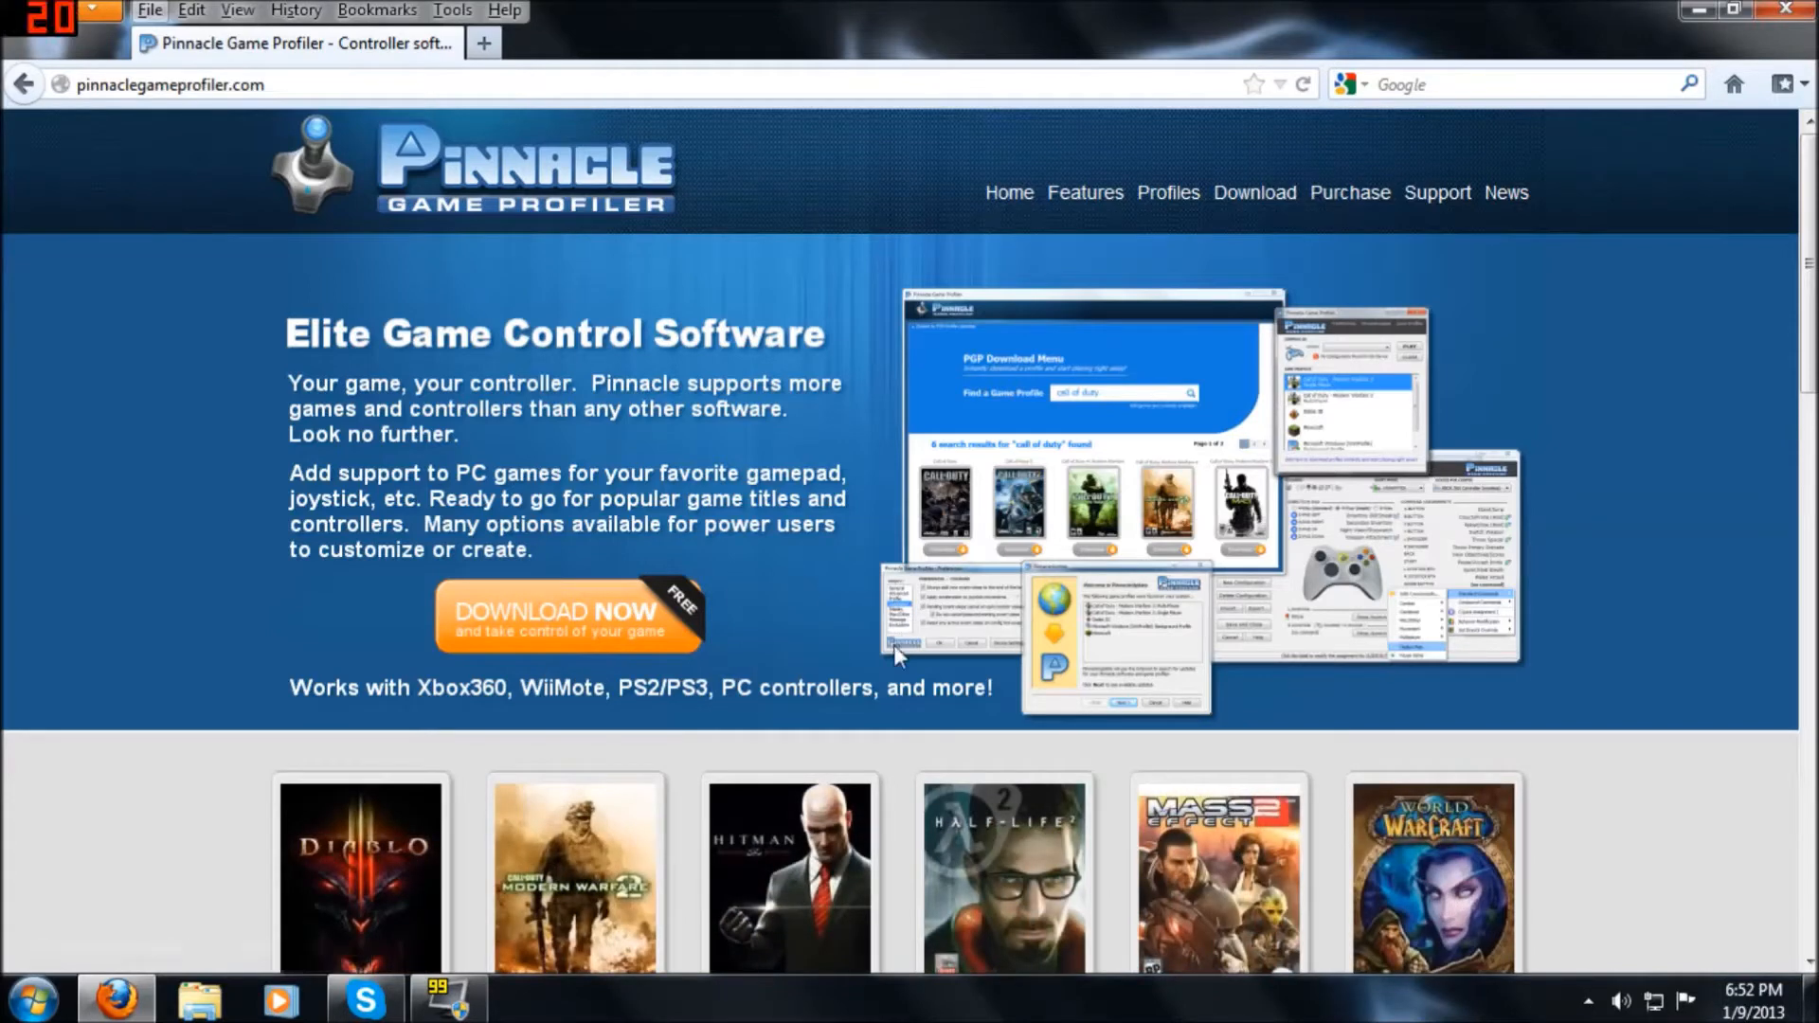
pyautogui.moveTo(1683, 539)
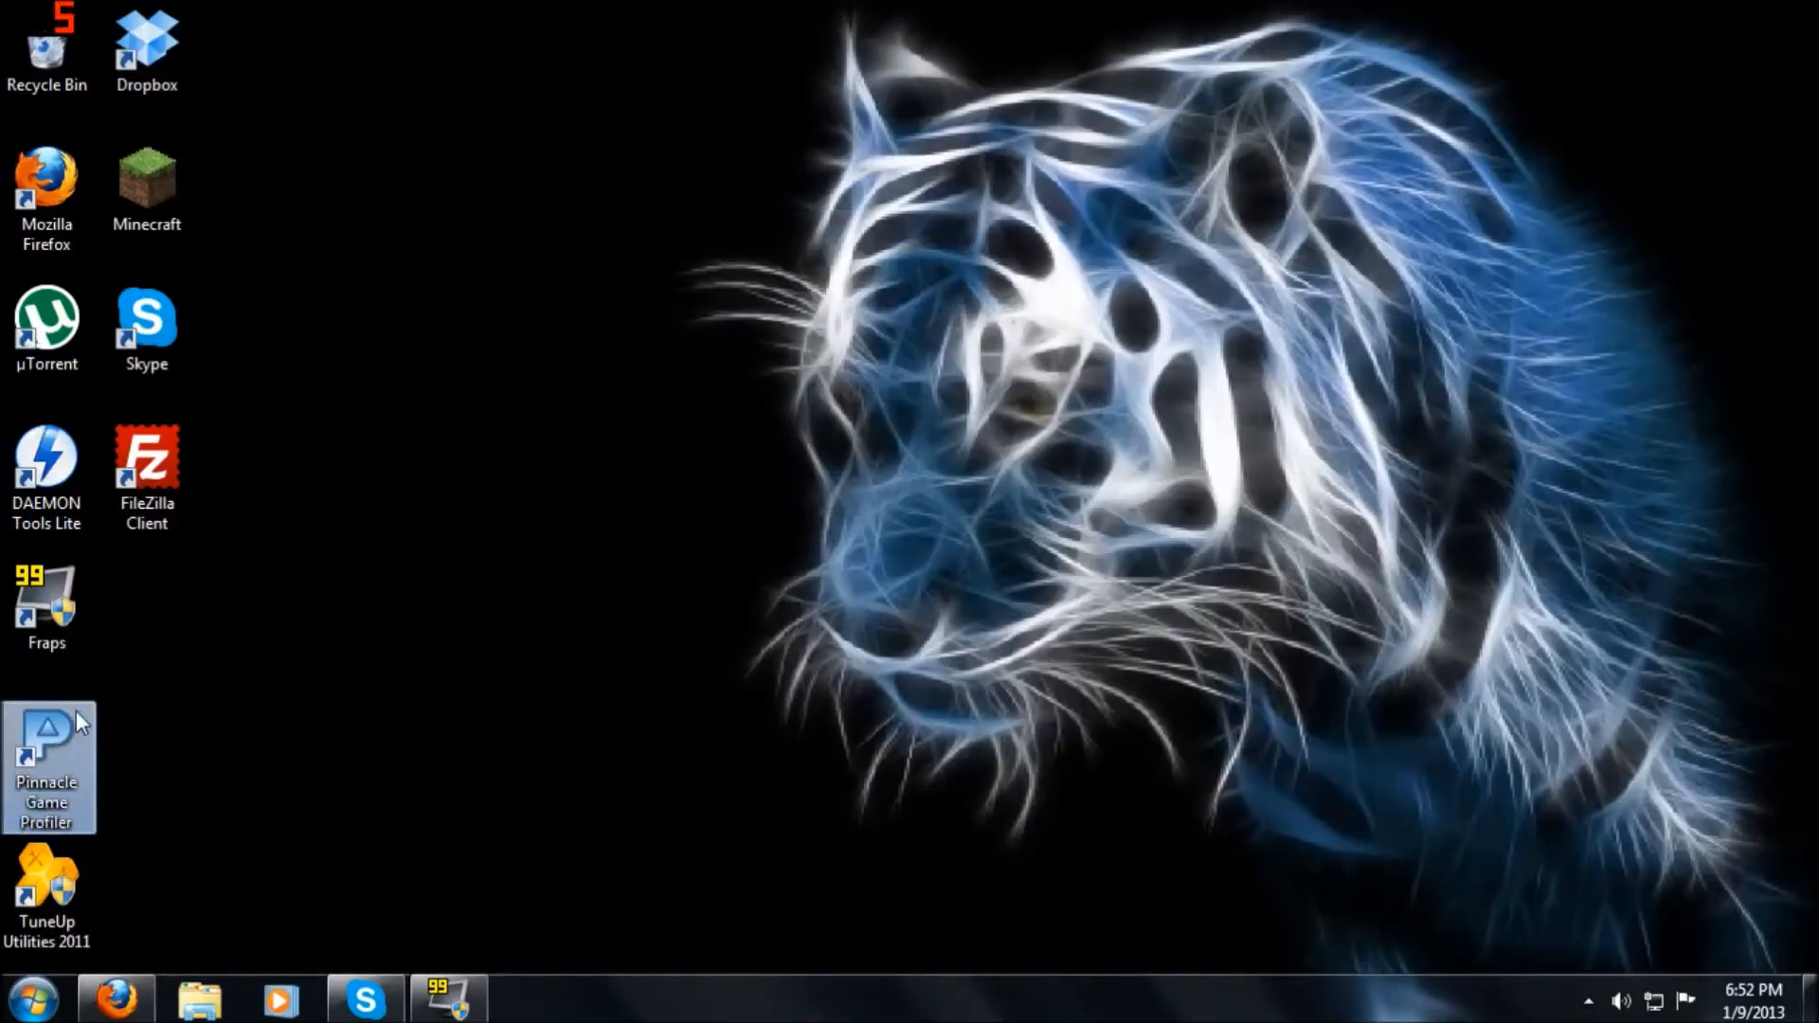
pyautogui.moveTo(53, 754)
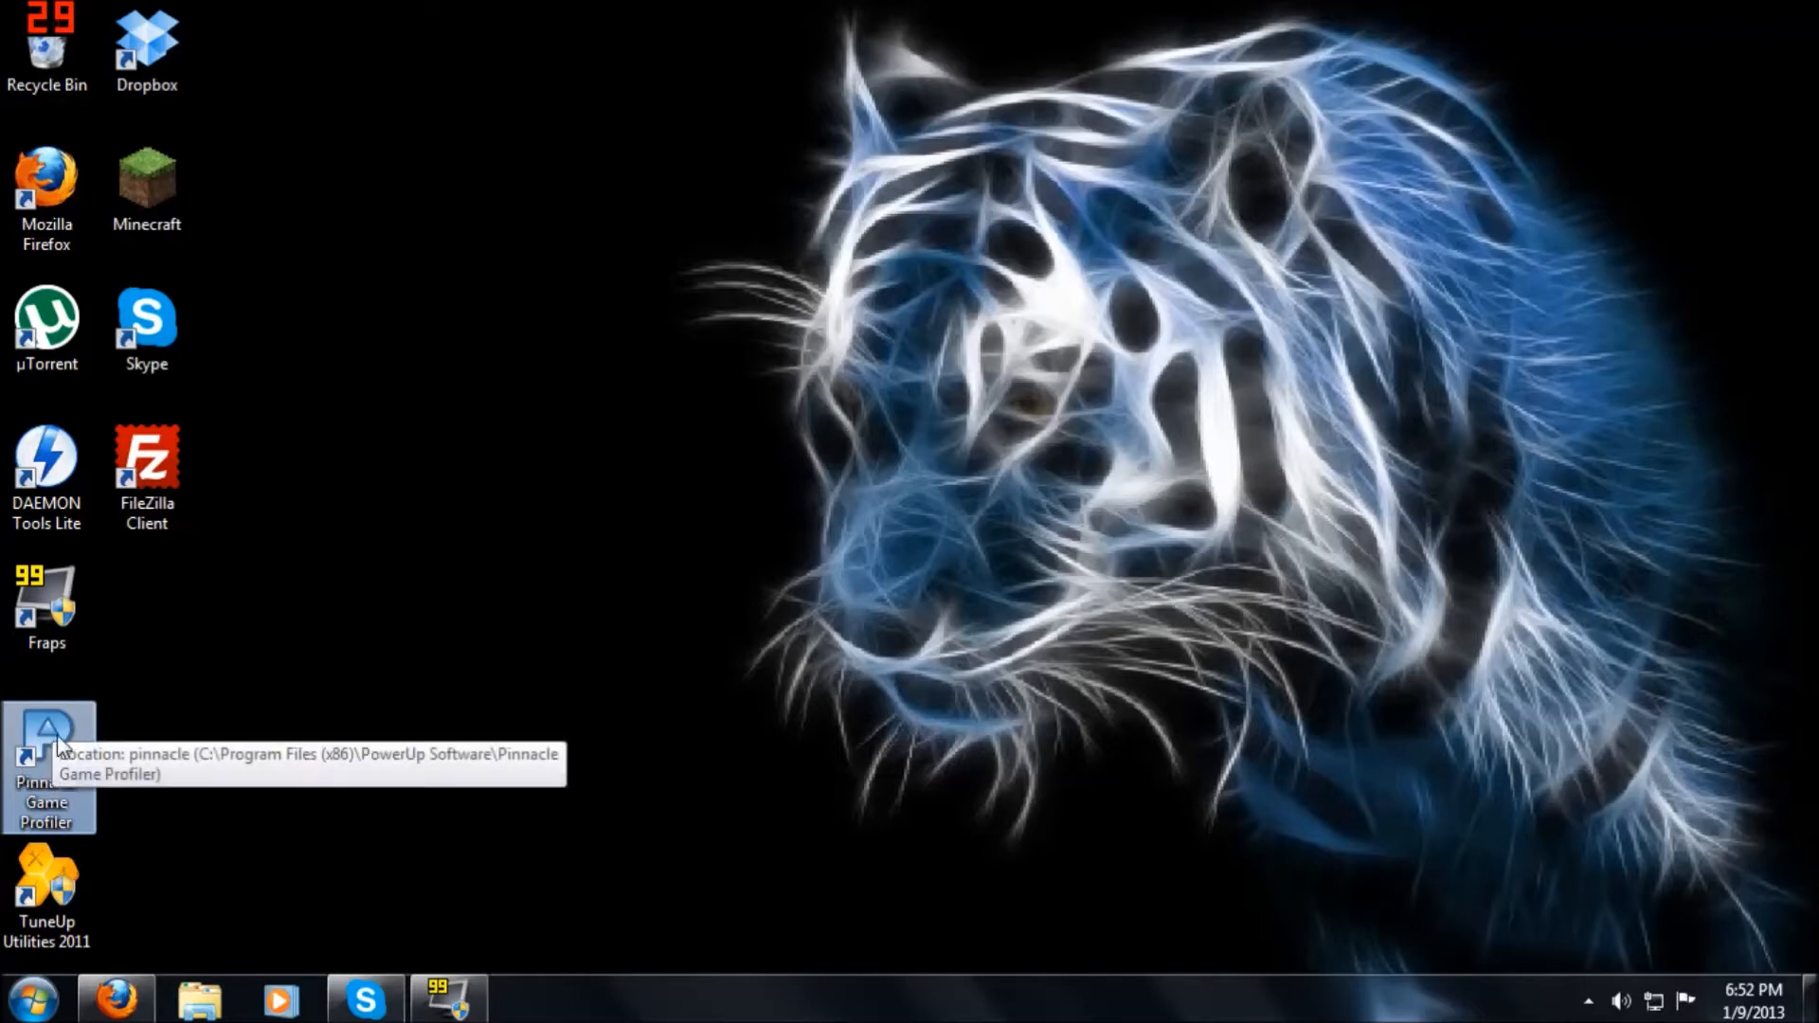
# Step: Launch Pinnacle Game Profiler and select the Minecraft profile for the Afterglow gamepad
pyautogui.doubleClick(46, 754)
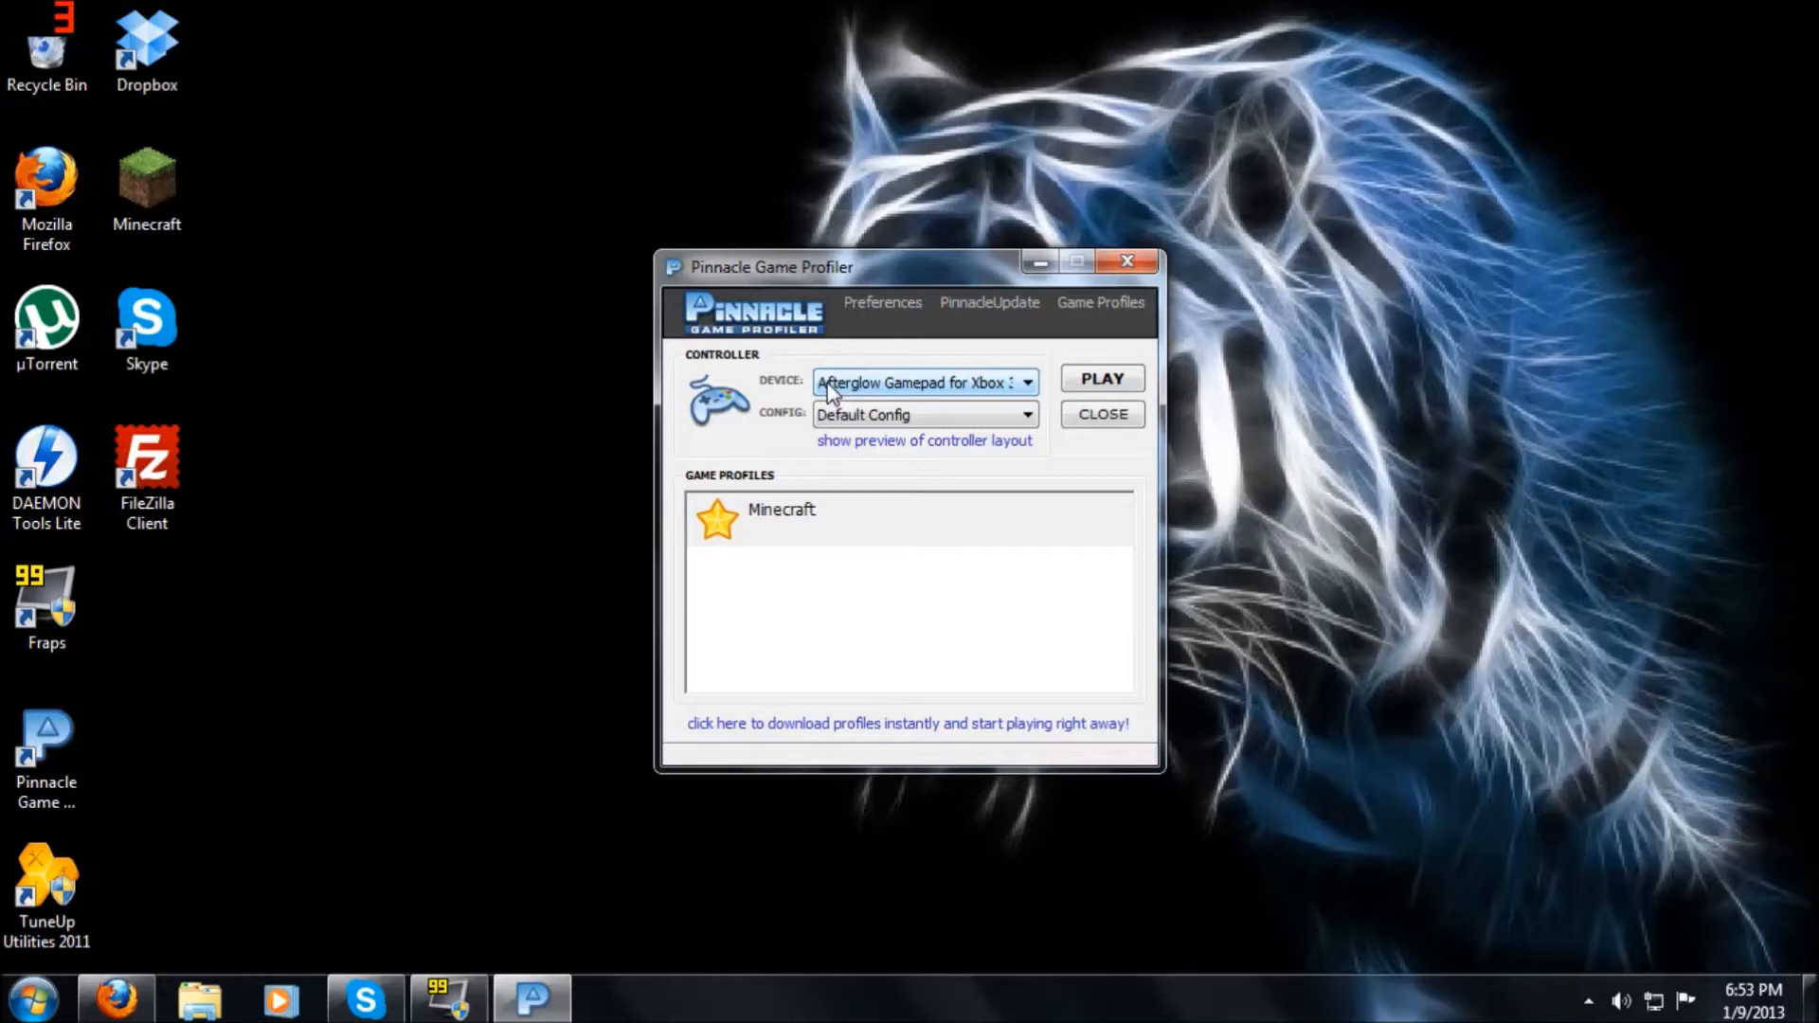
pyautogui.click(782, 510)
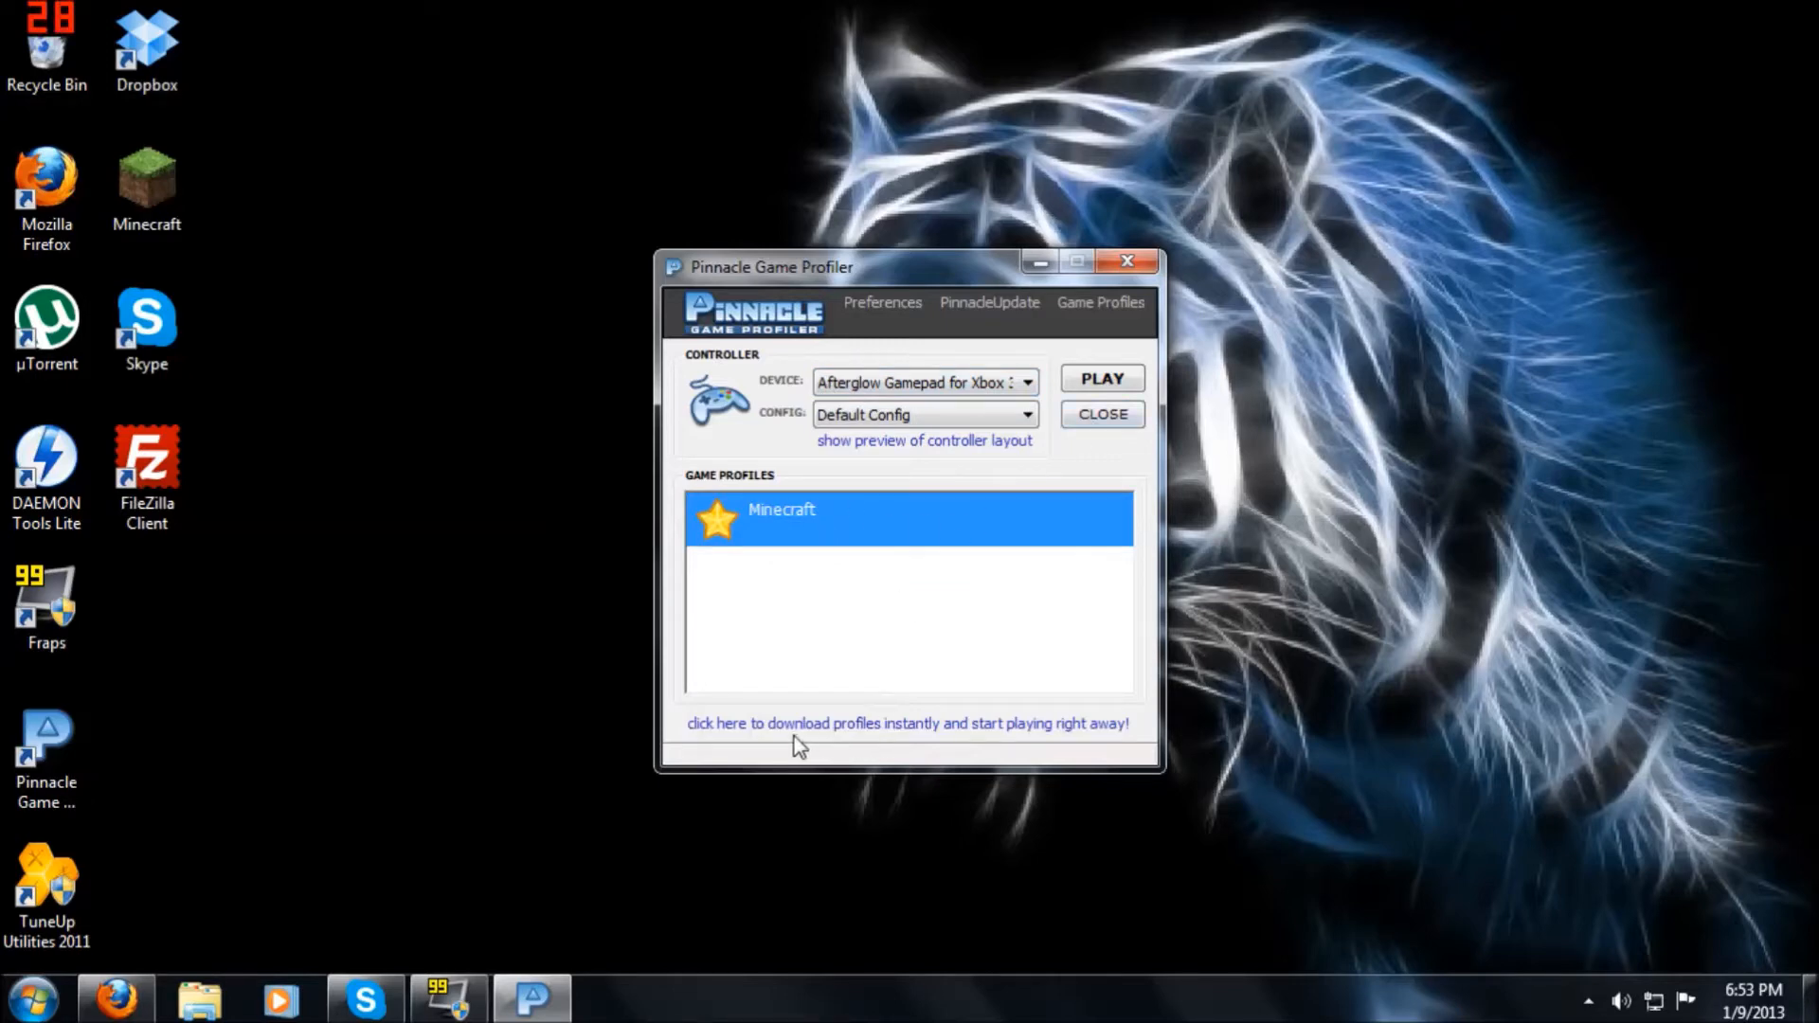
pyautogui.moveTo(725, 731)
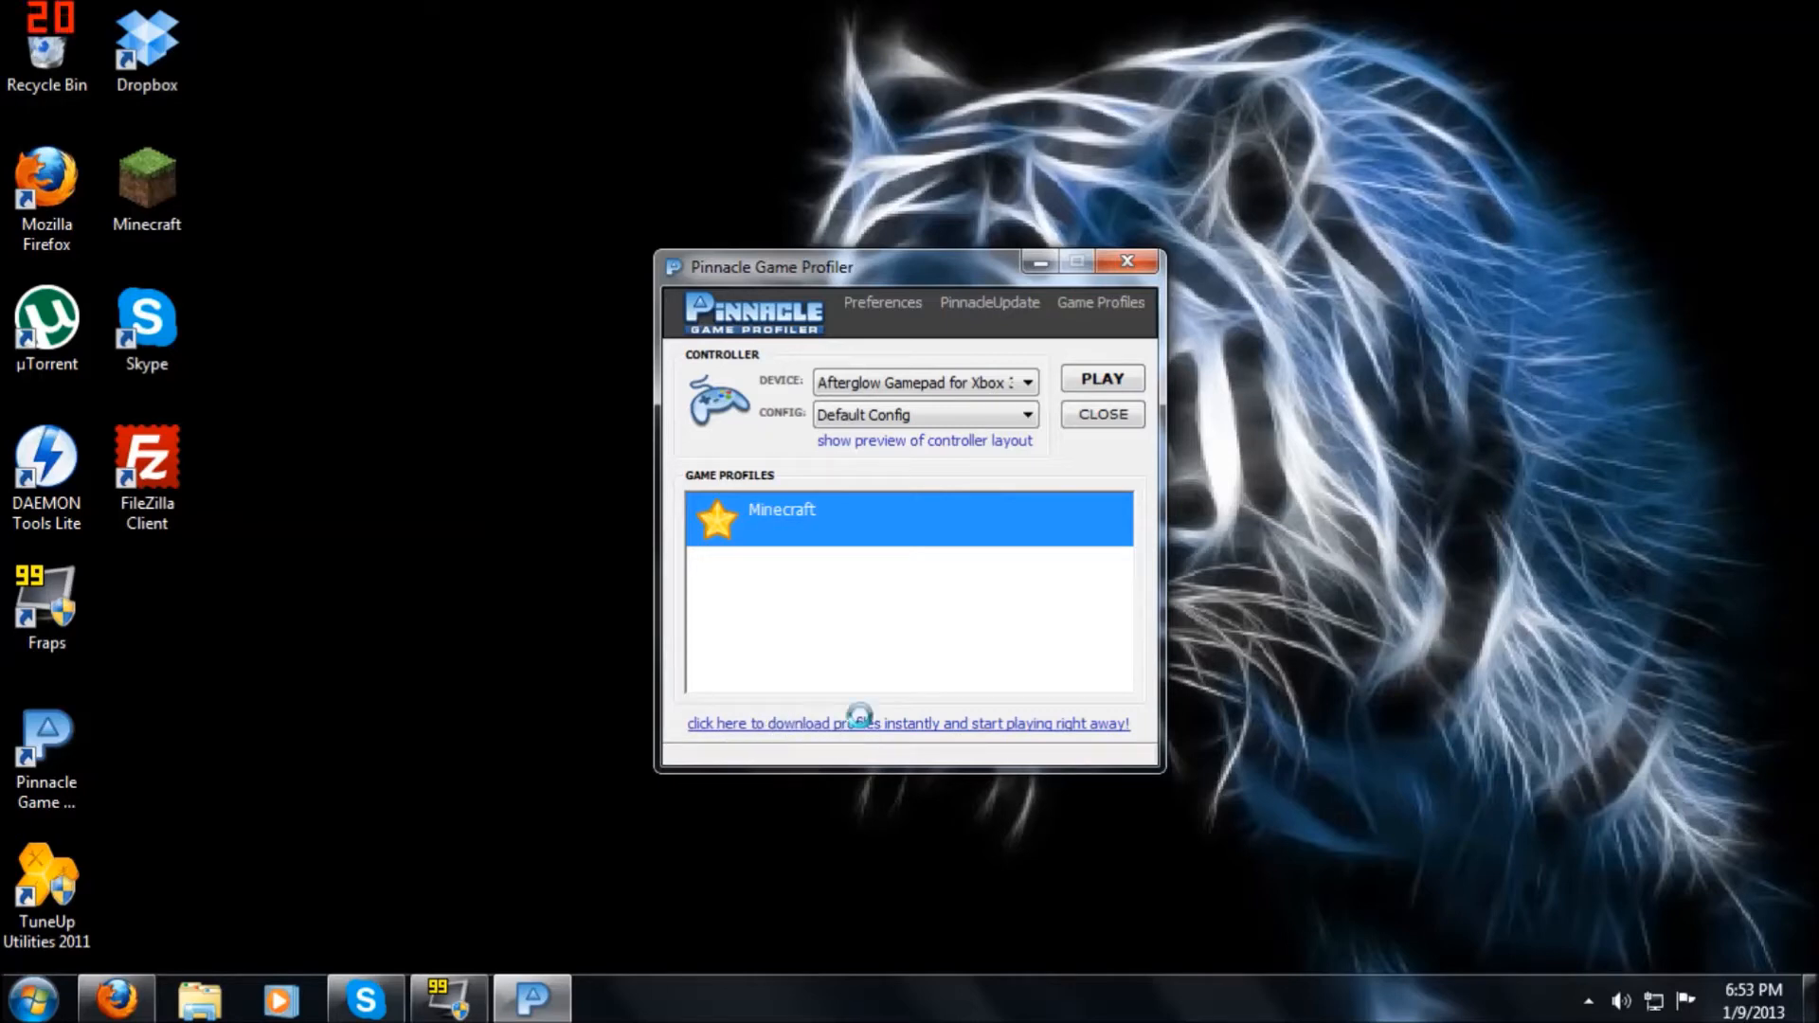
# Step: Open the PGP Download Menu, search for 'World', and browse result pages 2 and 3
pyautogui.click(909, 723)
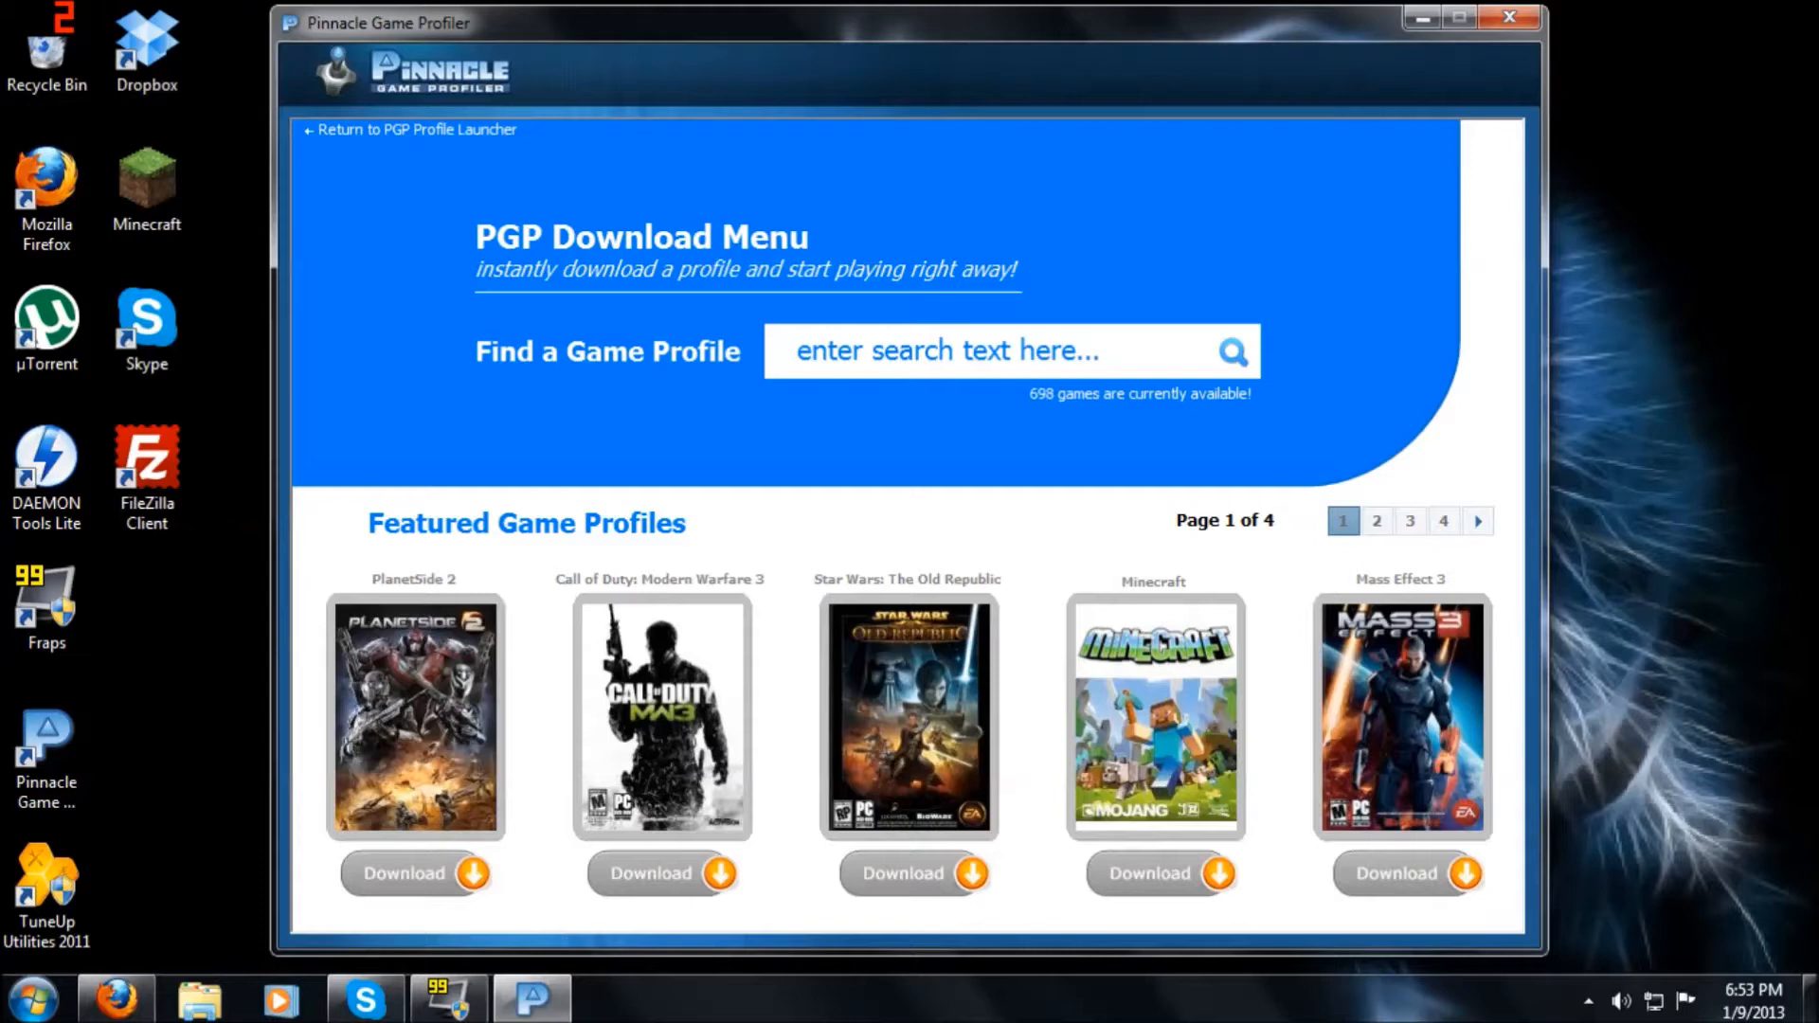
pyautogui.write('W')
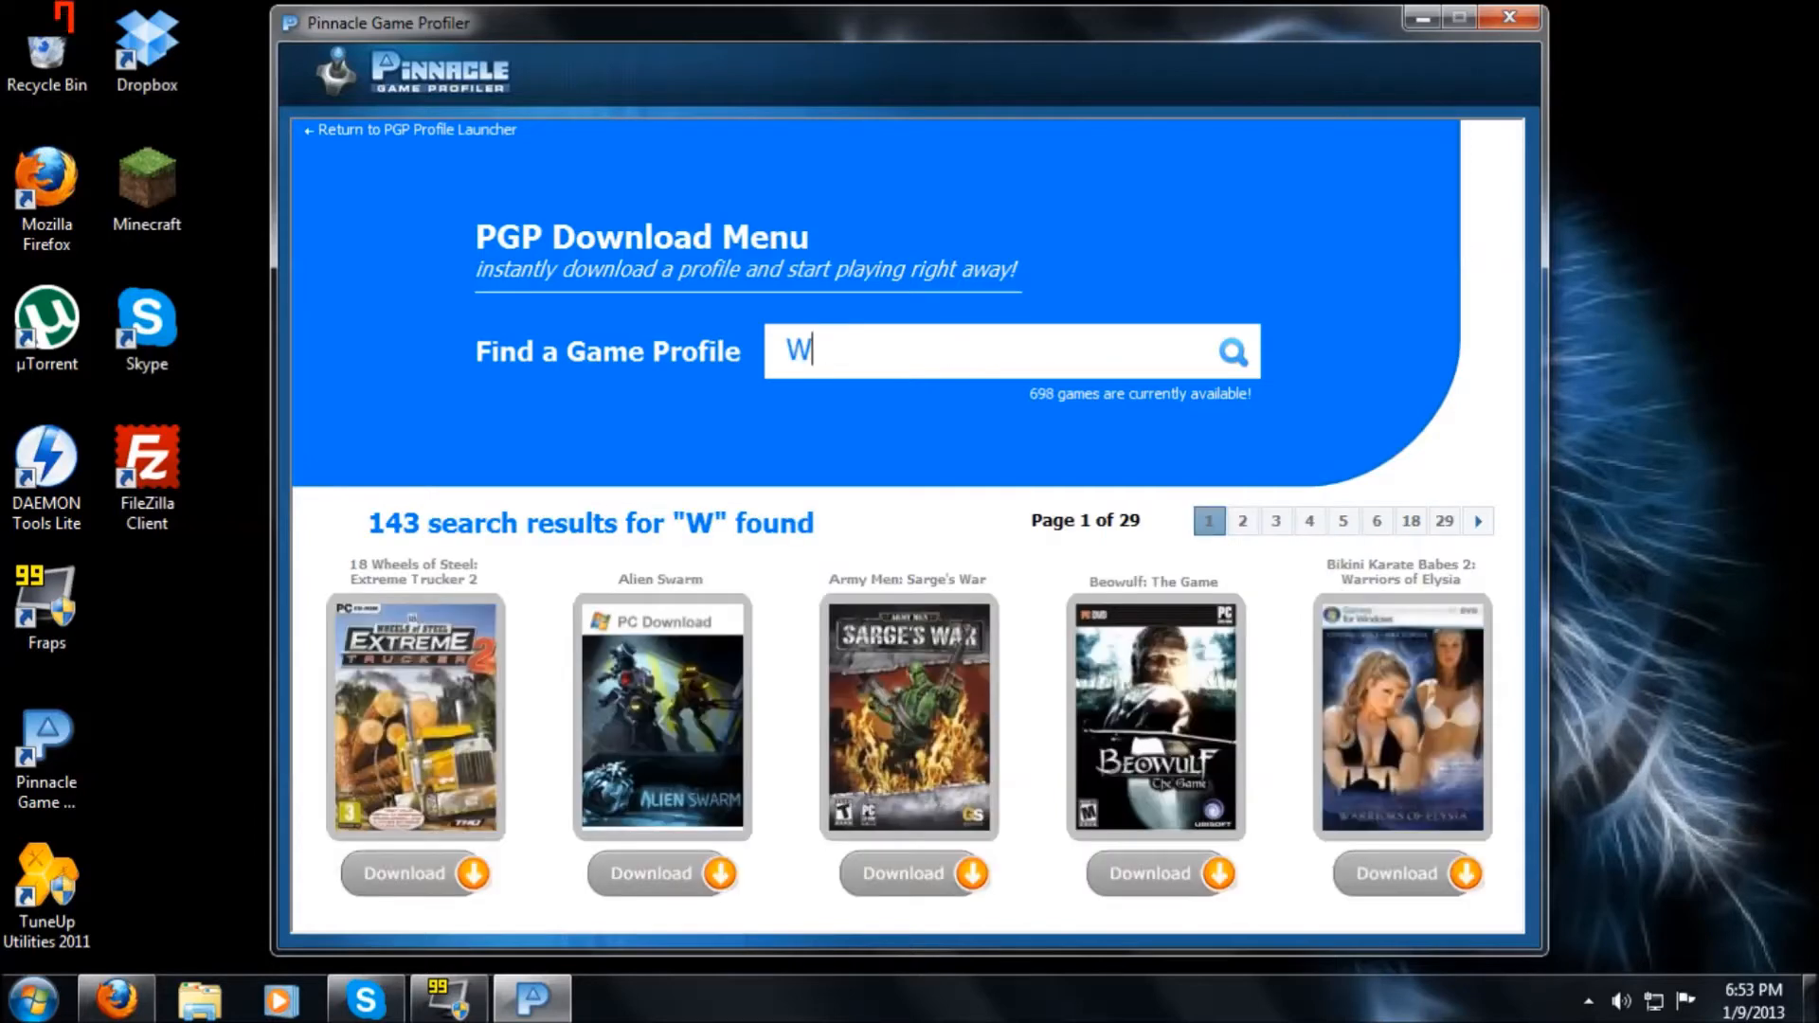
pyautogui.write('Orld')
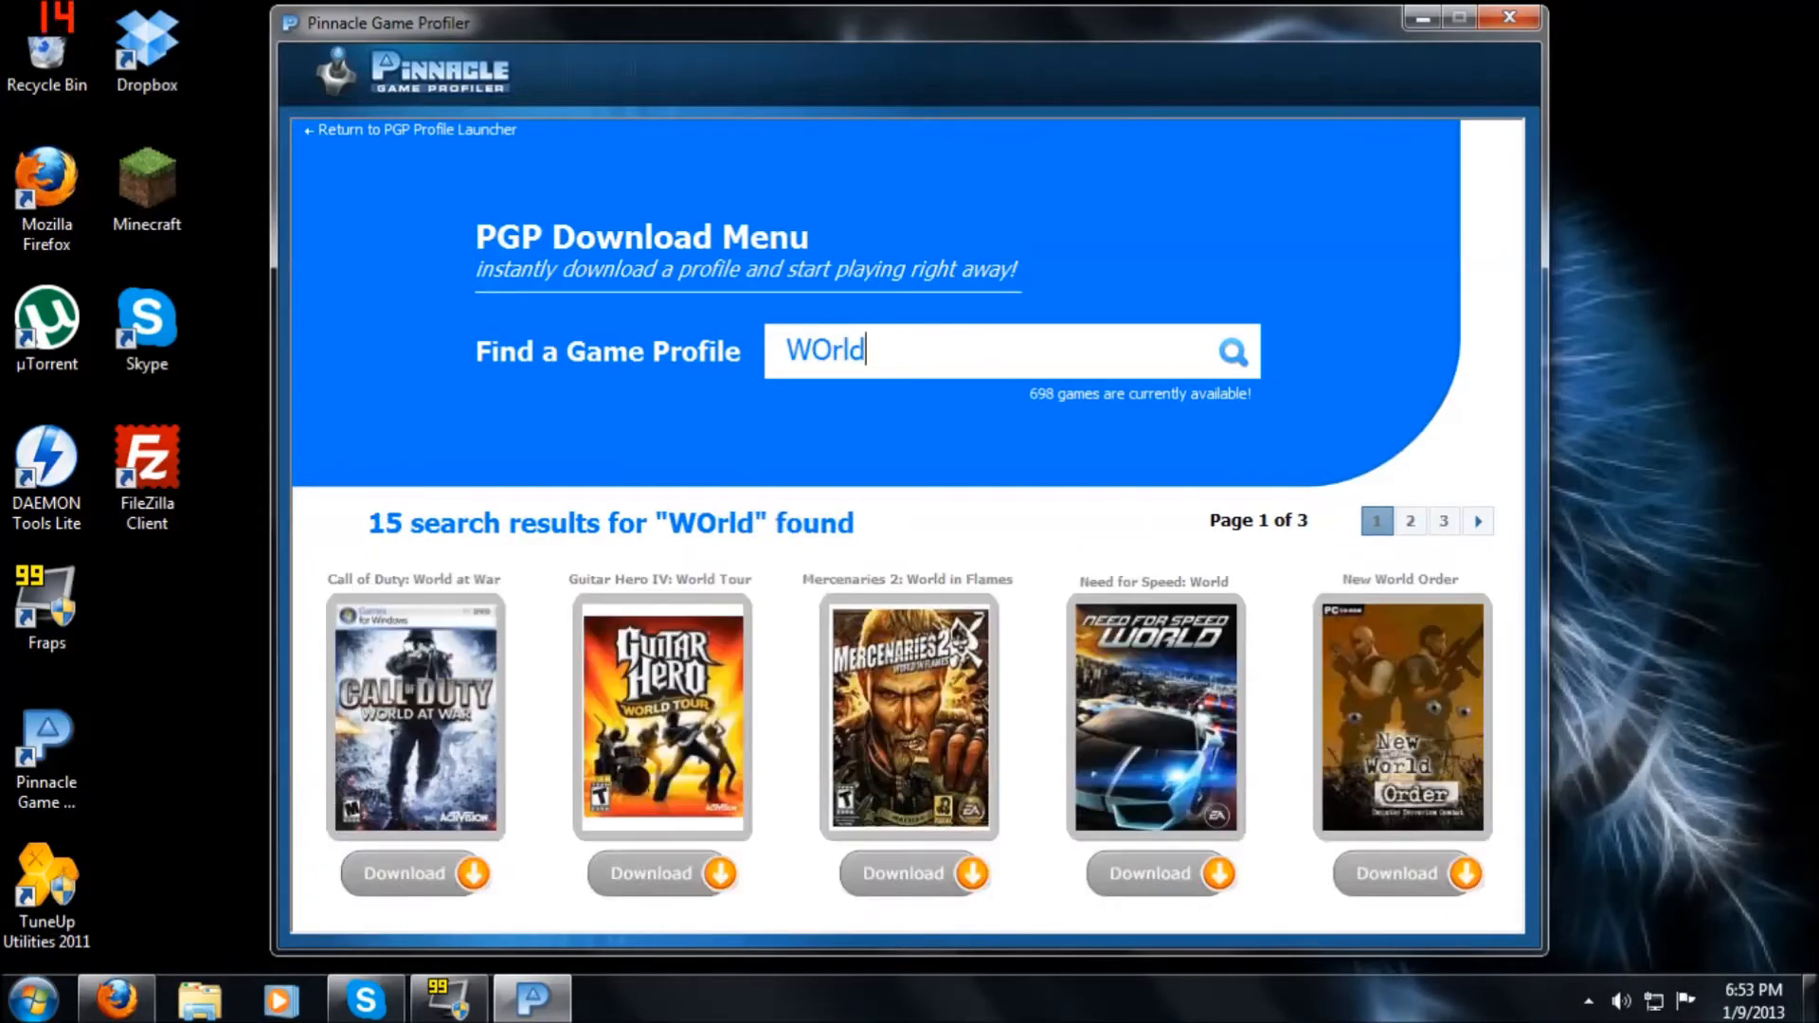
pyautogui.press('BackSpace')
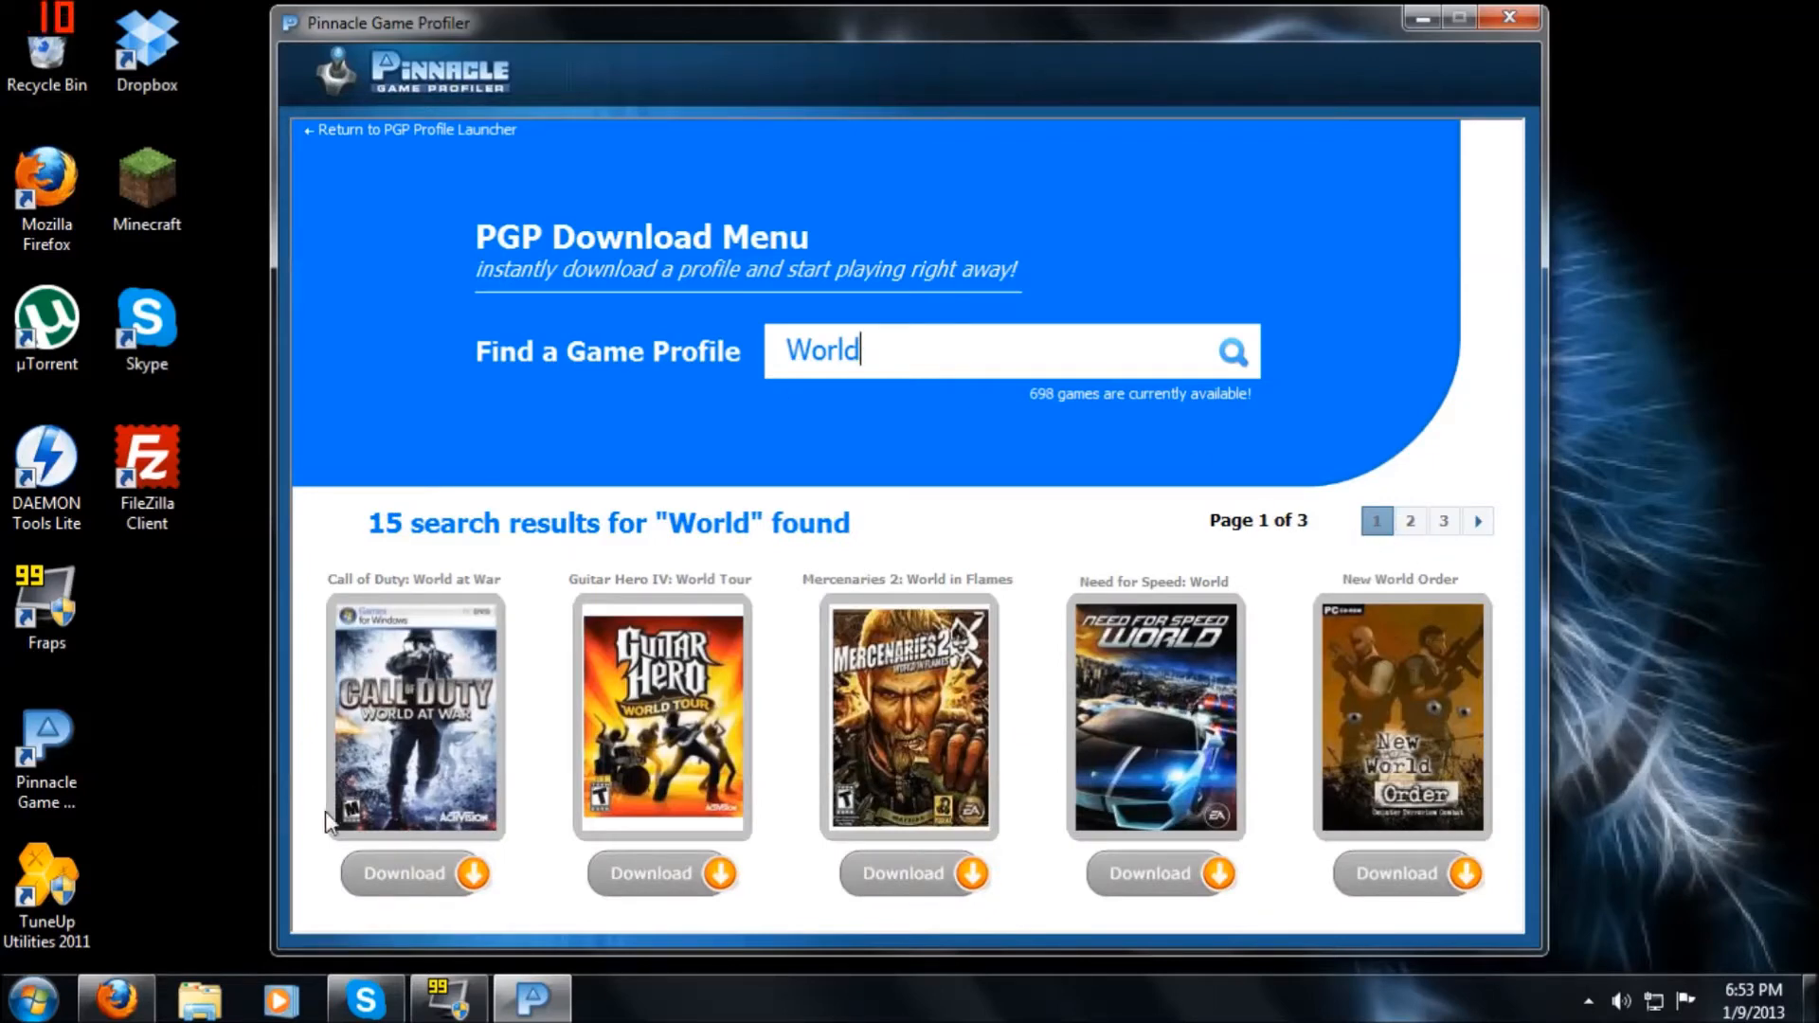
pyautogui.moveTo(884, 689)
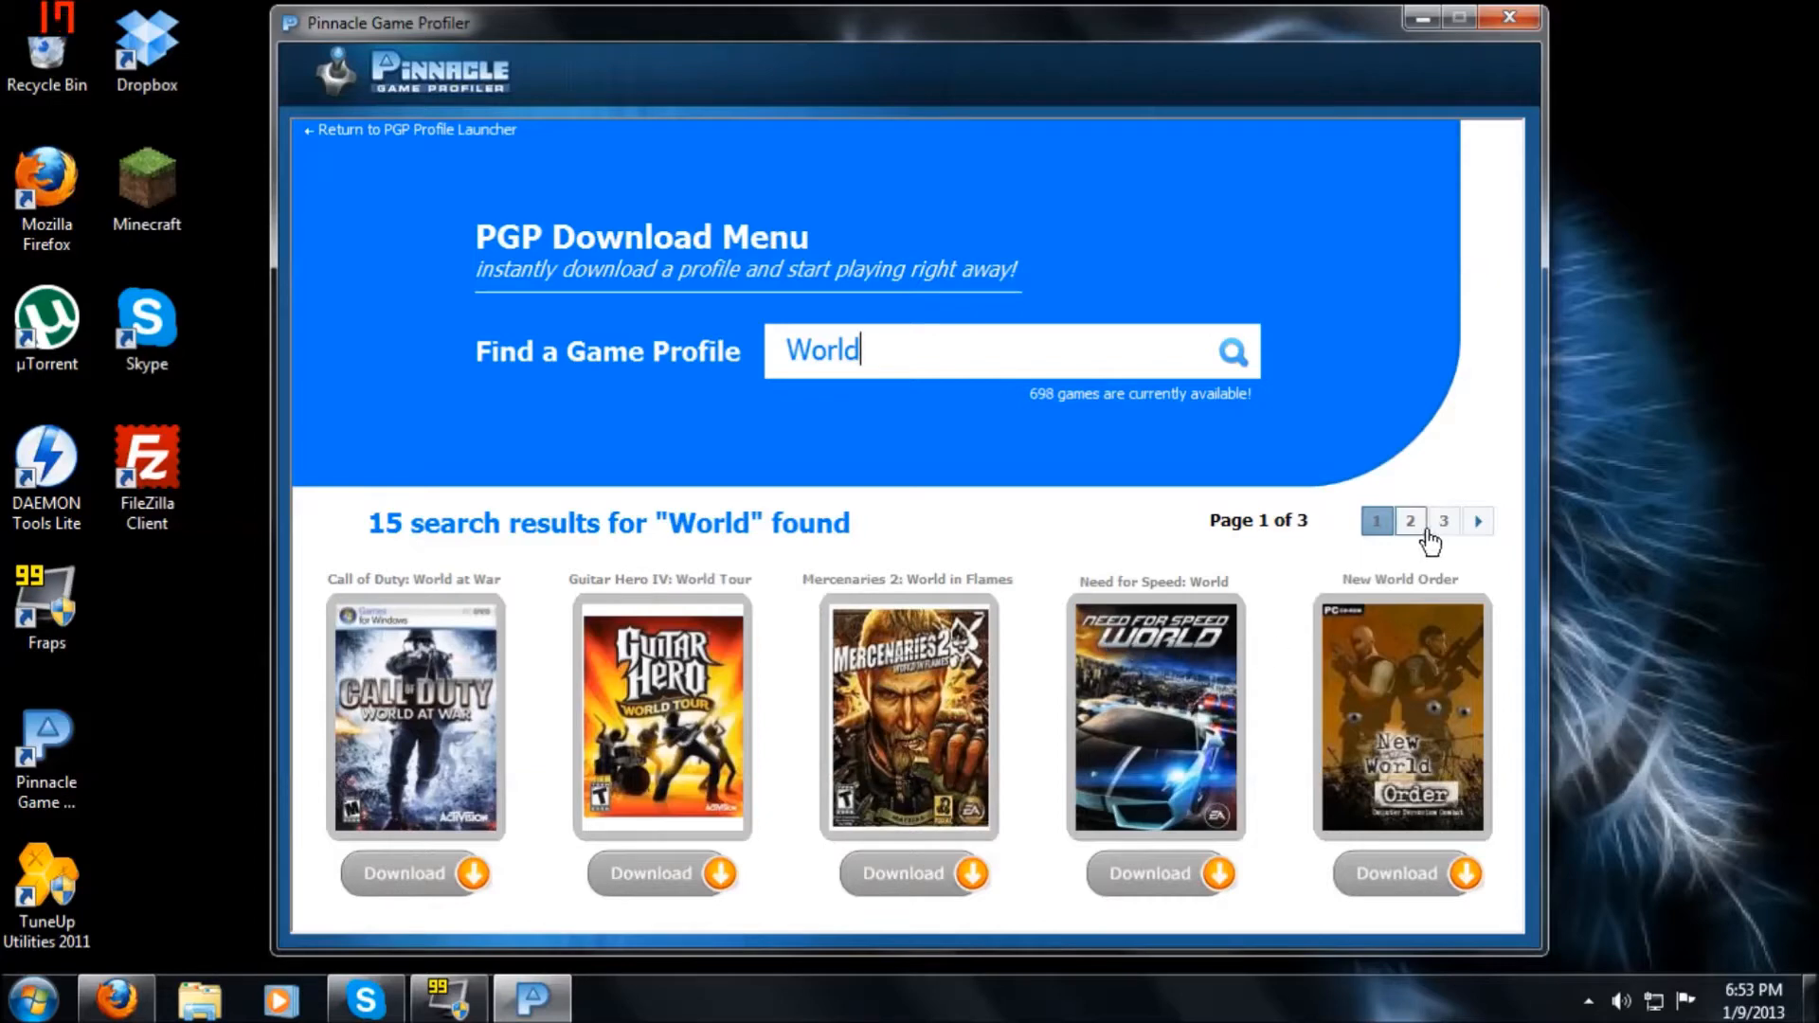
pyautogui.click(1410, 520)
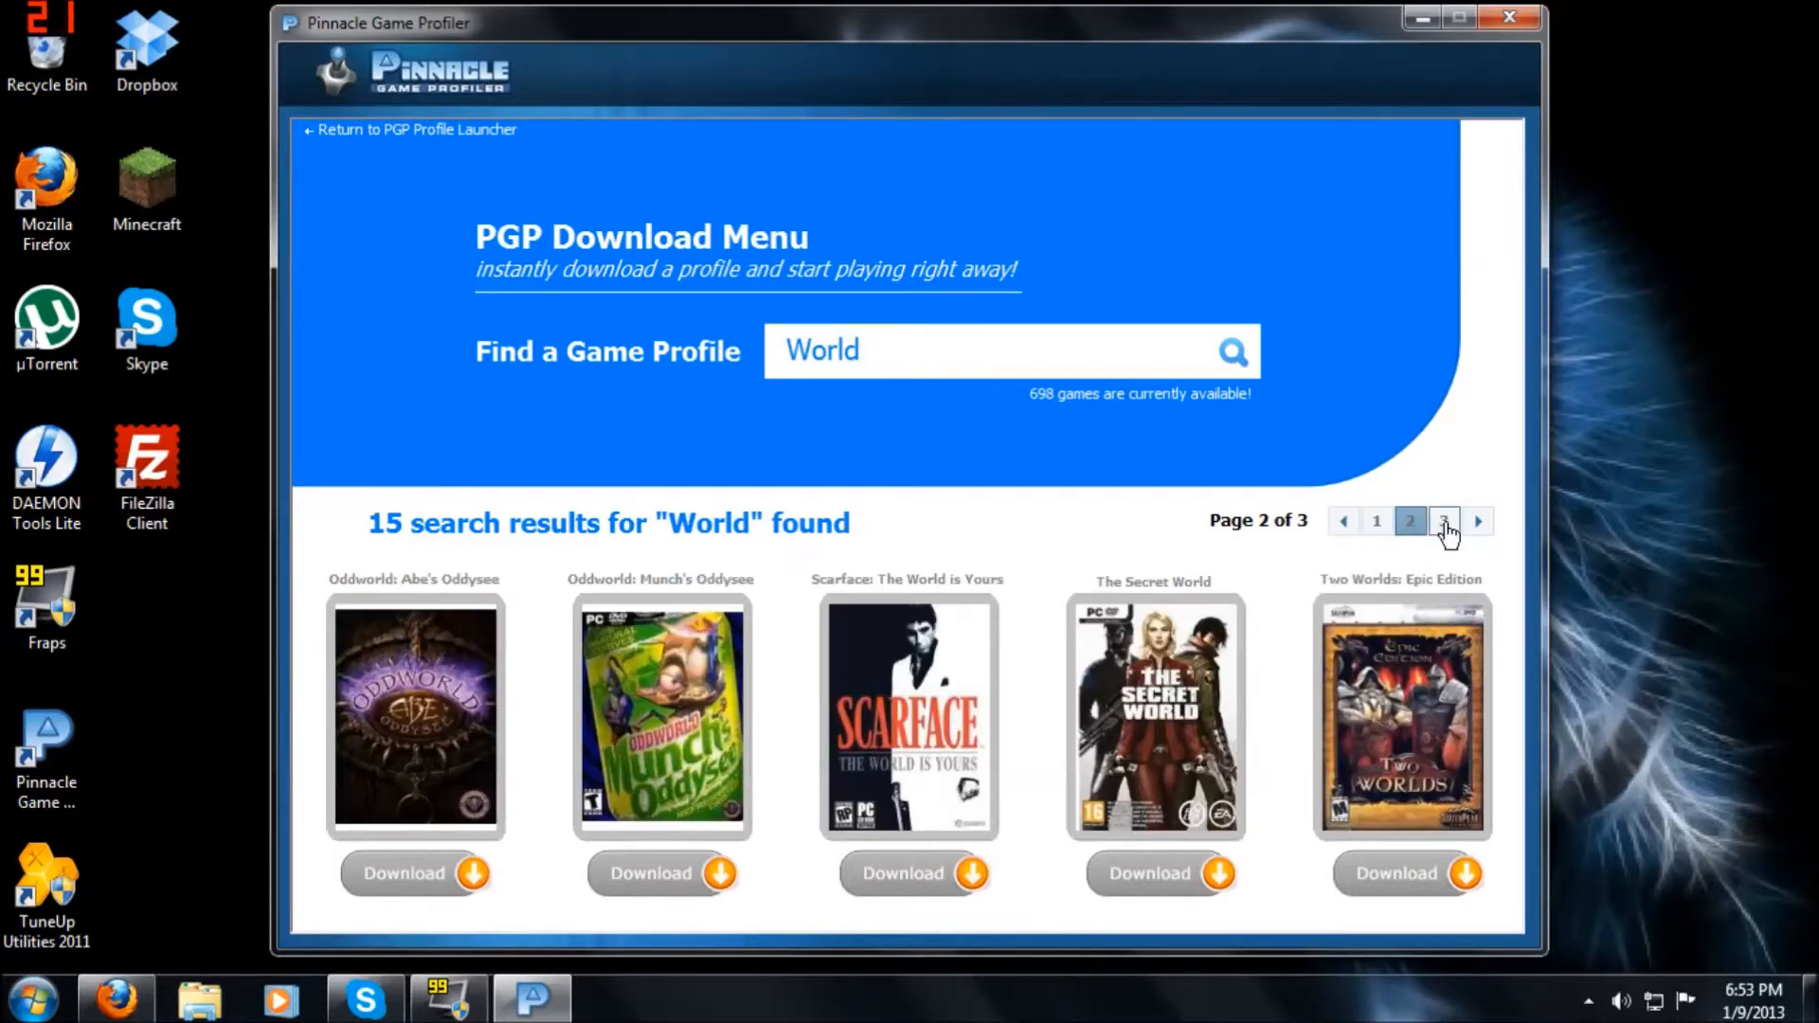
pyautogui.click(1445, 520)
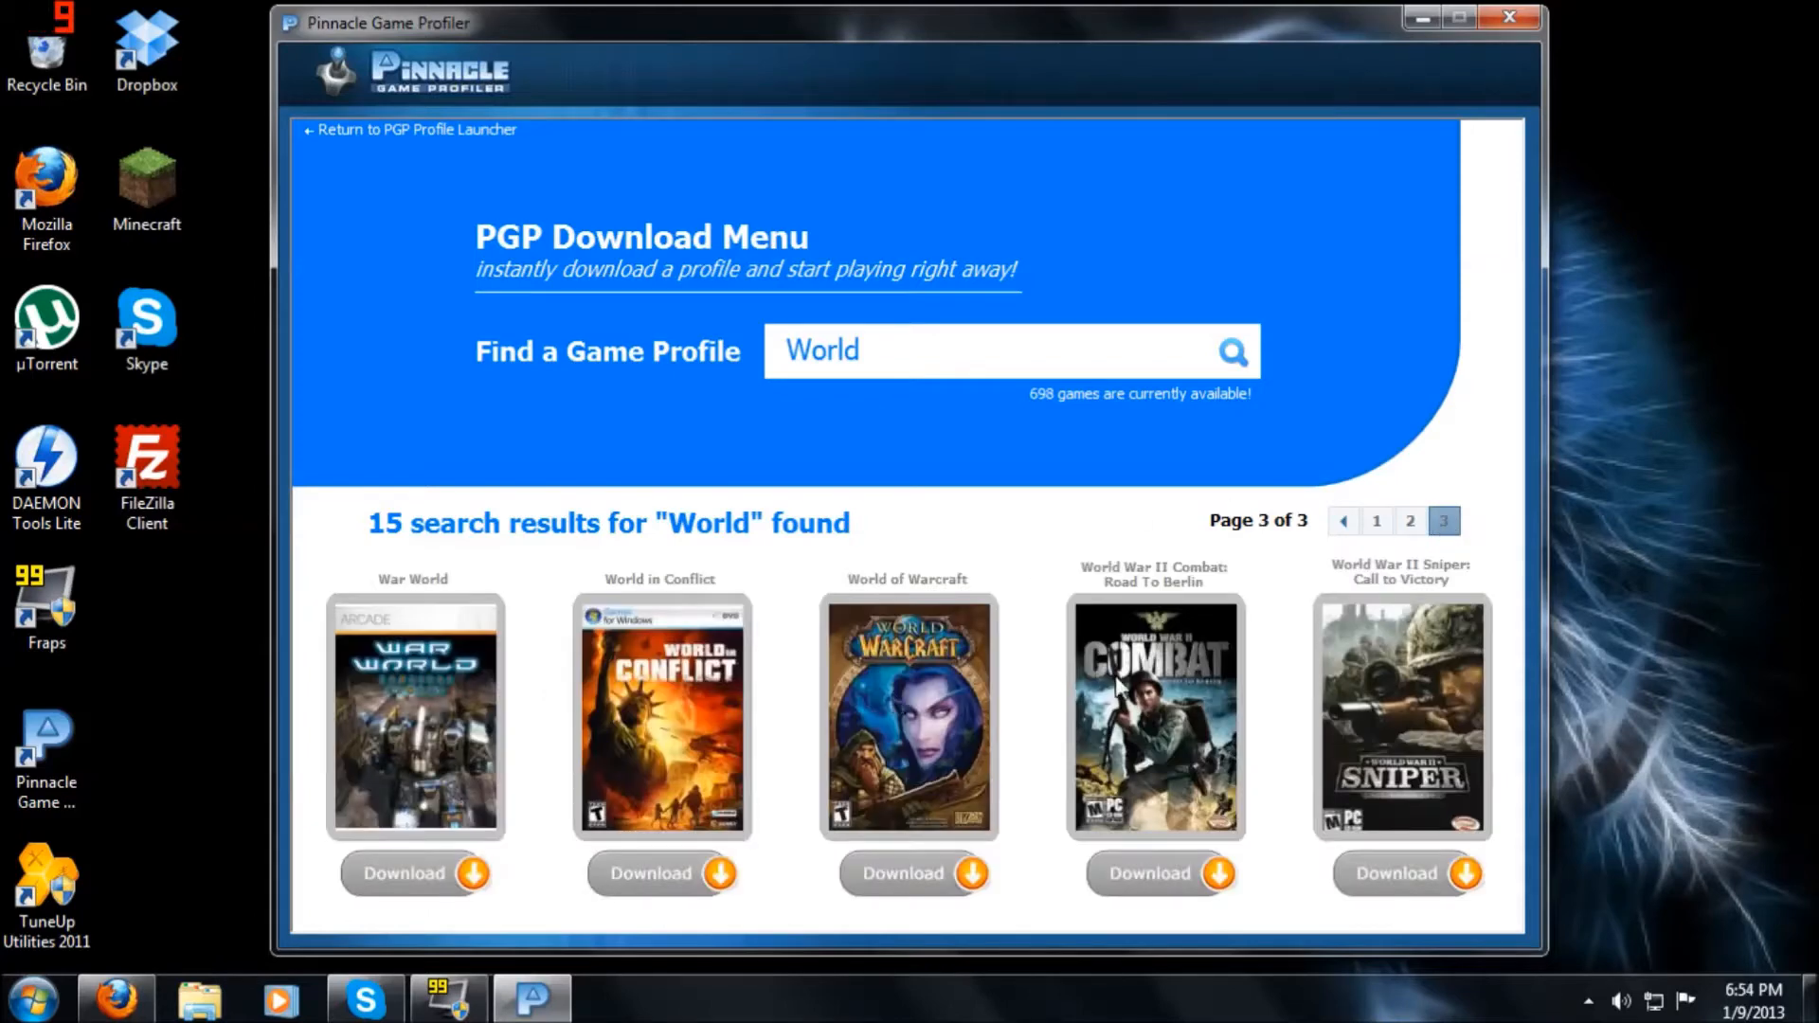
pyautogui.tripleClick(822, 351)
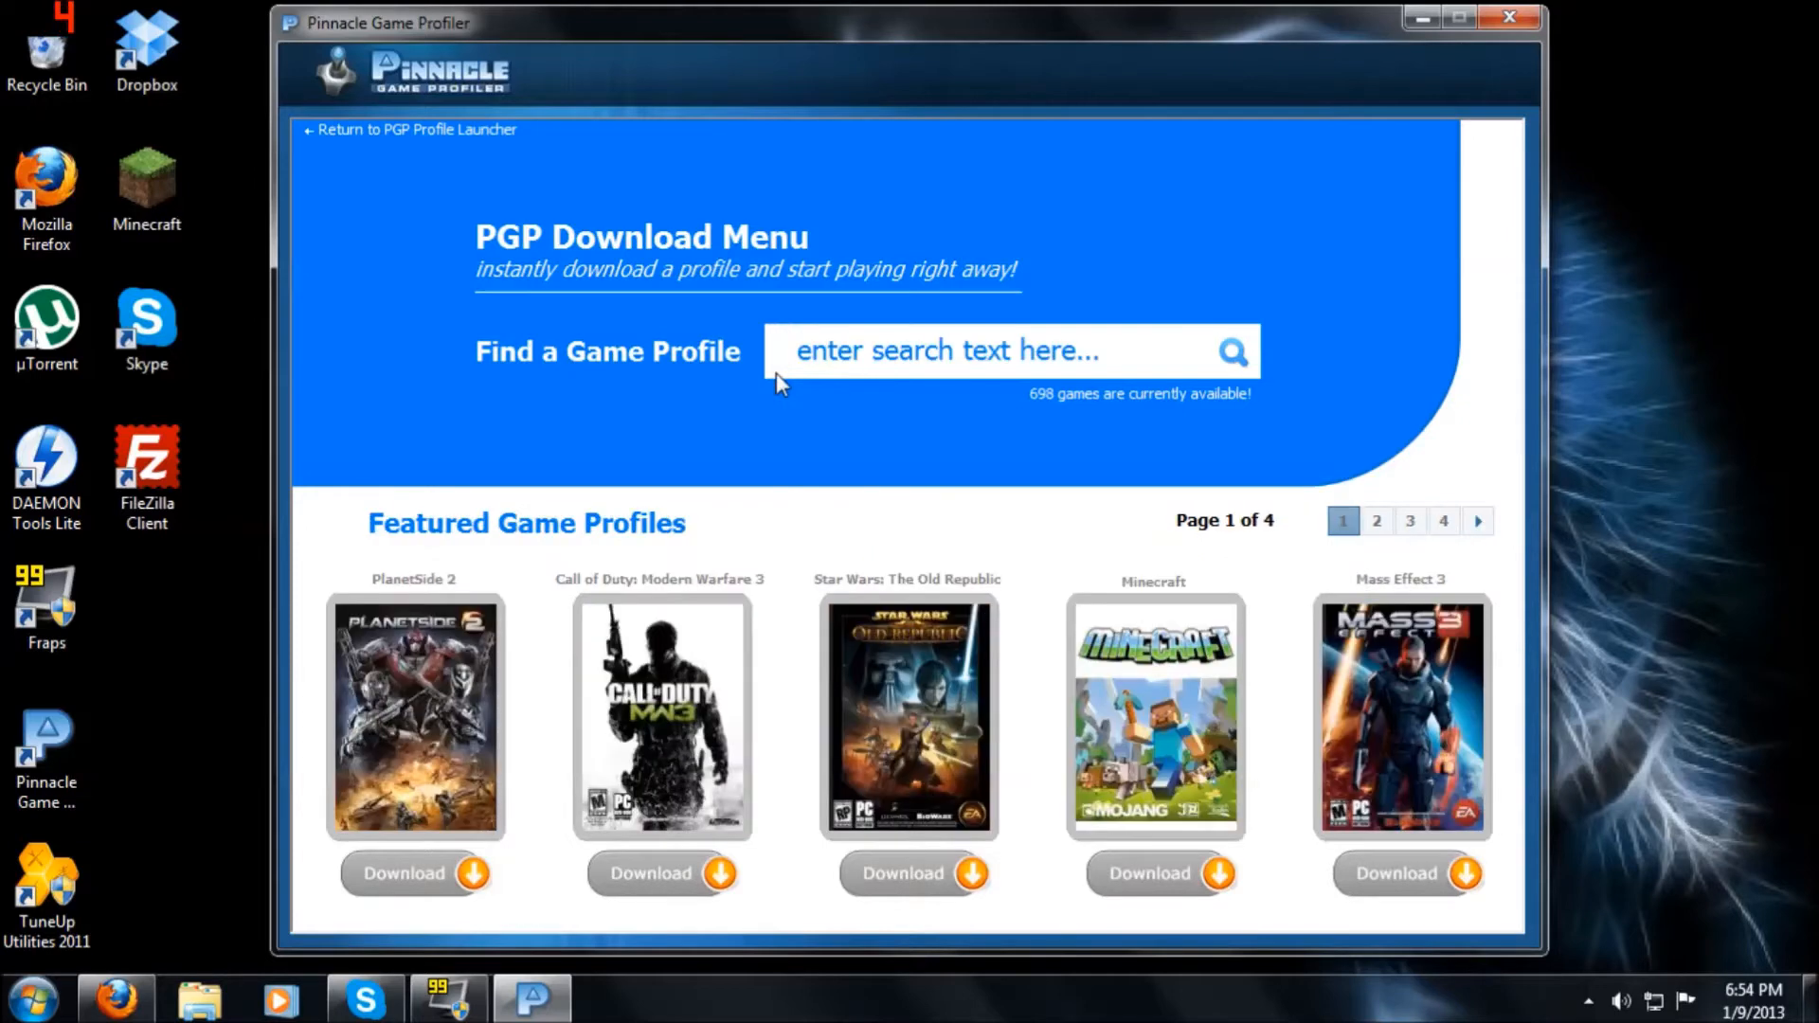
# Step: Search for 'Minecraft' and install its Afterglow Gamepad for Xbox 360 profile
pyautogui.write('Minec')
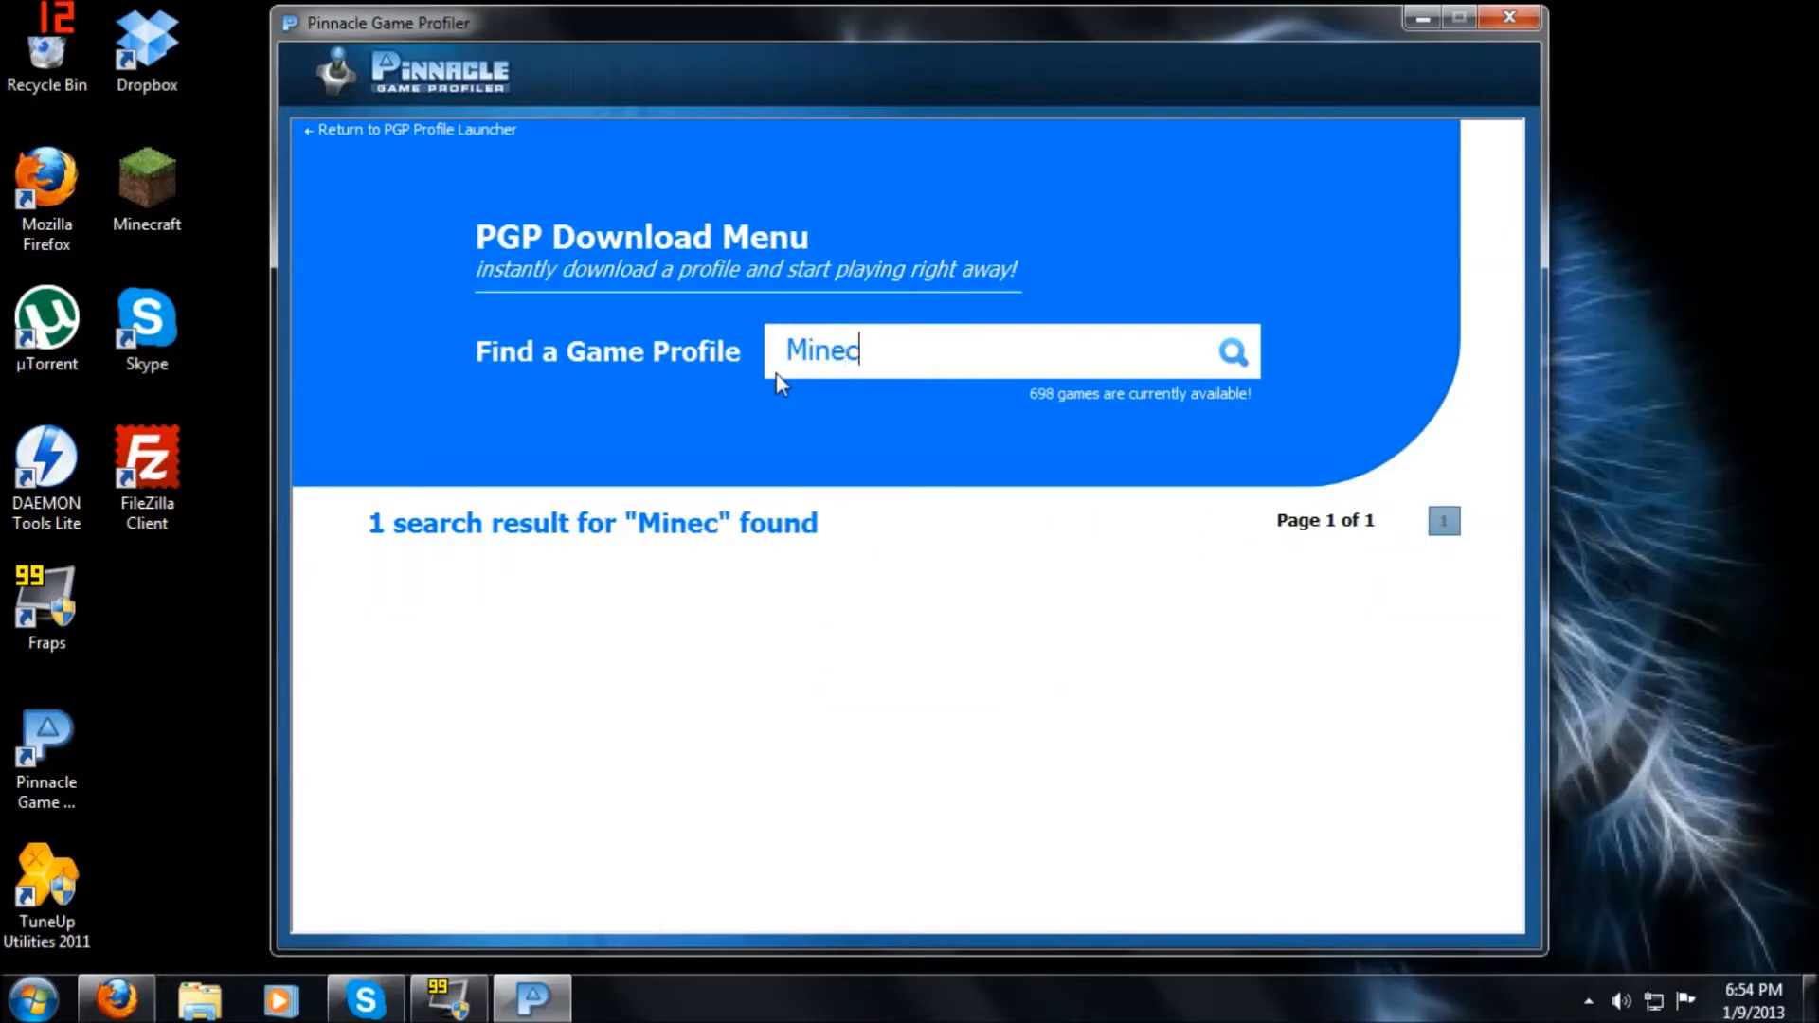
pyautogui.write('raft')
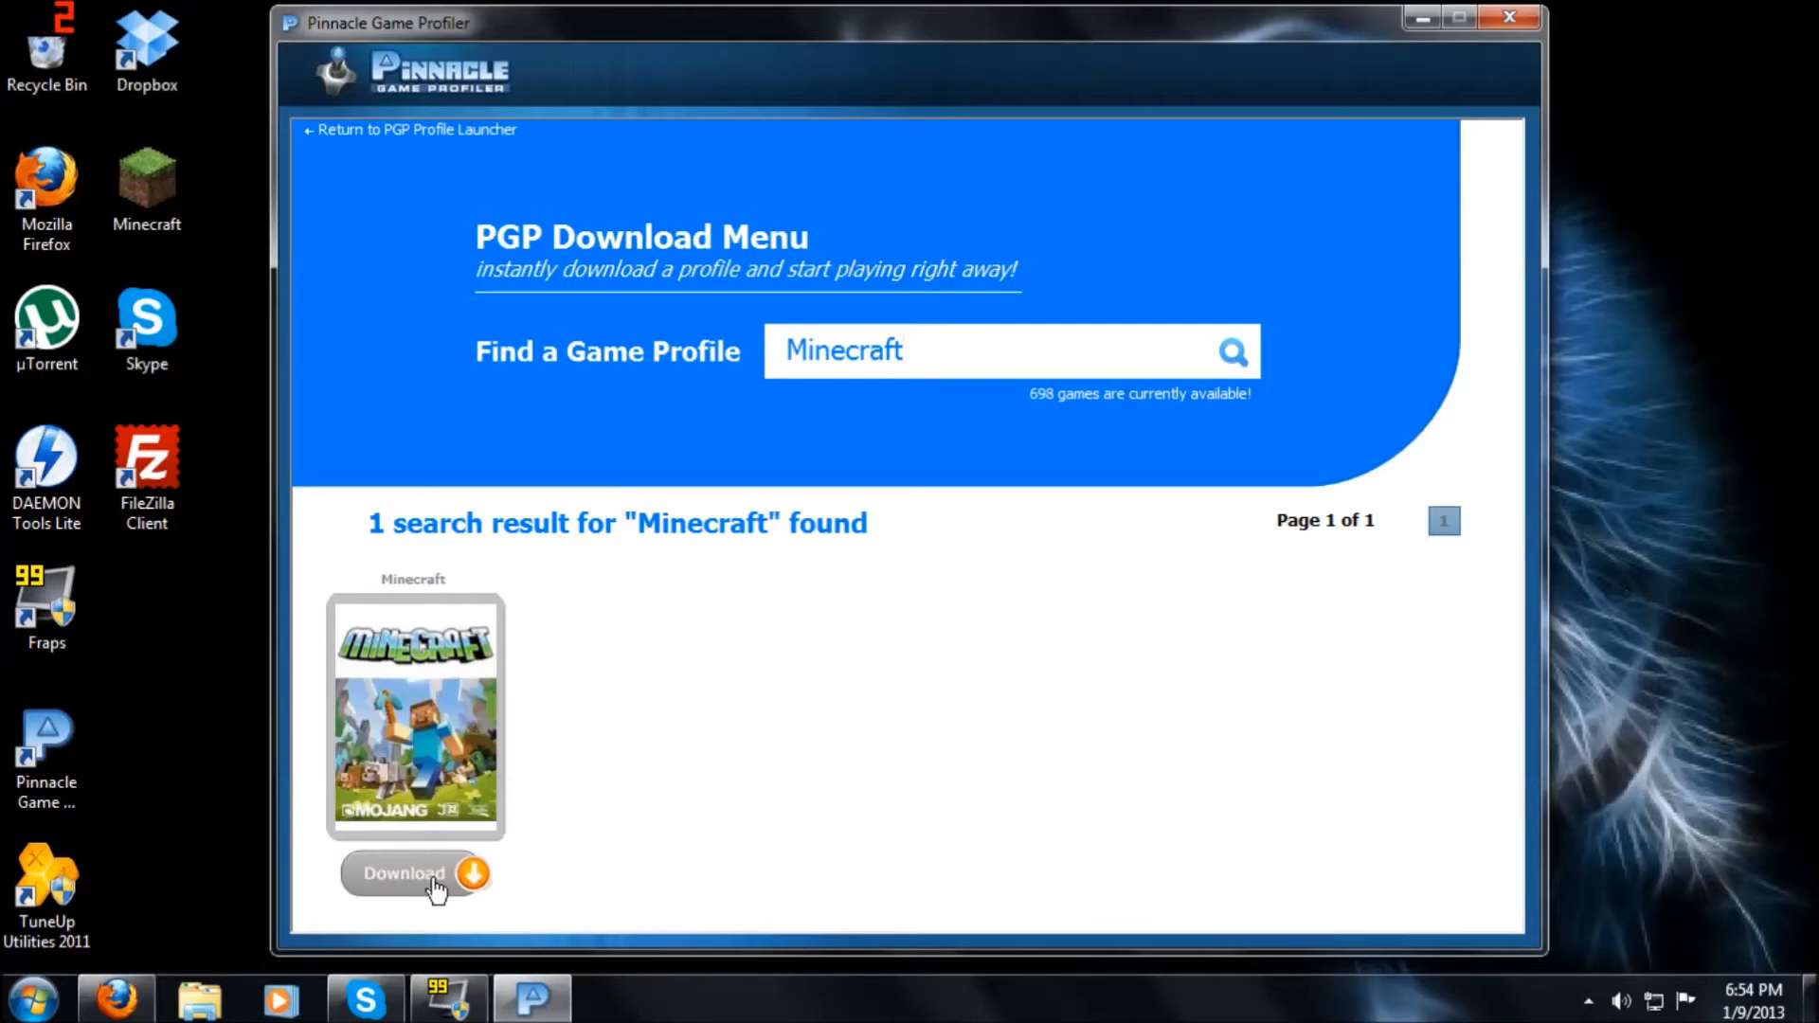
pyautogui.click(415, 872)
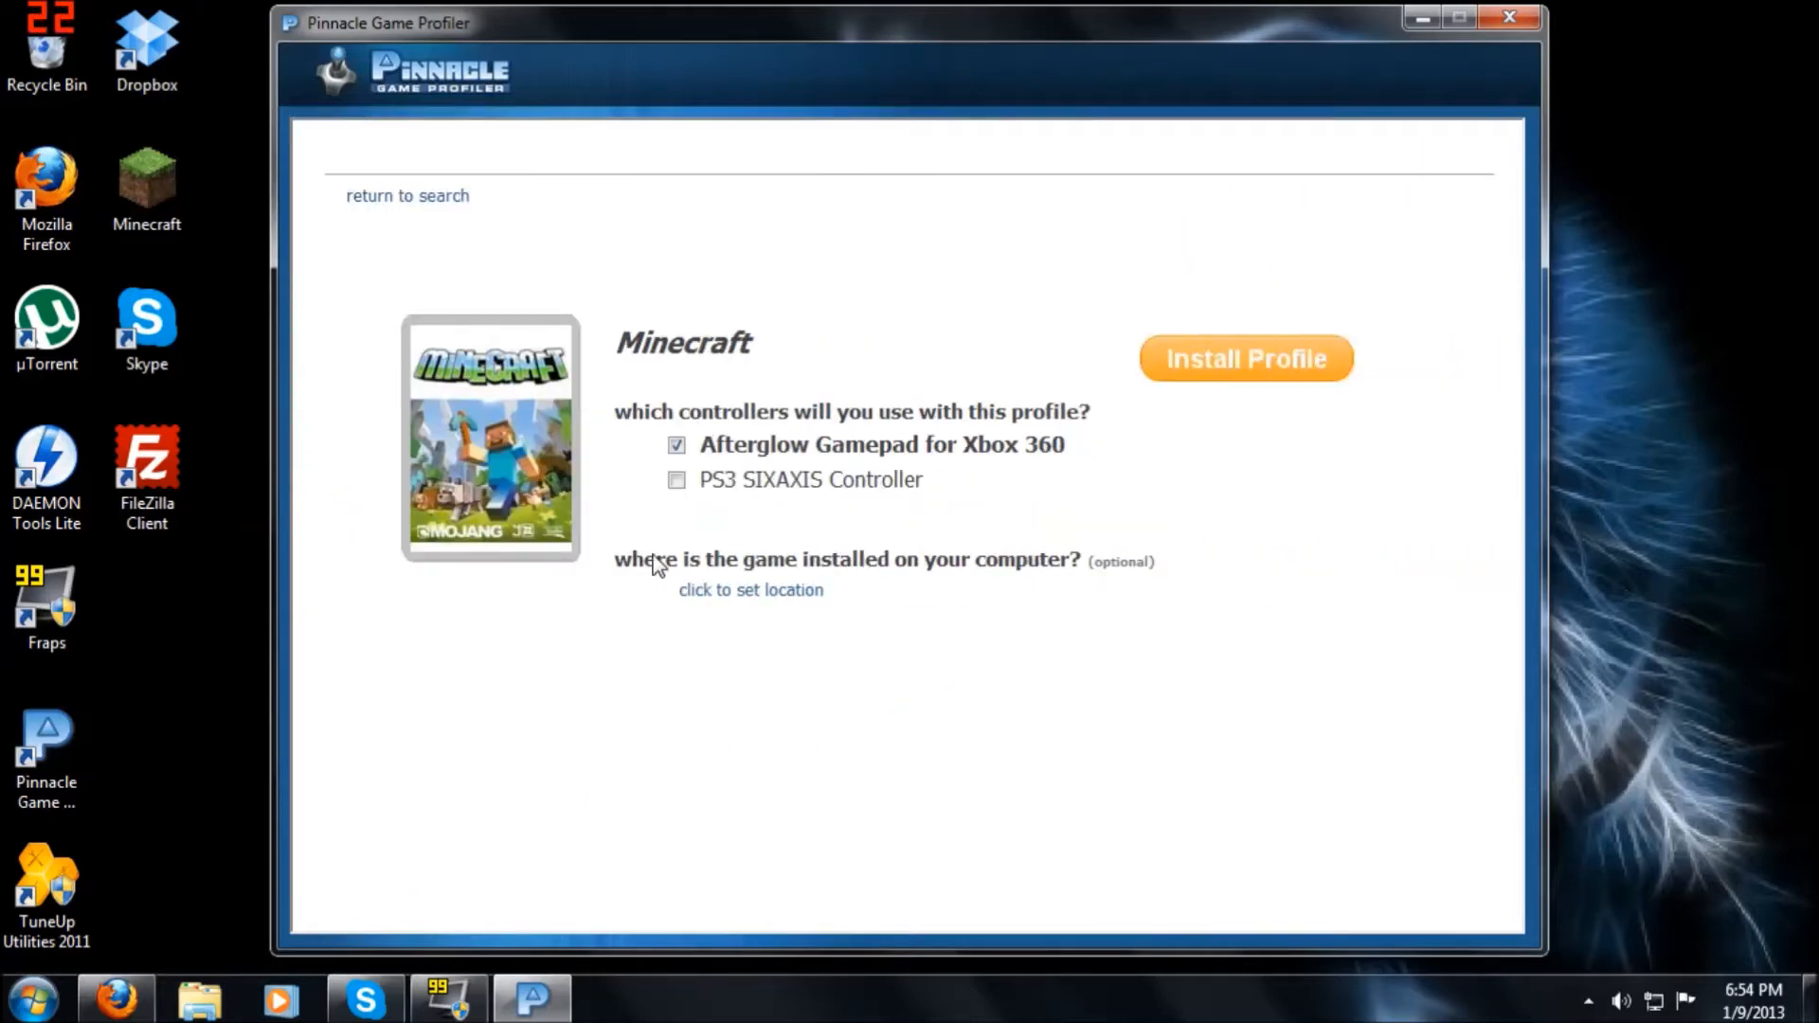
pyautogui.moveTo(614, 524)
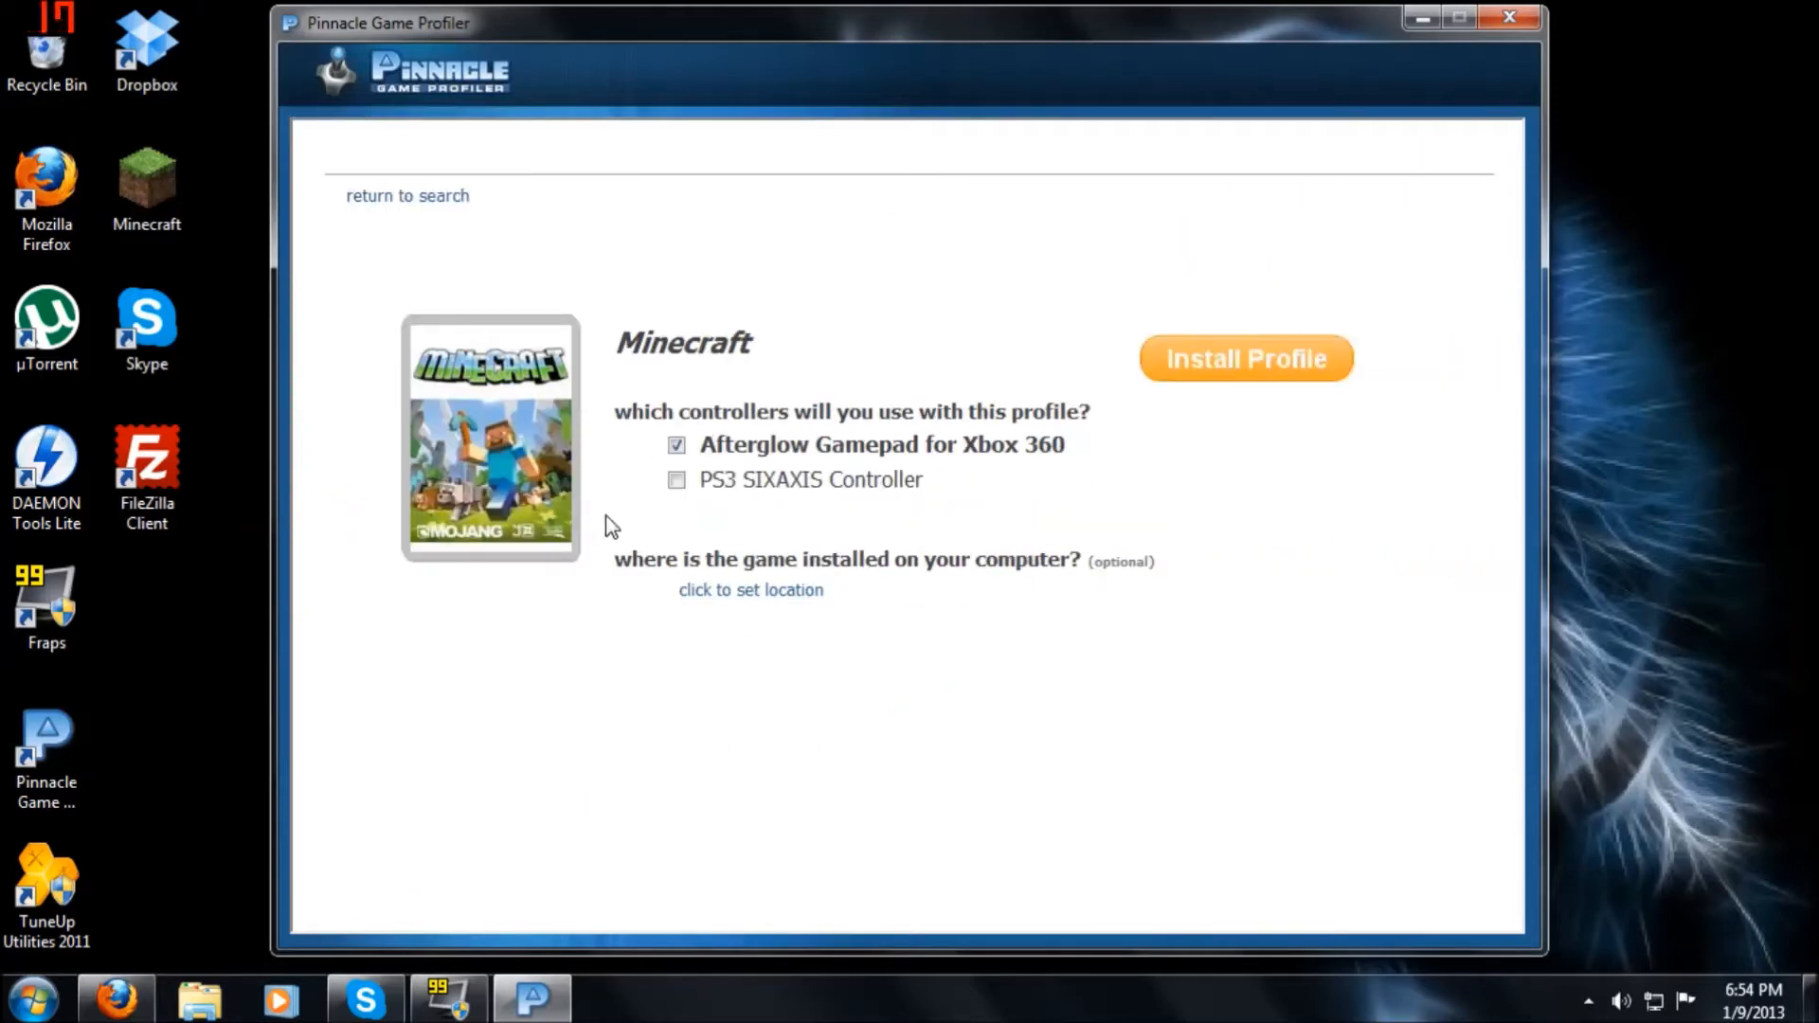
pyautogui.moveTo(693, 548)
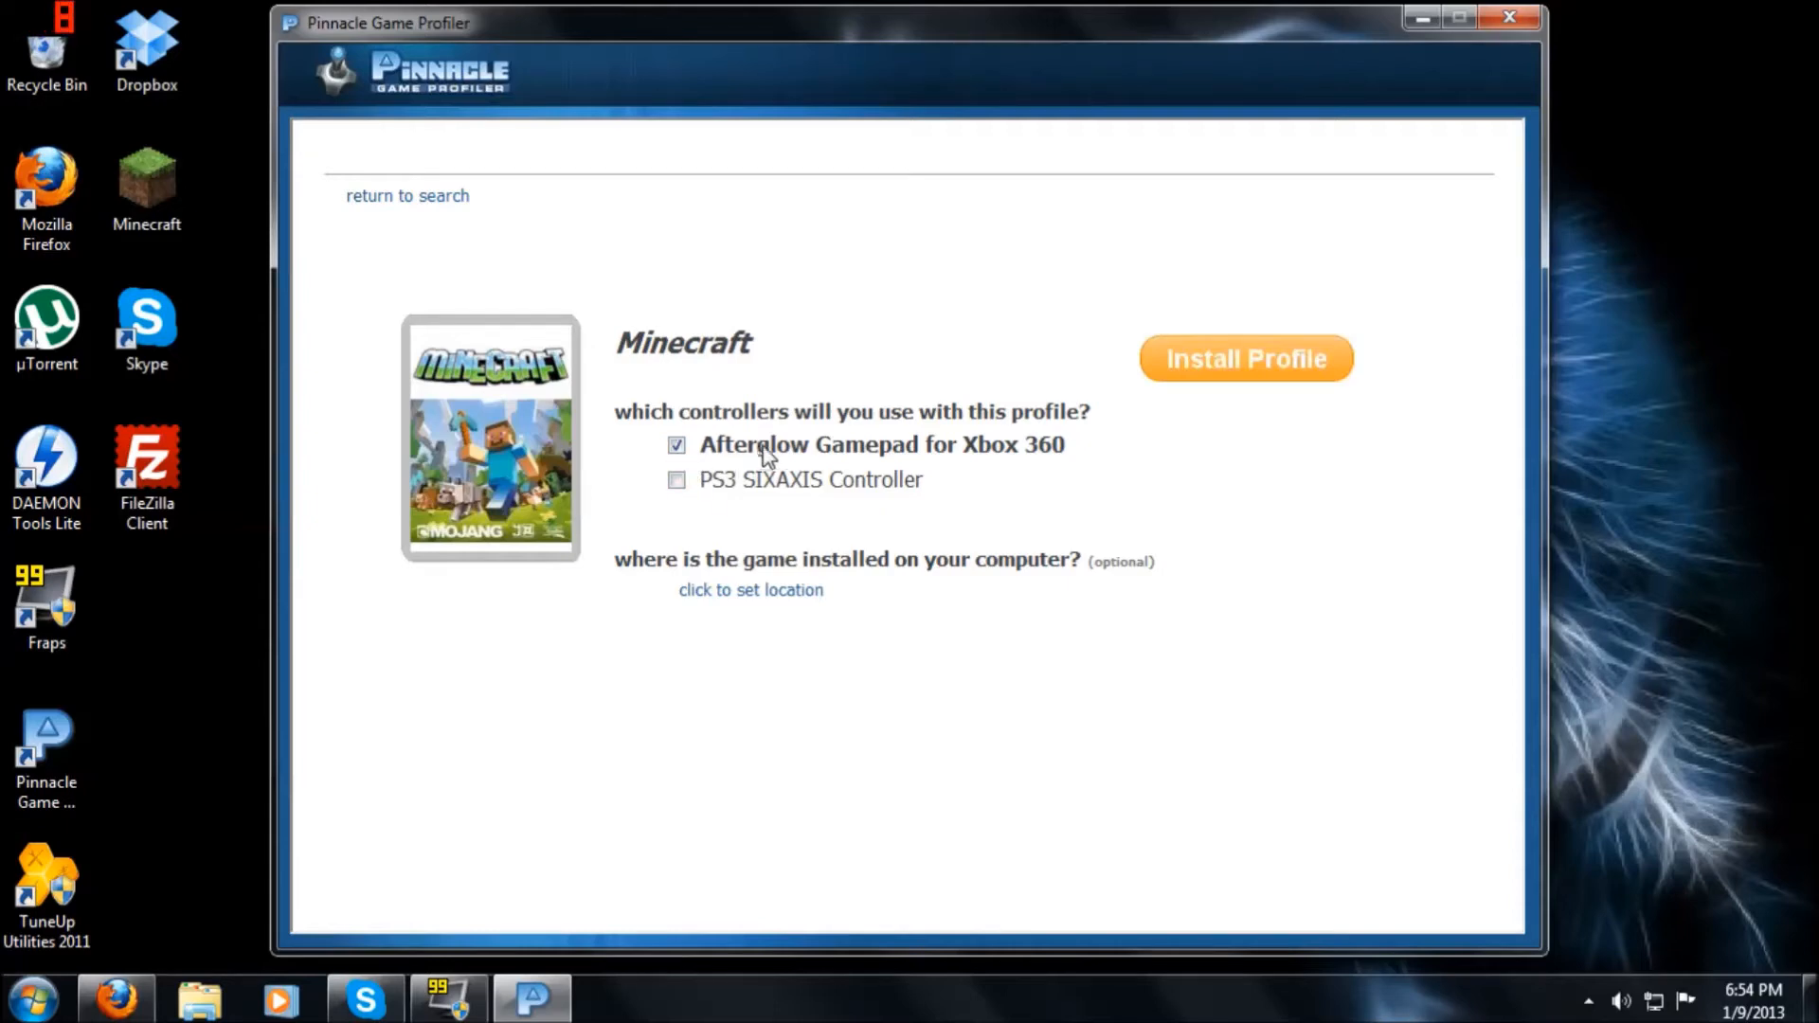
pyautogui.moveTo(1193, 365)
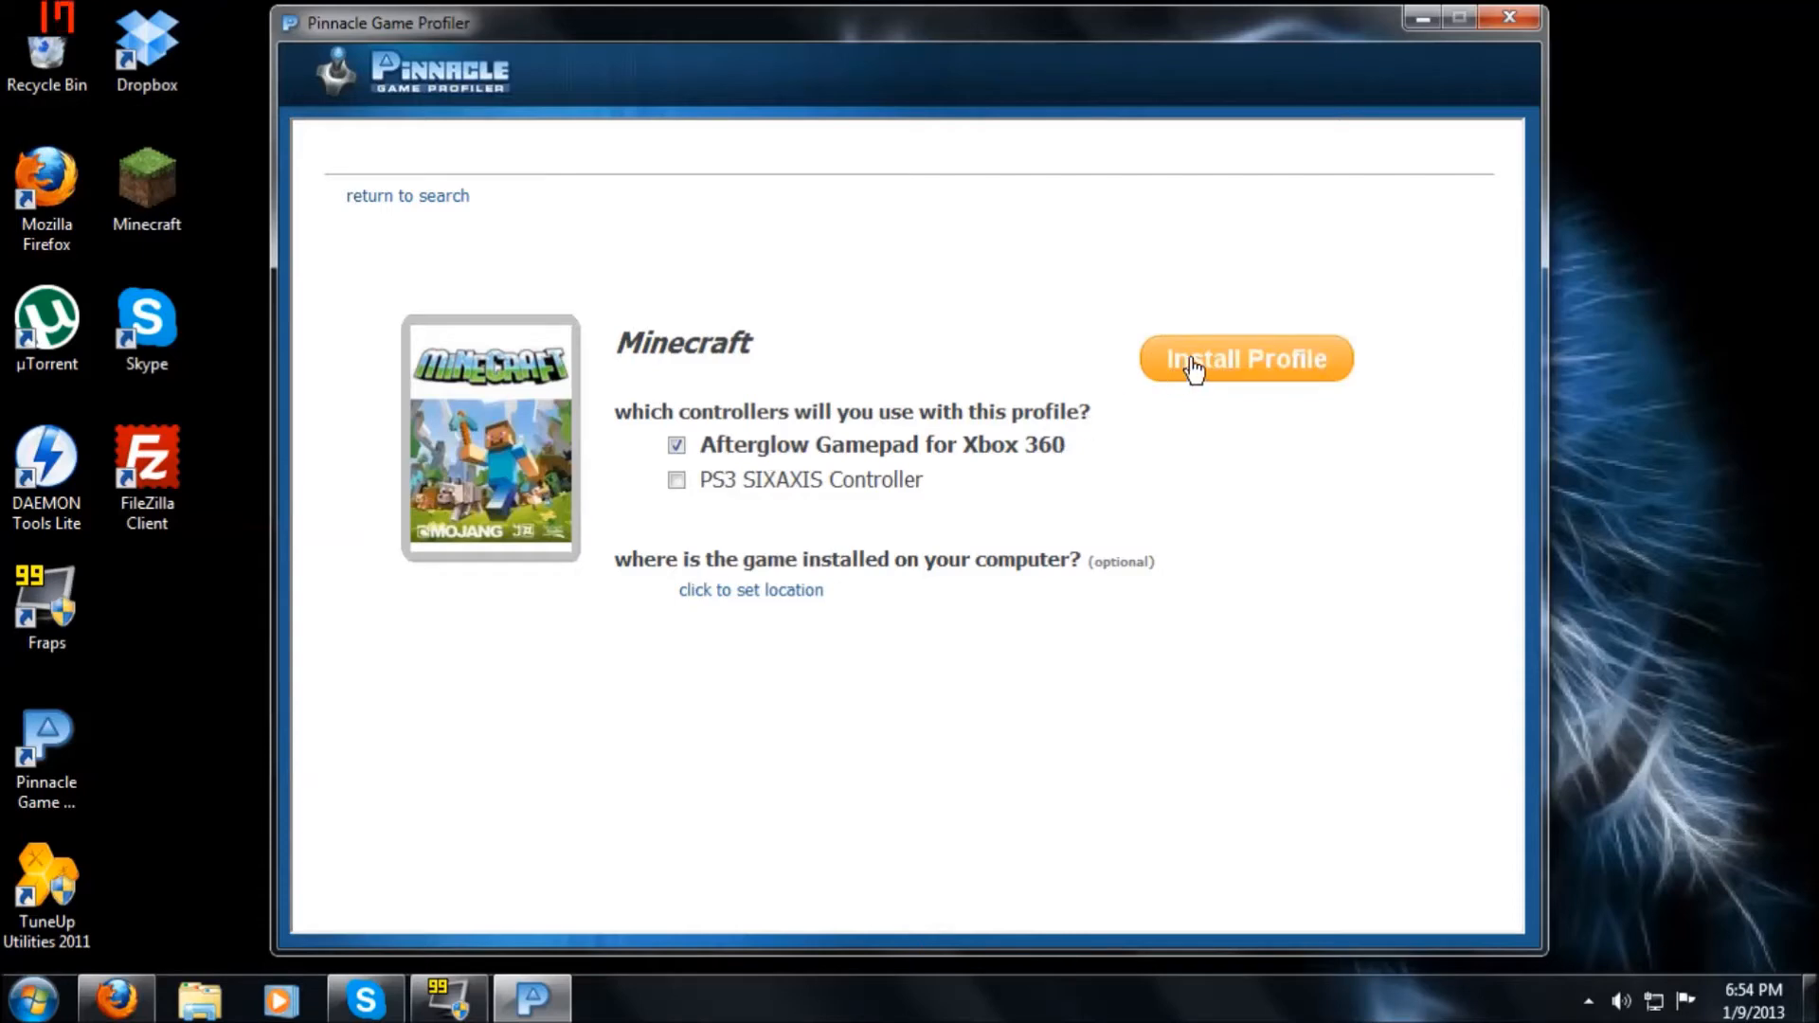
pyautogui.click(1246, 358)
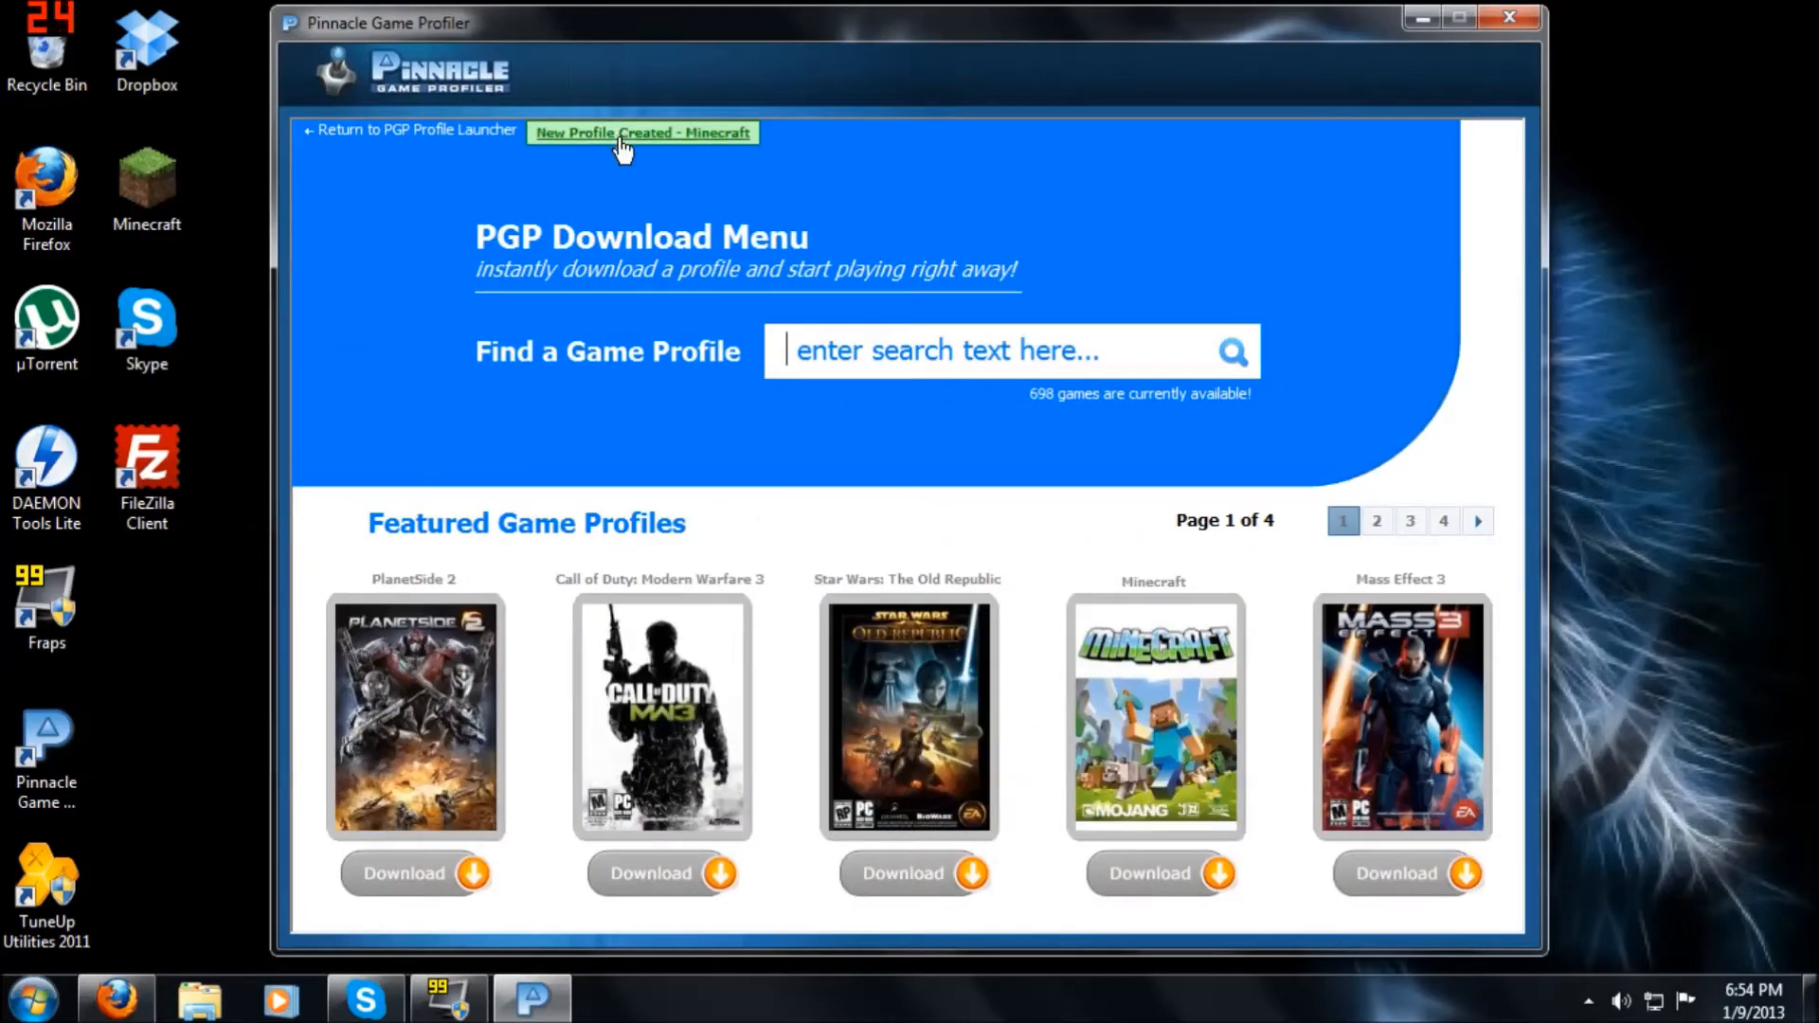
pyautogui.moveTo(591, 156)
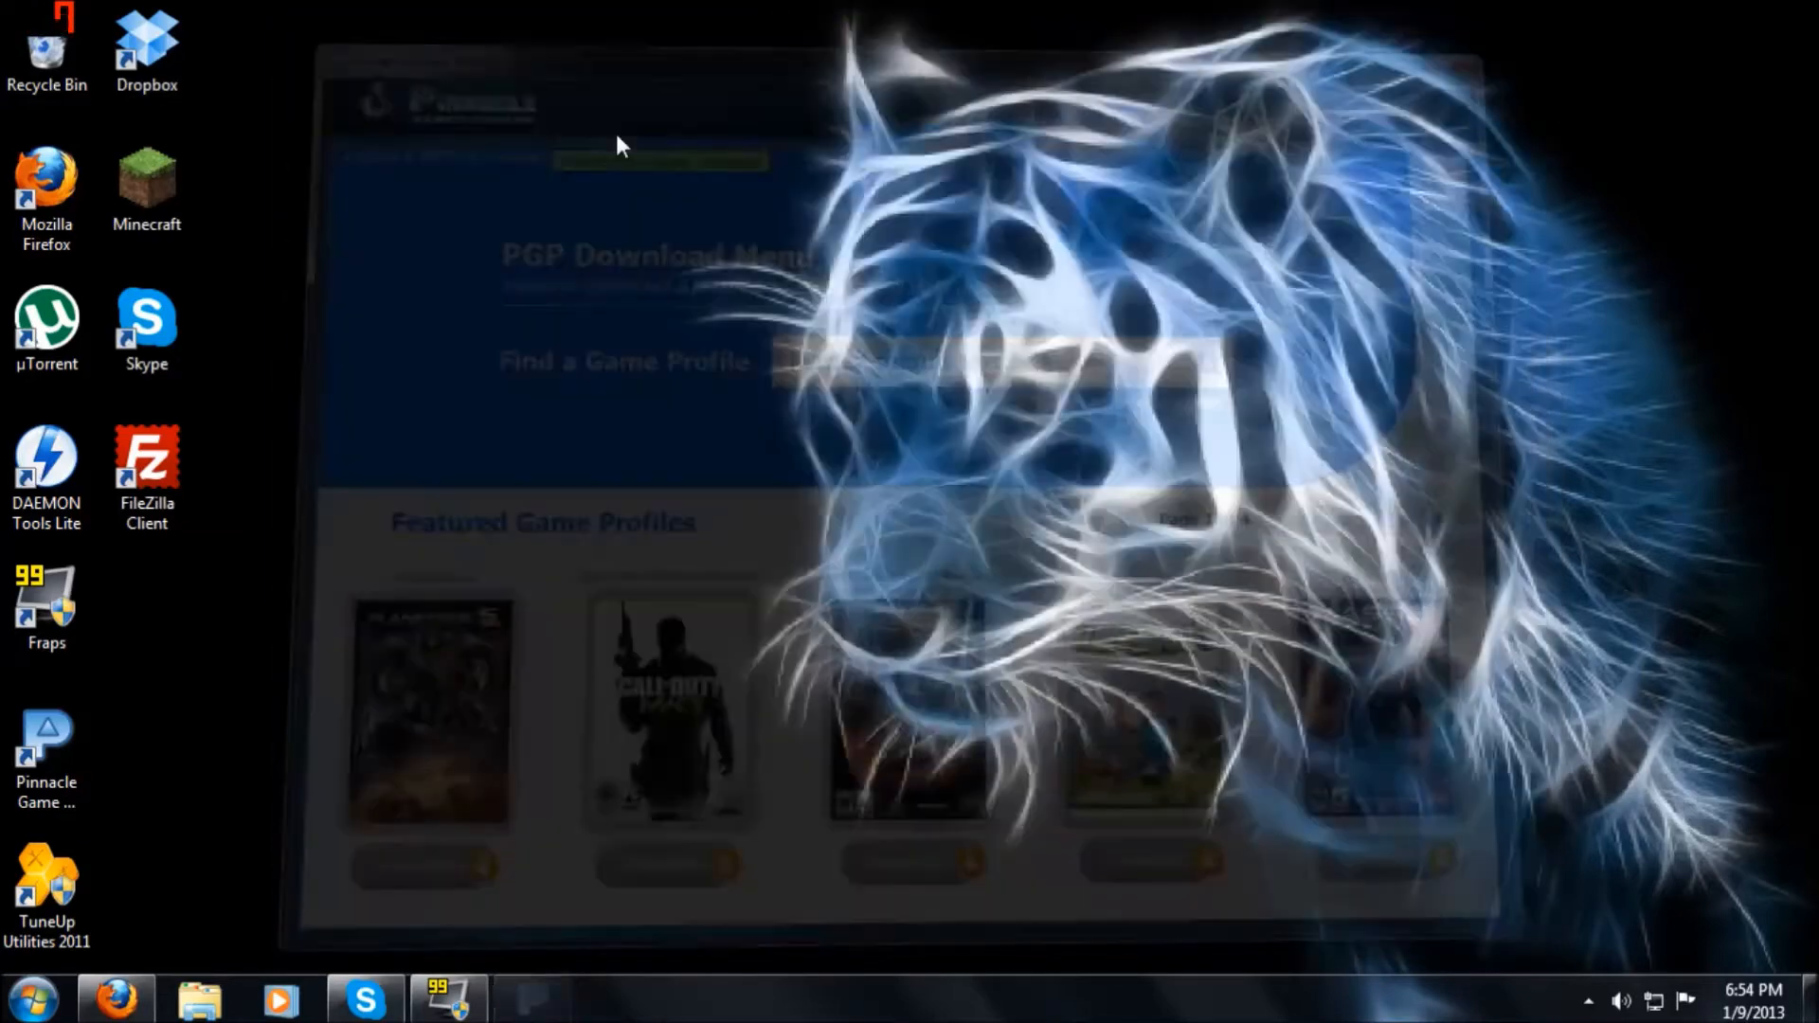
# Step: Select the Minecraft profile and launch it with PLAY after reviewing the button layout
pyautogui.click(532, 1001)
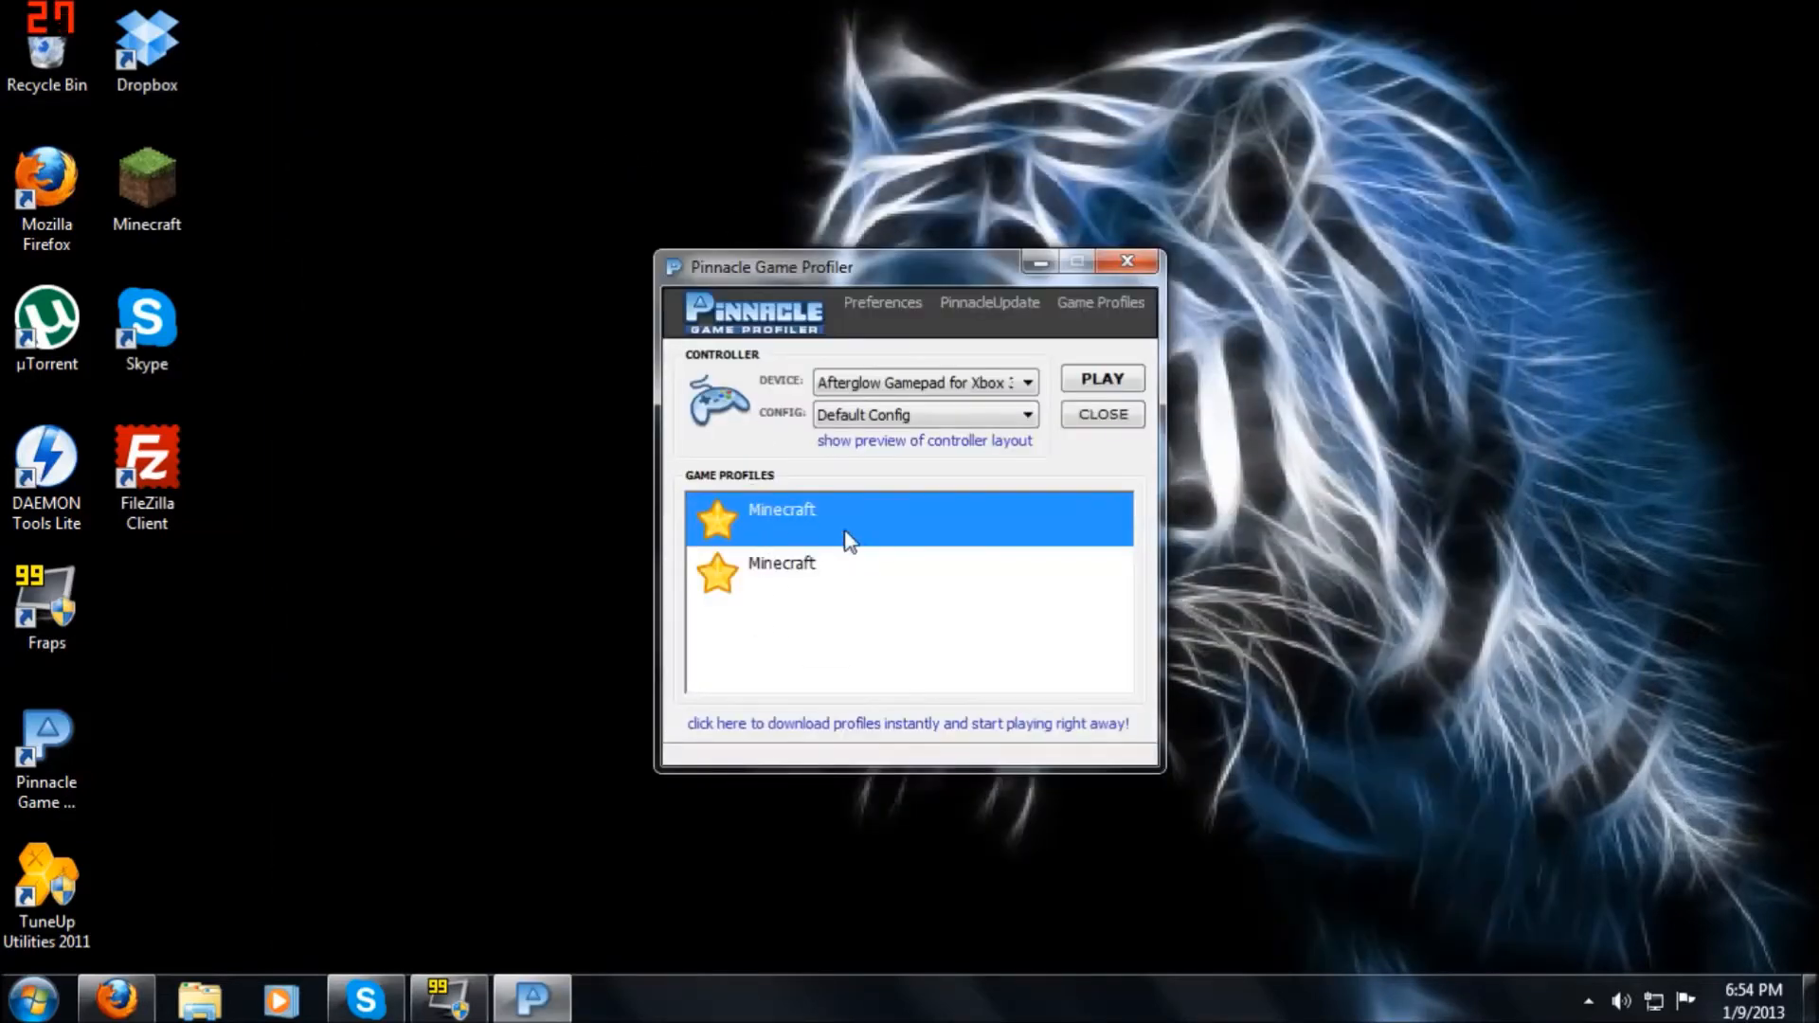
pyautogui.moveTo(969, 528)
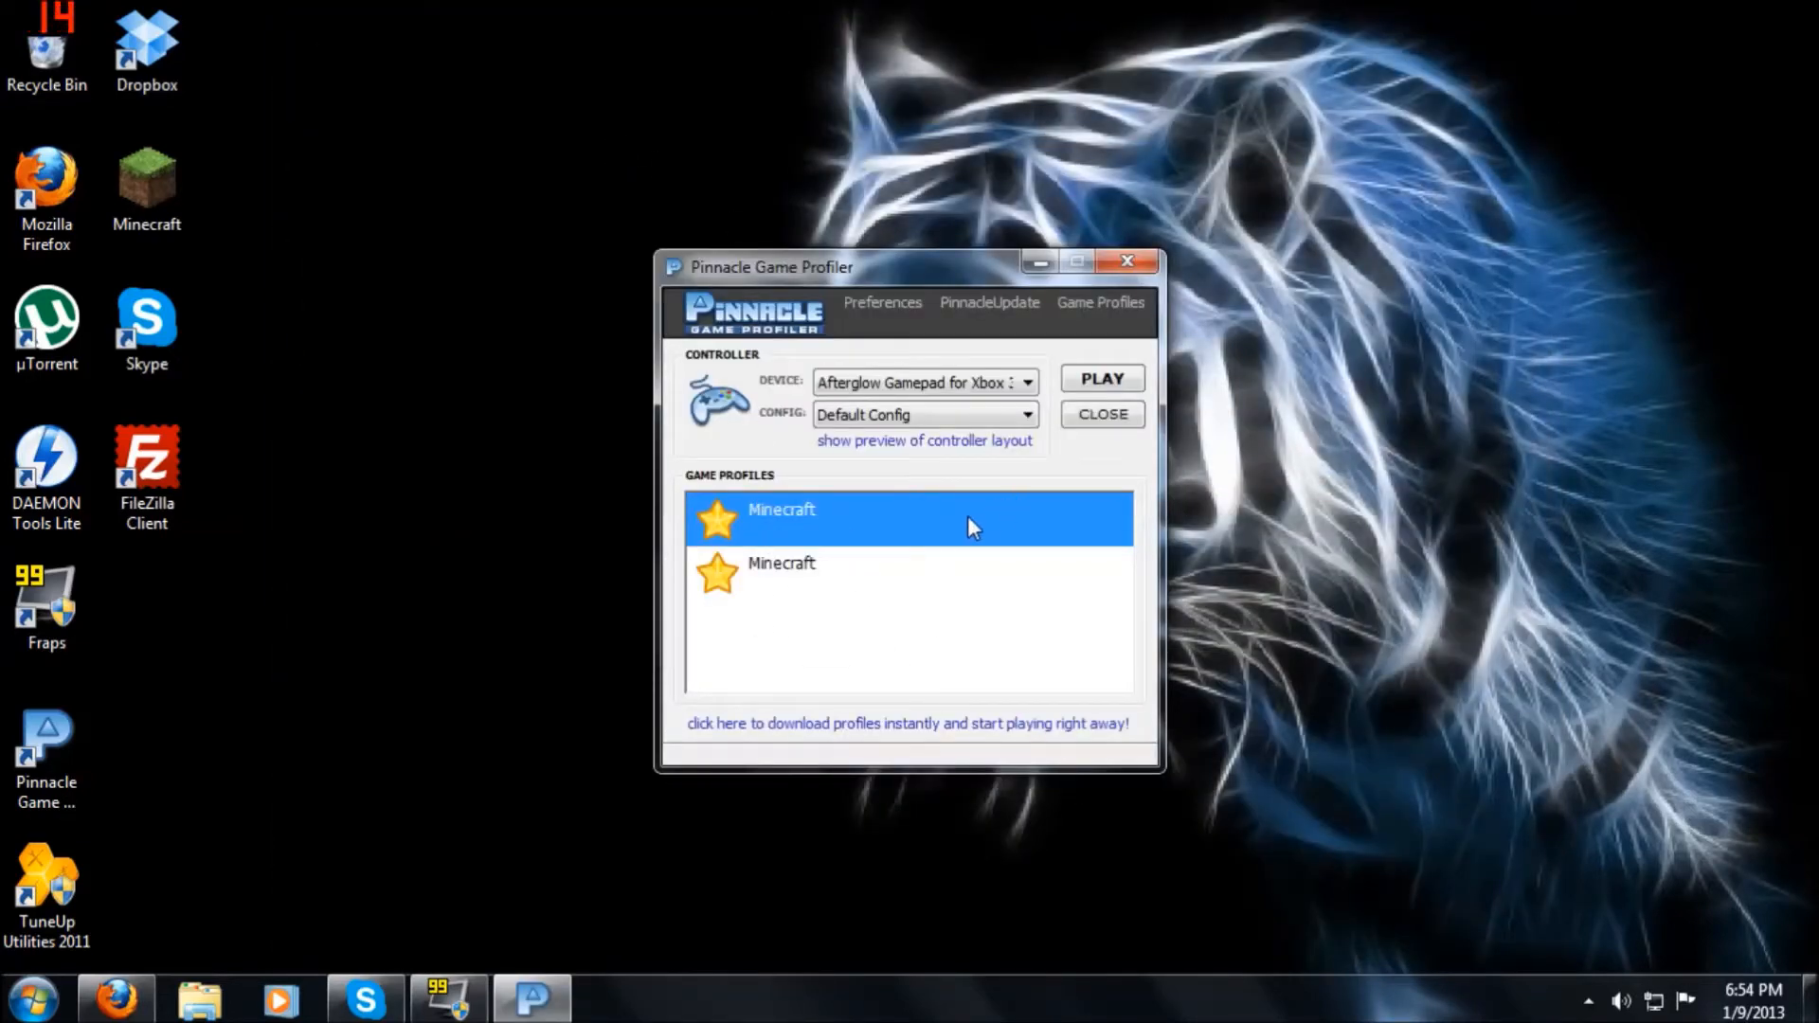
pyautogui.moveTo(908, 533)
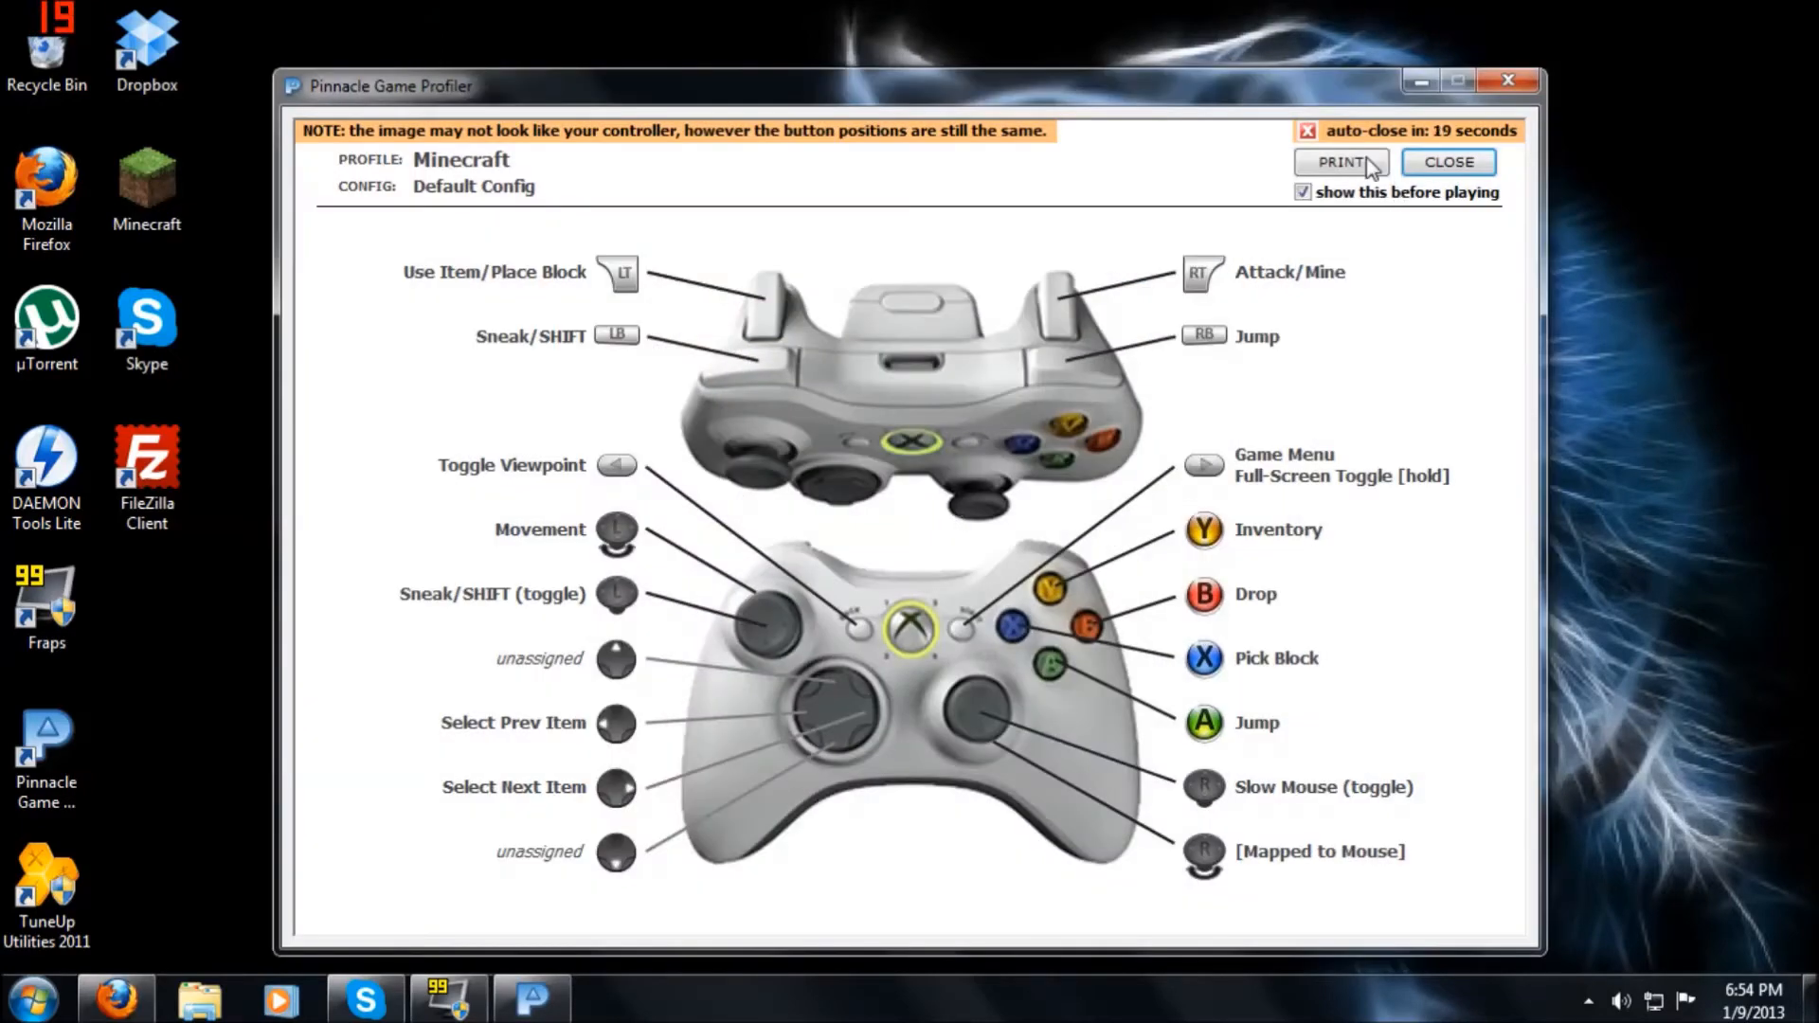
pyautogui.moveTo(971, 531)
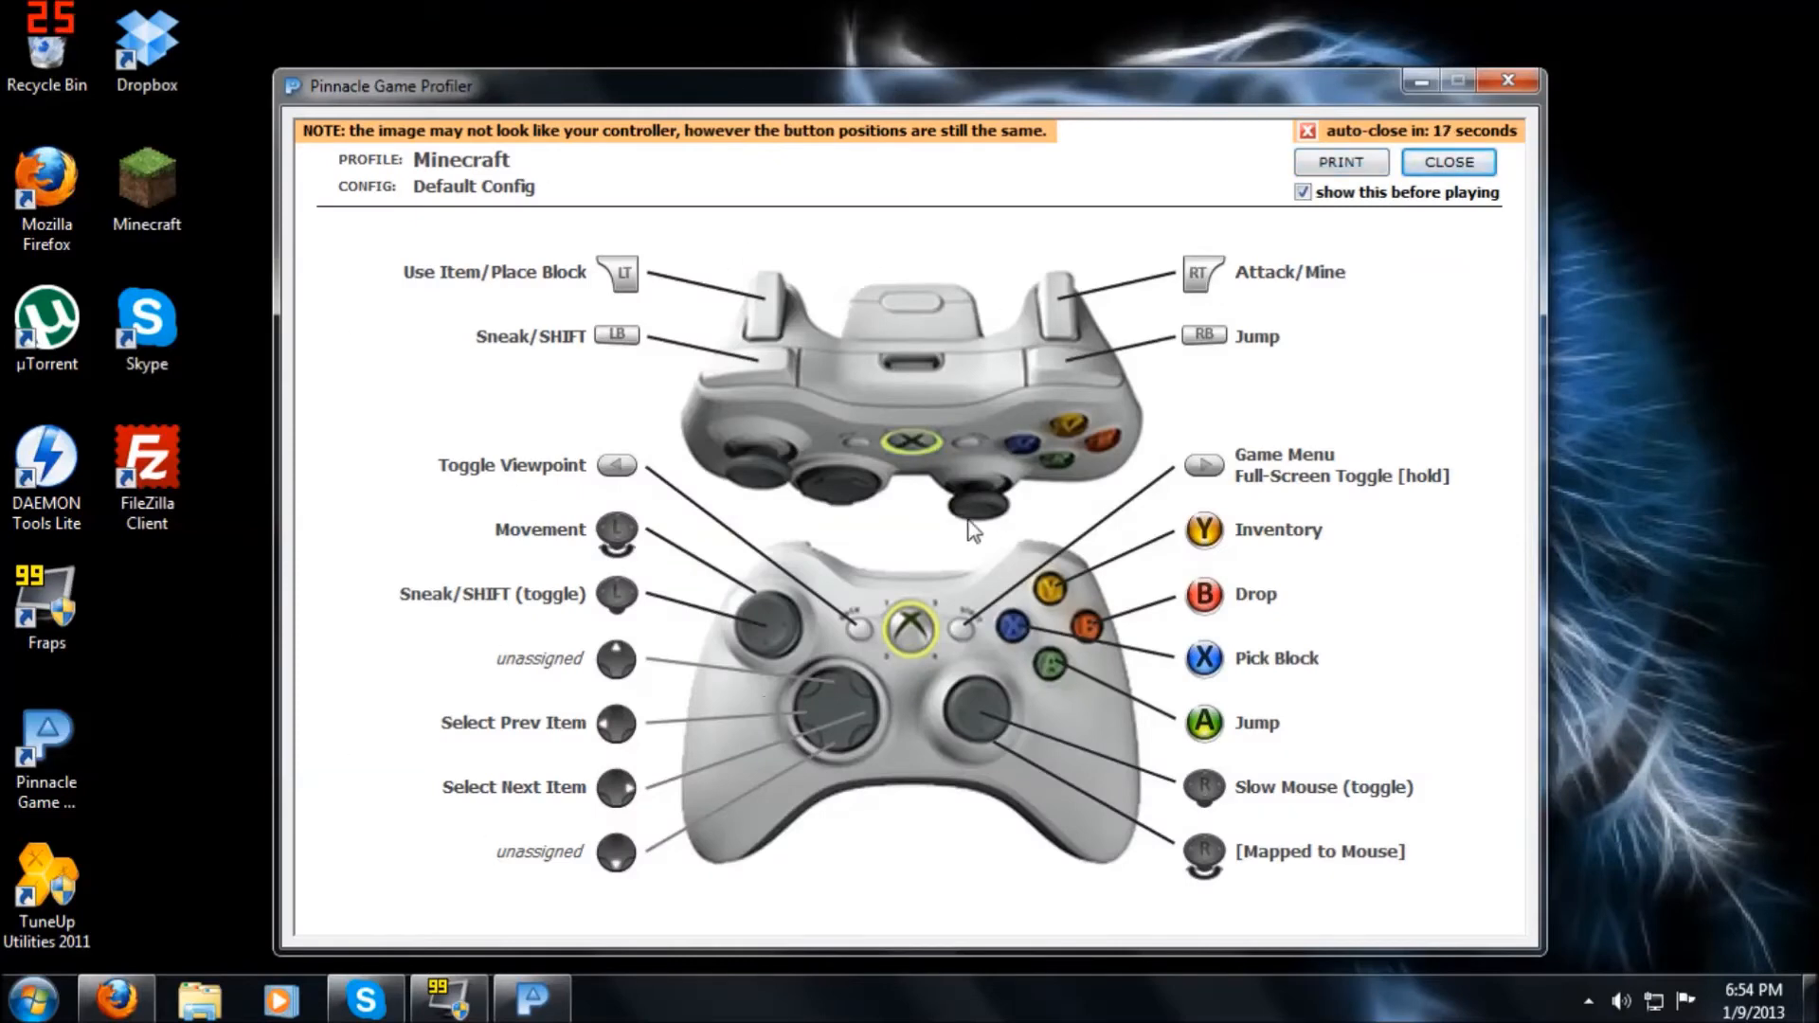
pyautogui.moveTo(743, 342)
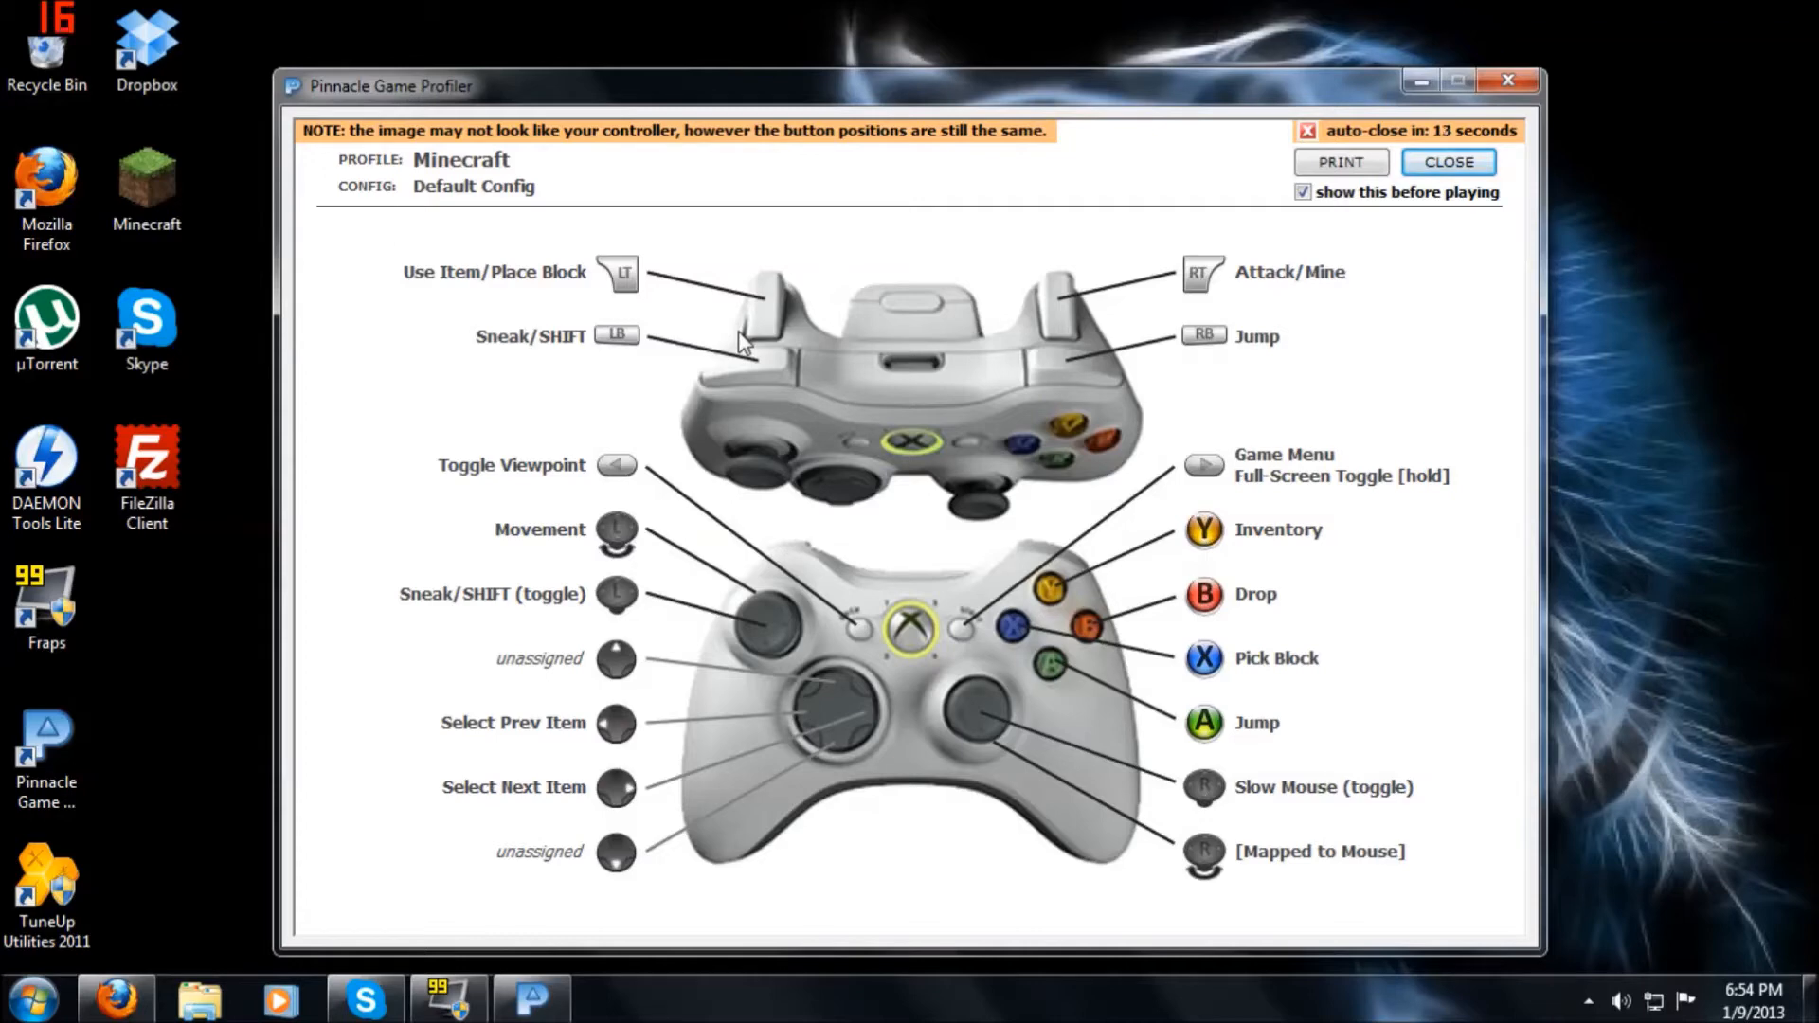
pyautogui.moveTo(1260, 676)
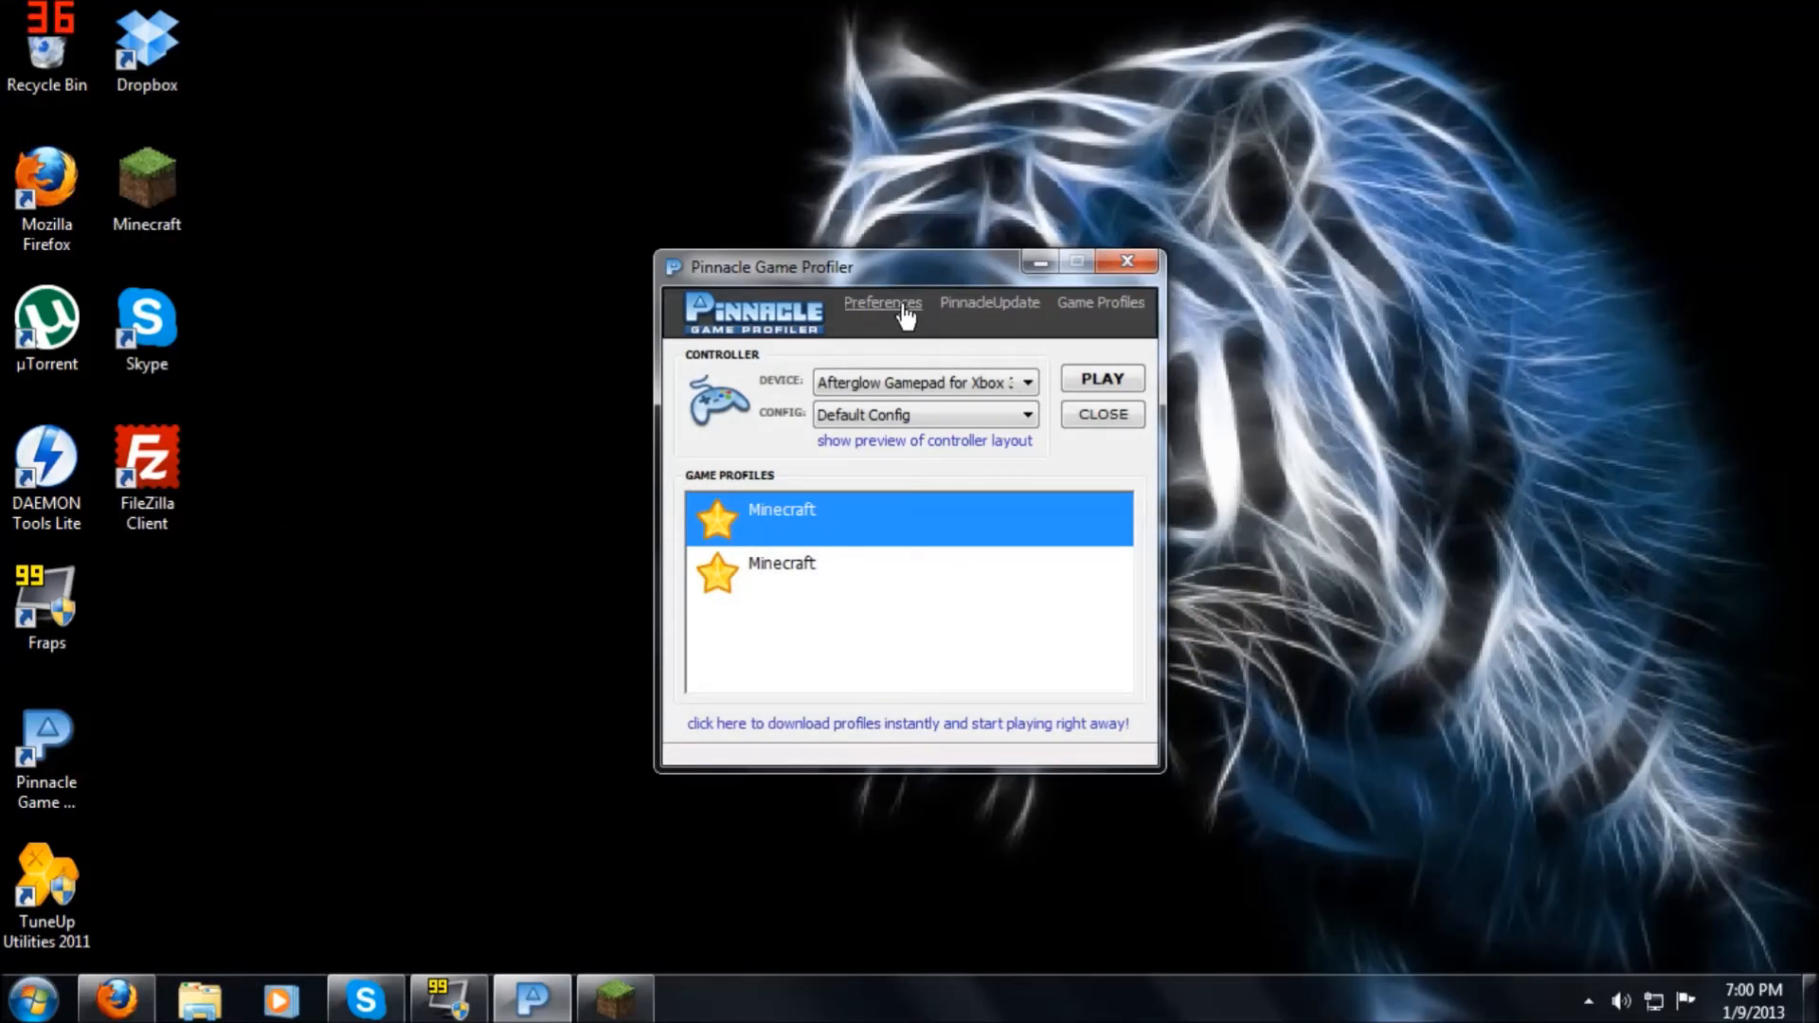
pyautogui.moveTo(1019, 310)
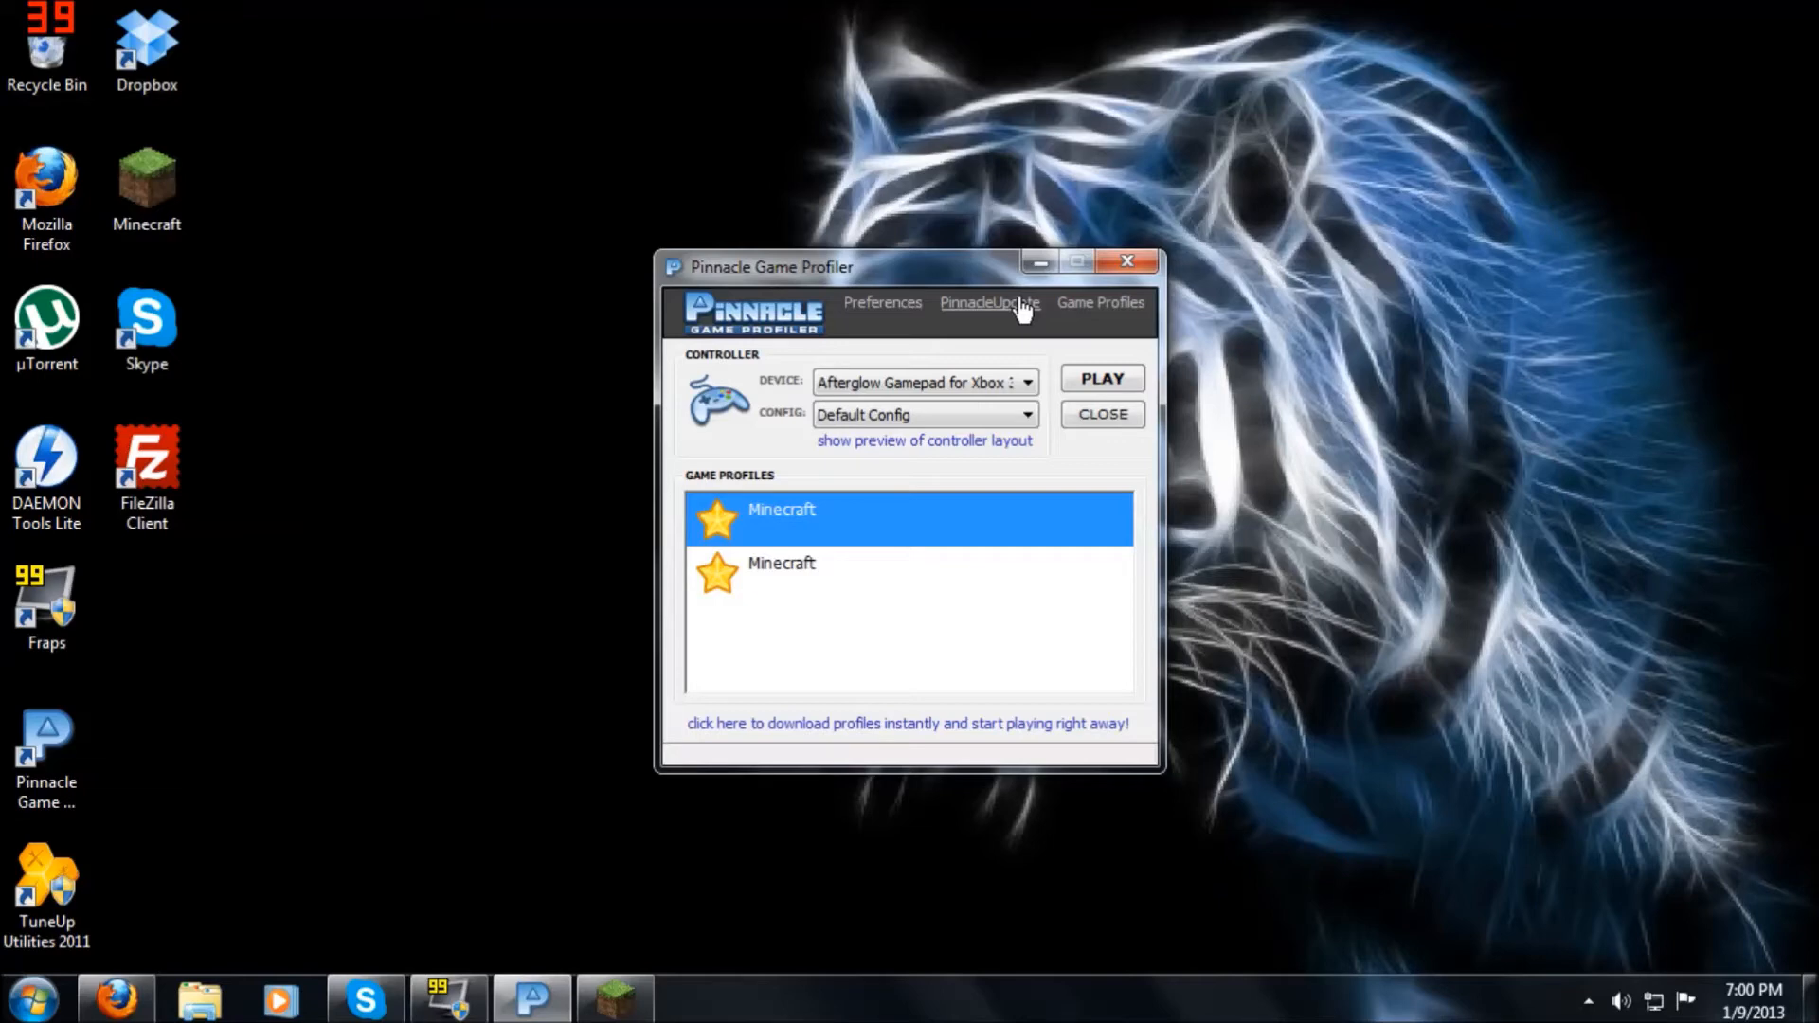
# Step: Open the Game Profiles manager showing Minecraft's Alt Config and Default Config
pyautogui.click(1099, 303)
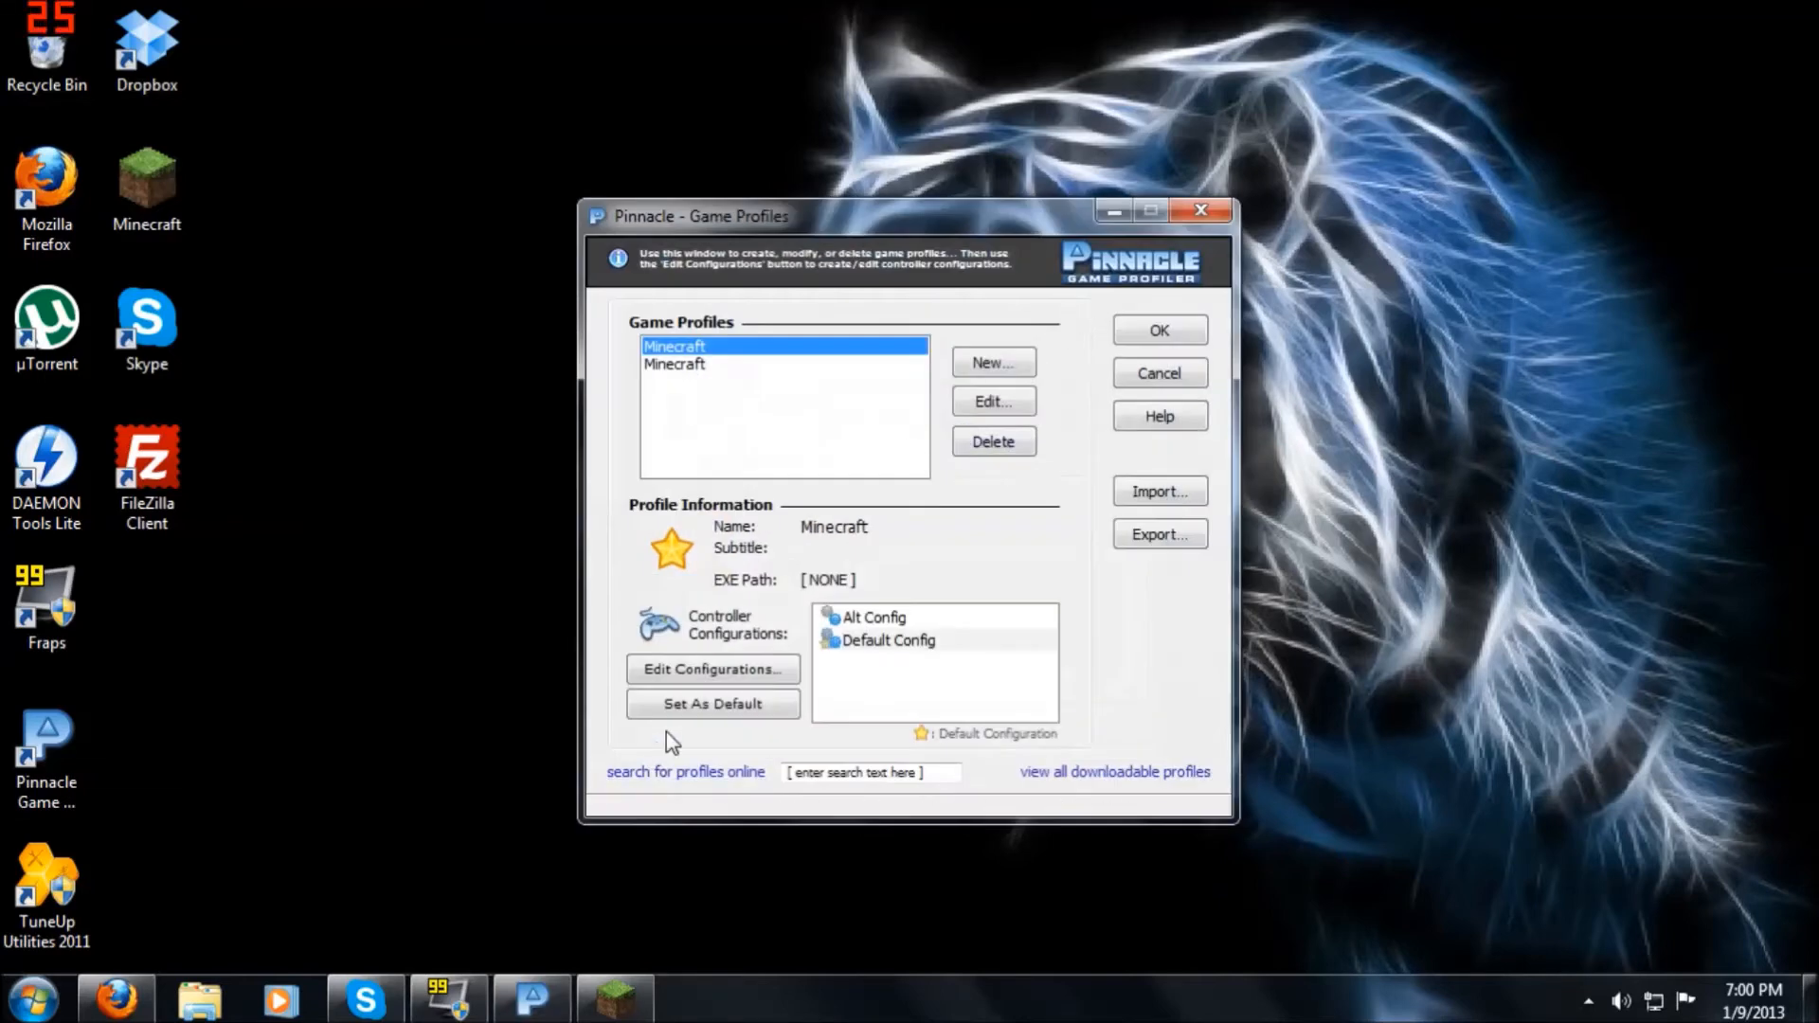
pyautogui.moveTo(713, 670)
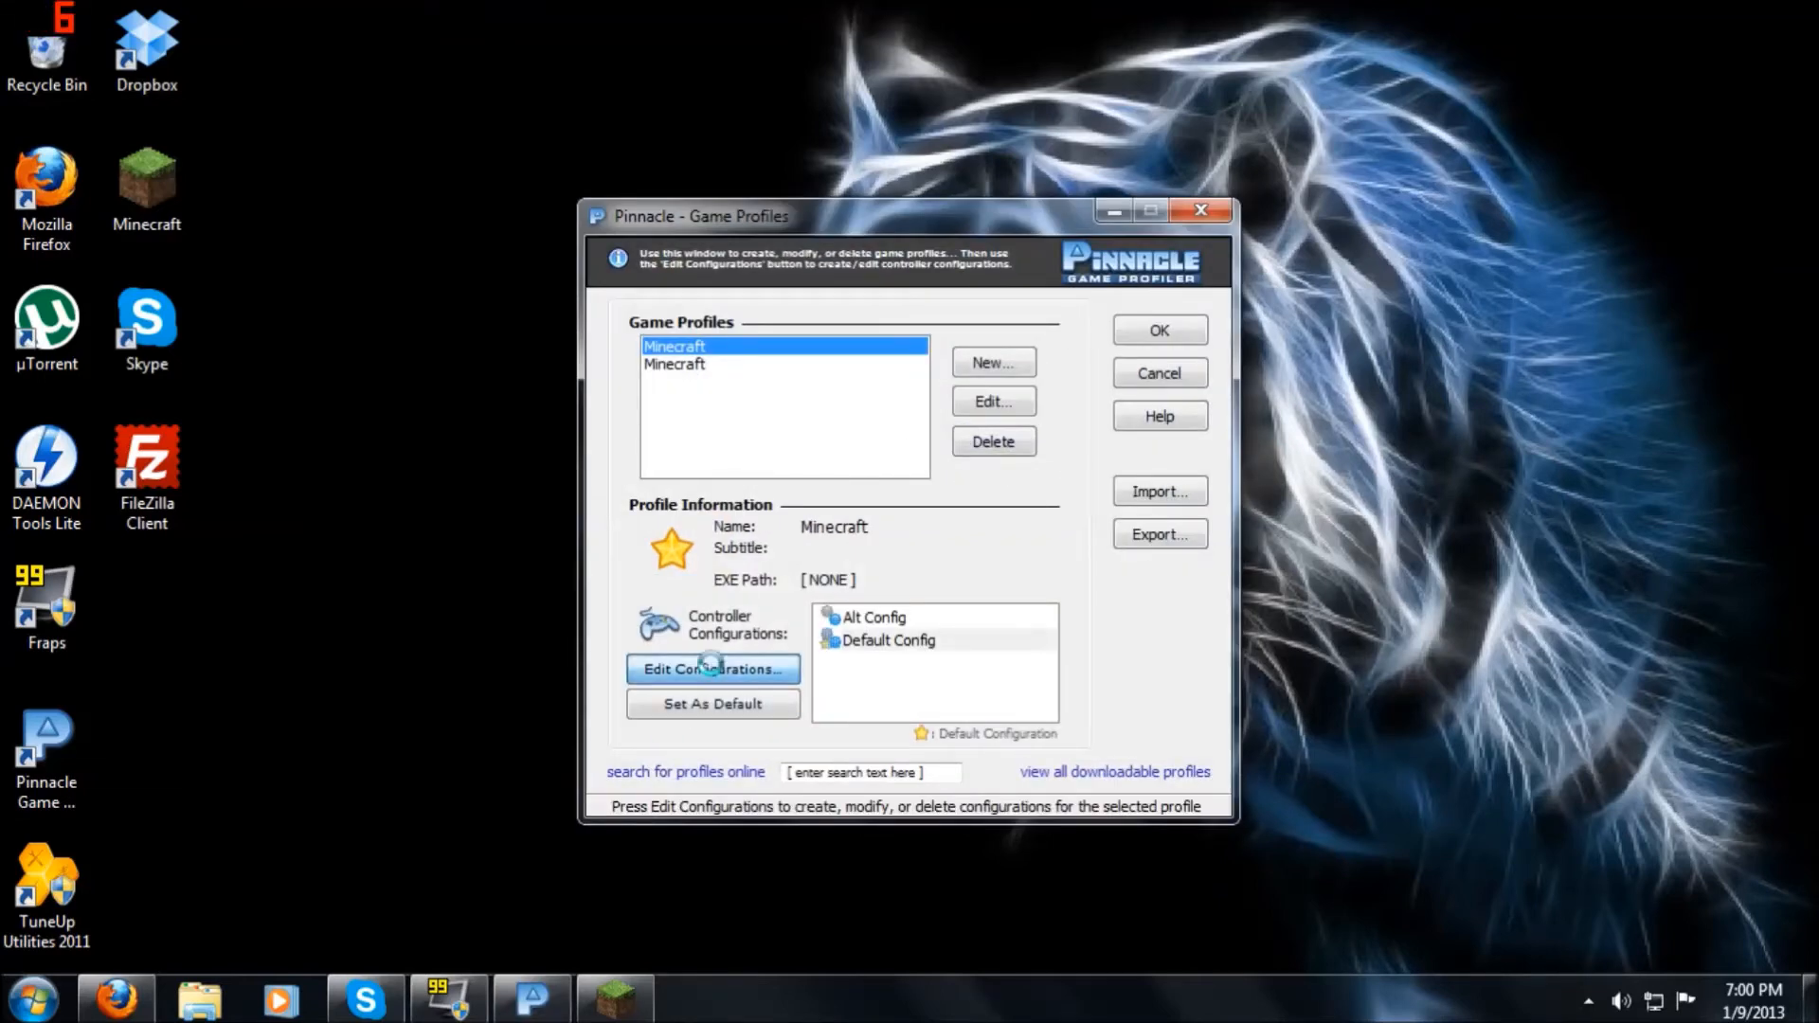
# Step: Run the Minecraft profile with Default Config and minimize the Pinnacle window
pyautogui.click(713, 670)
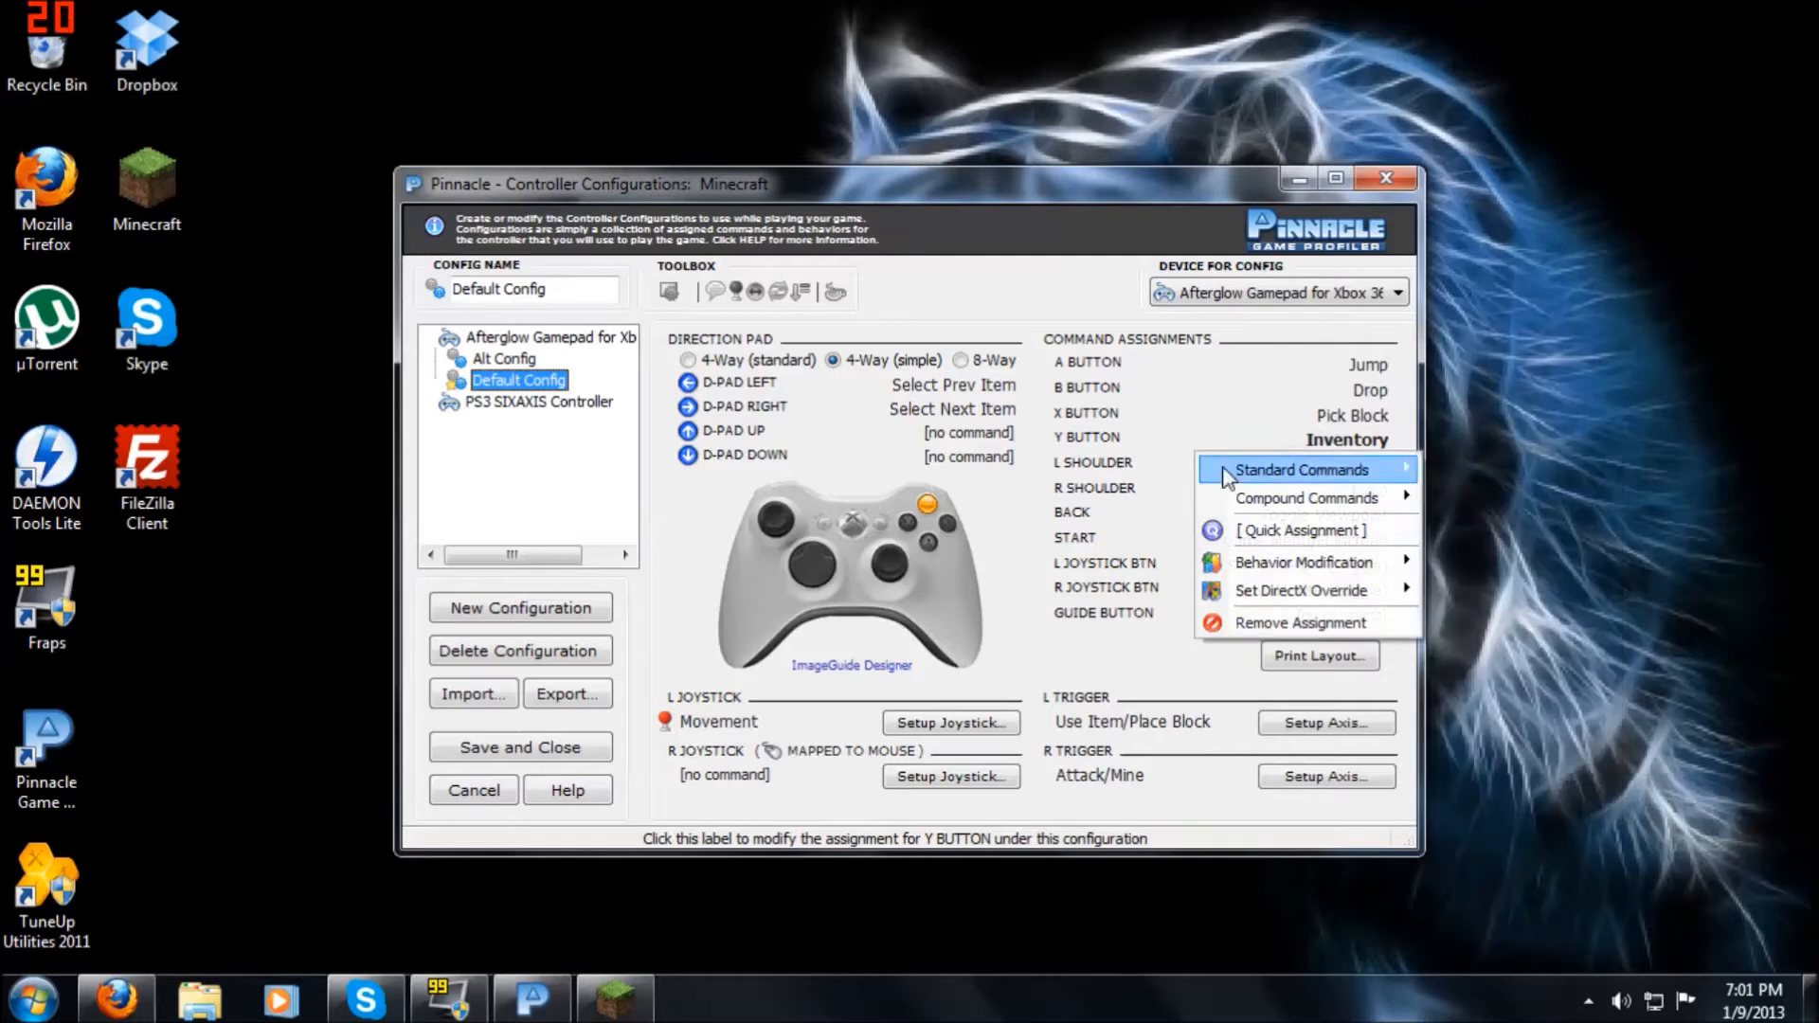
pyautogui.moveTo(1076, 863)
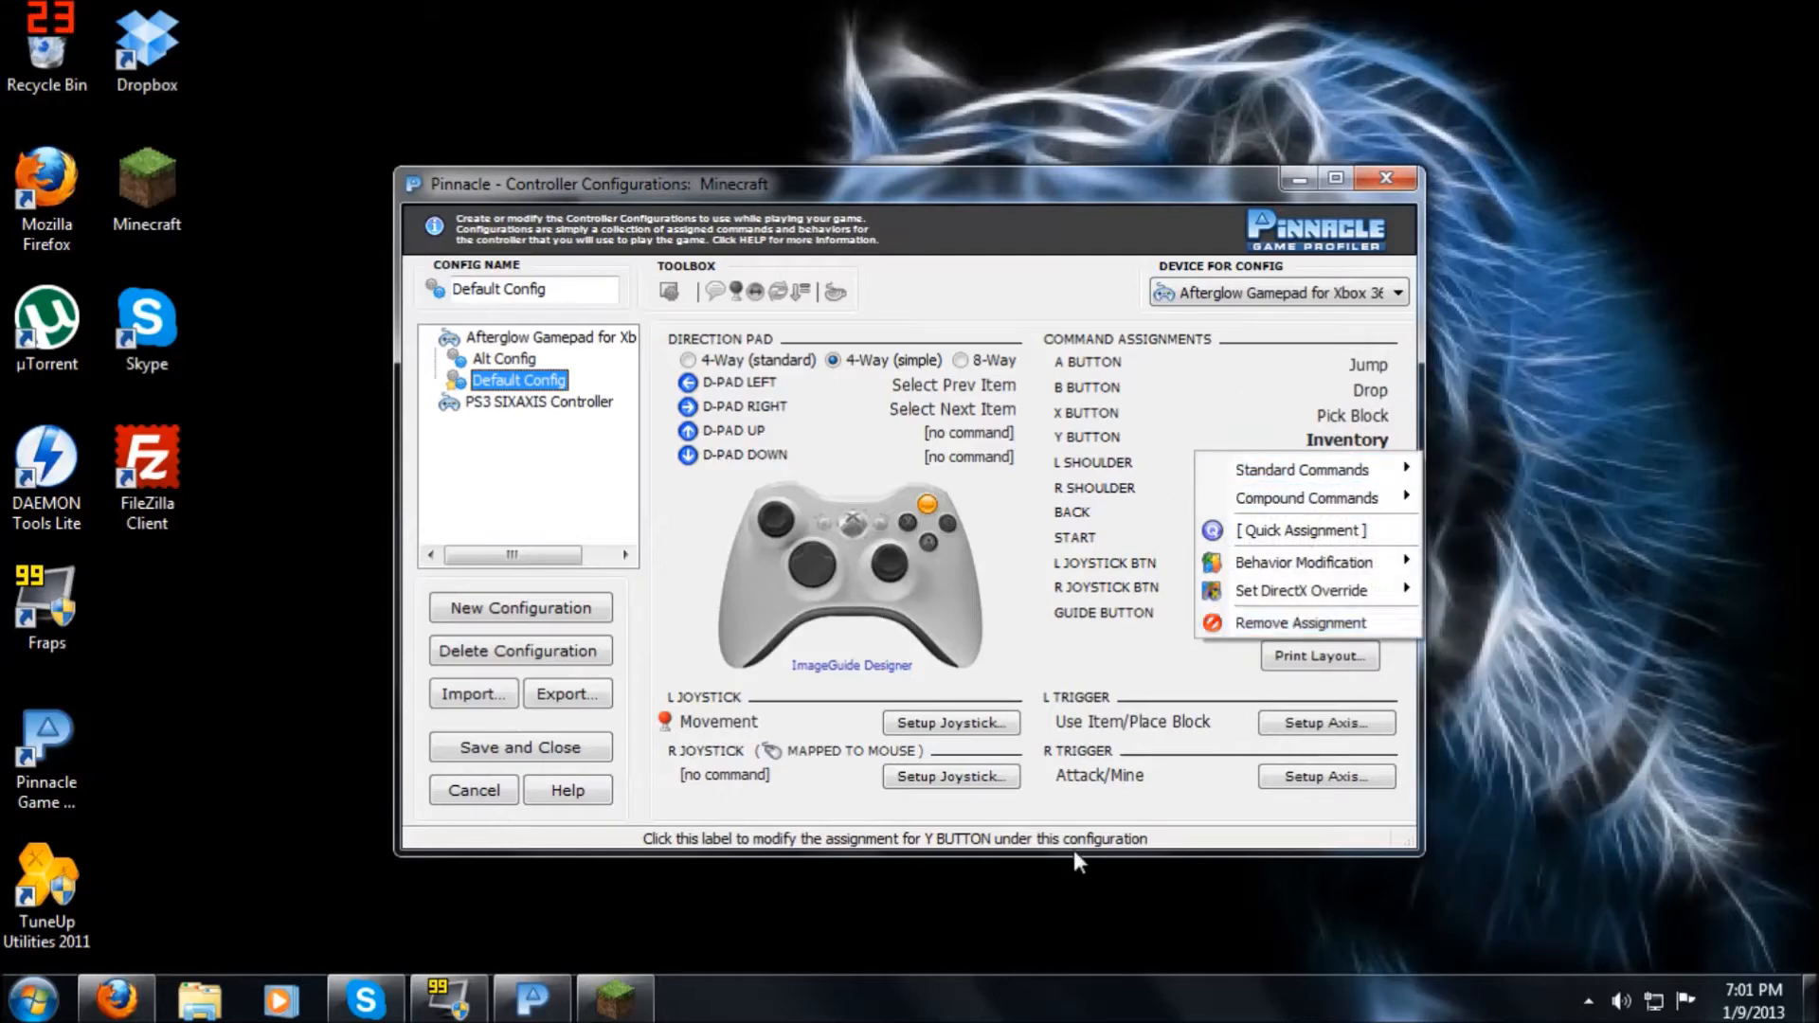
pyautogui.moveTo(1062, 547)
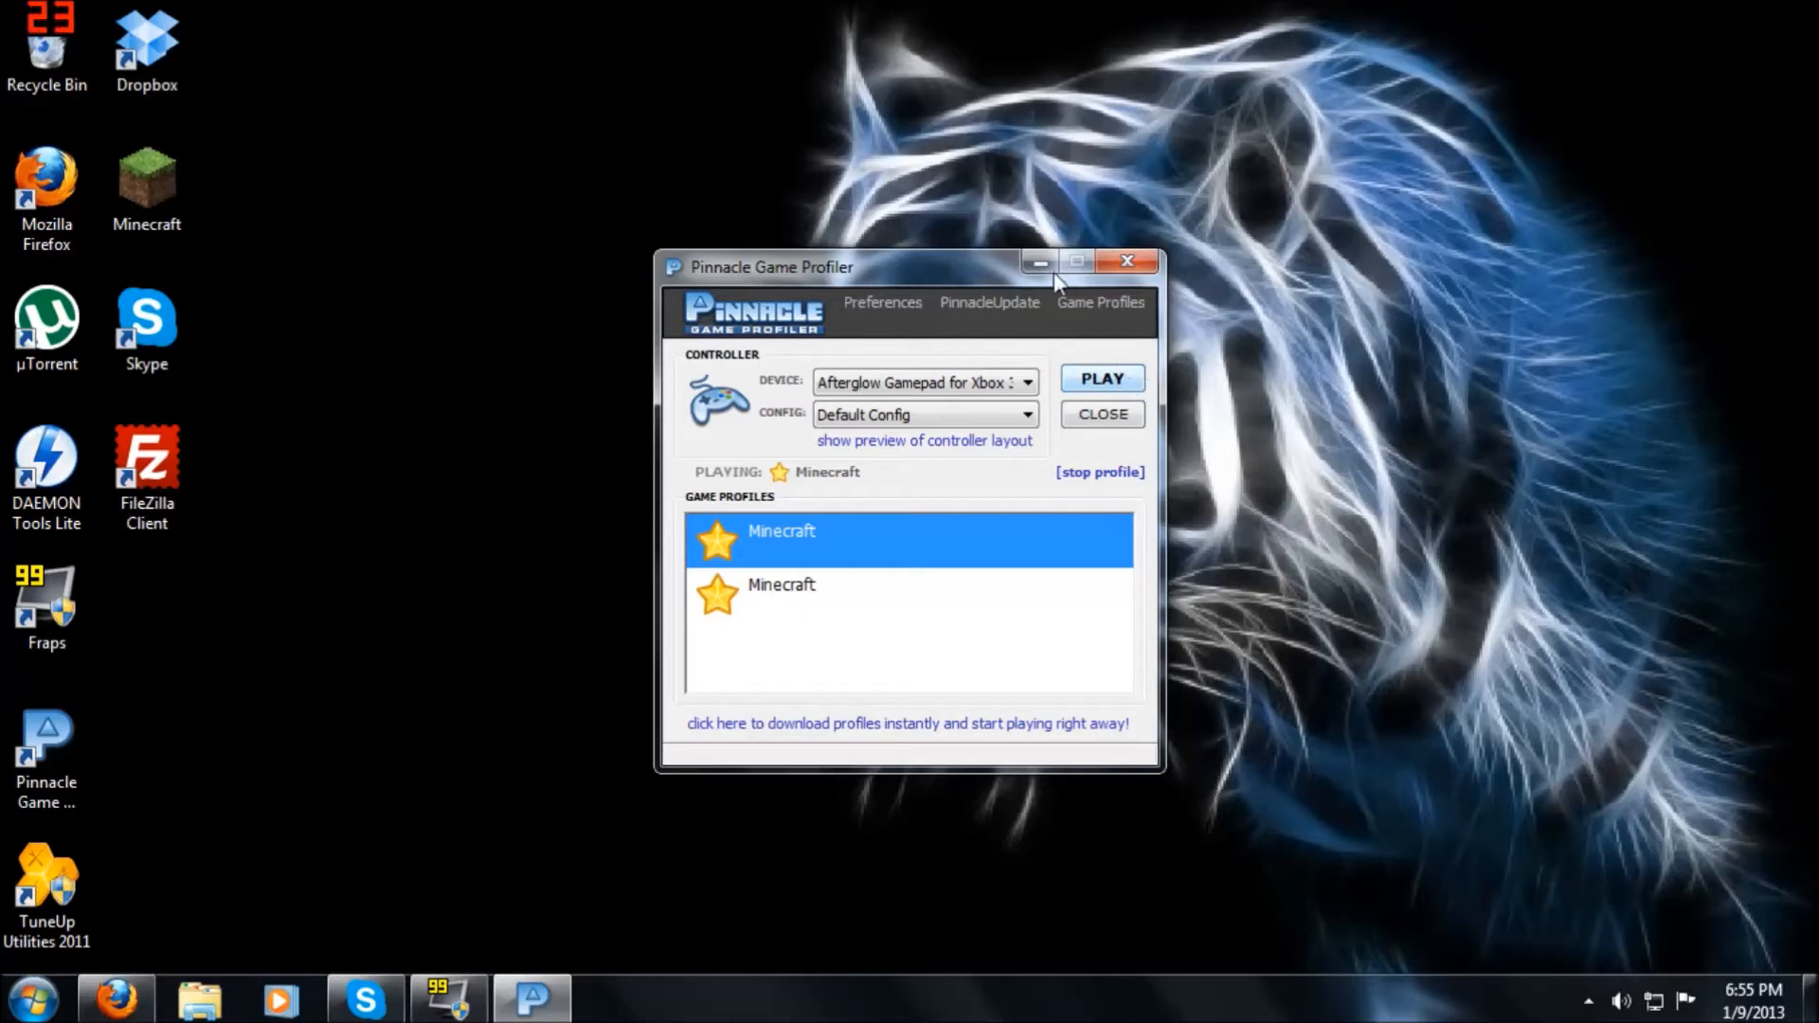
pyautogui.moveTo(1039, 262)
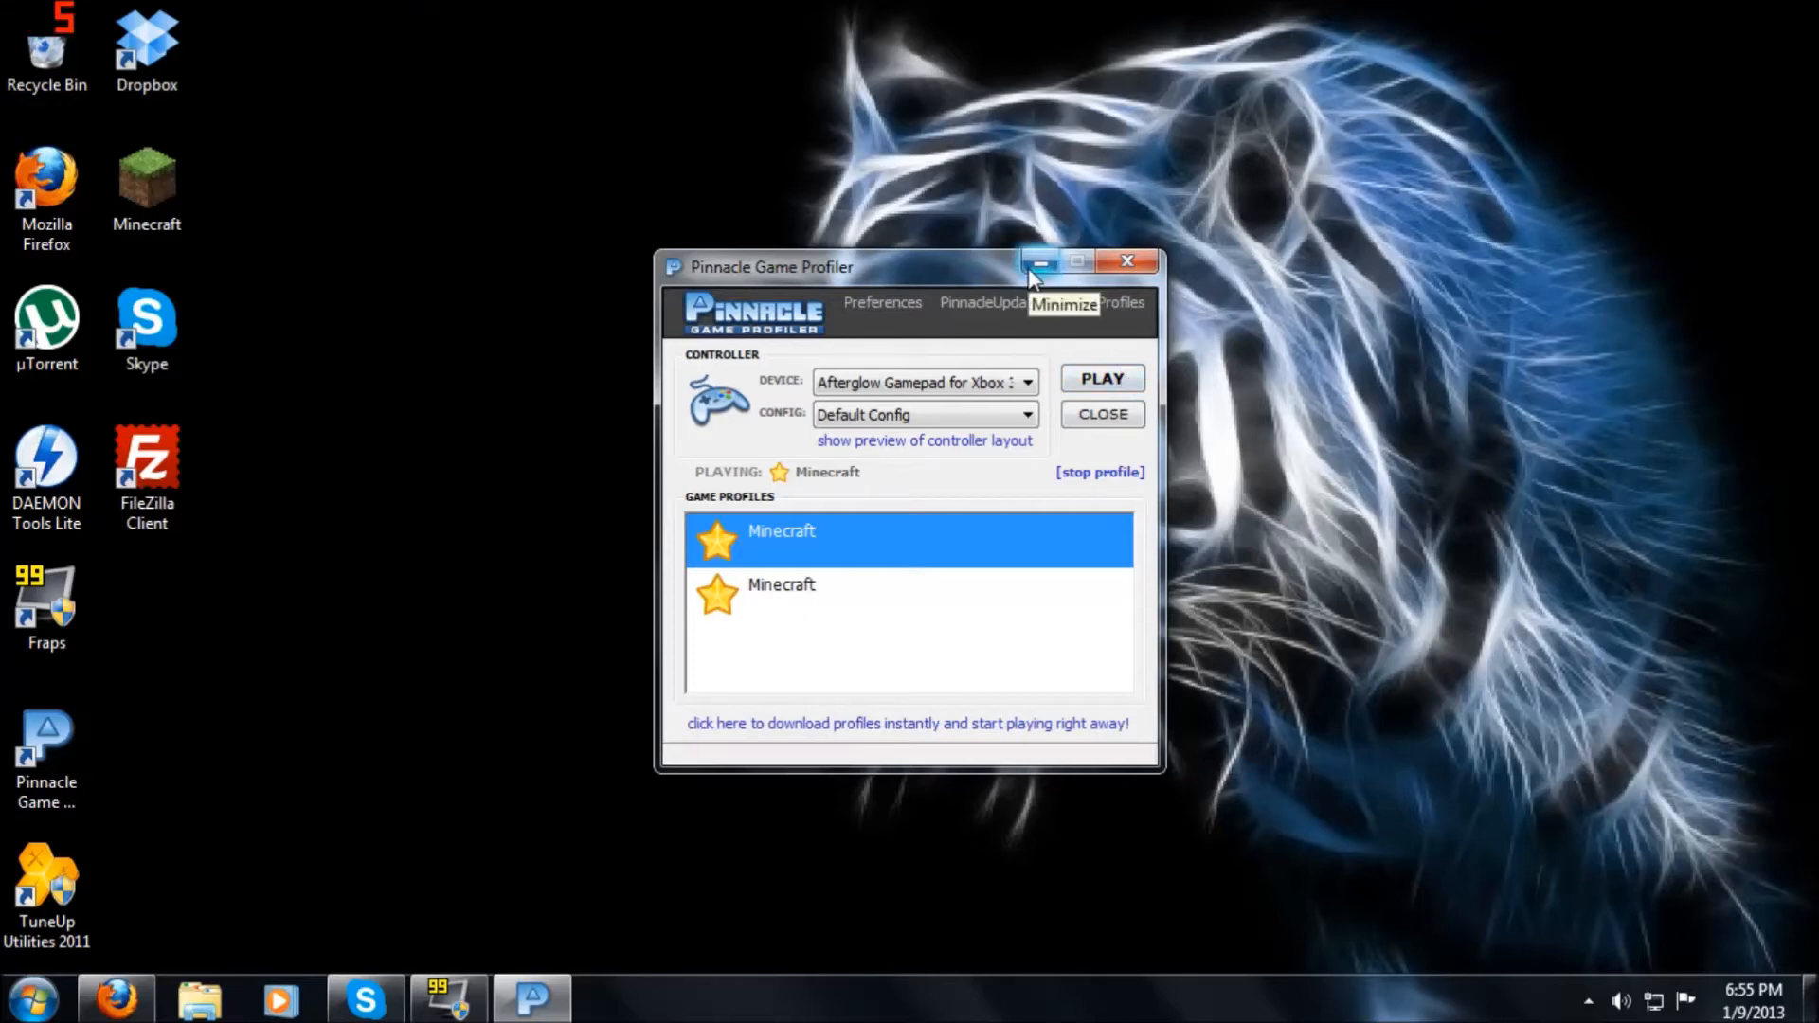
pyautogui.click(1038, 262)
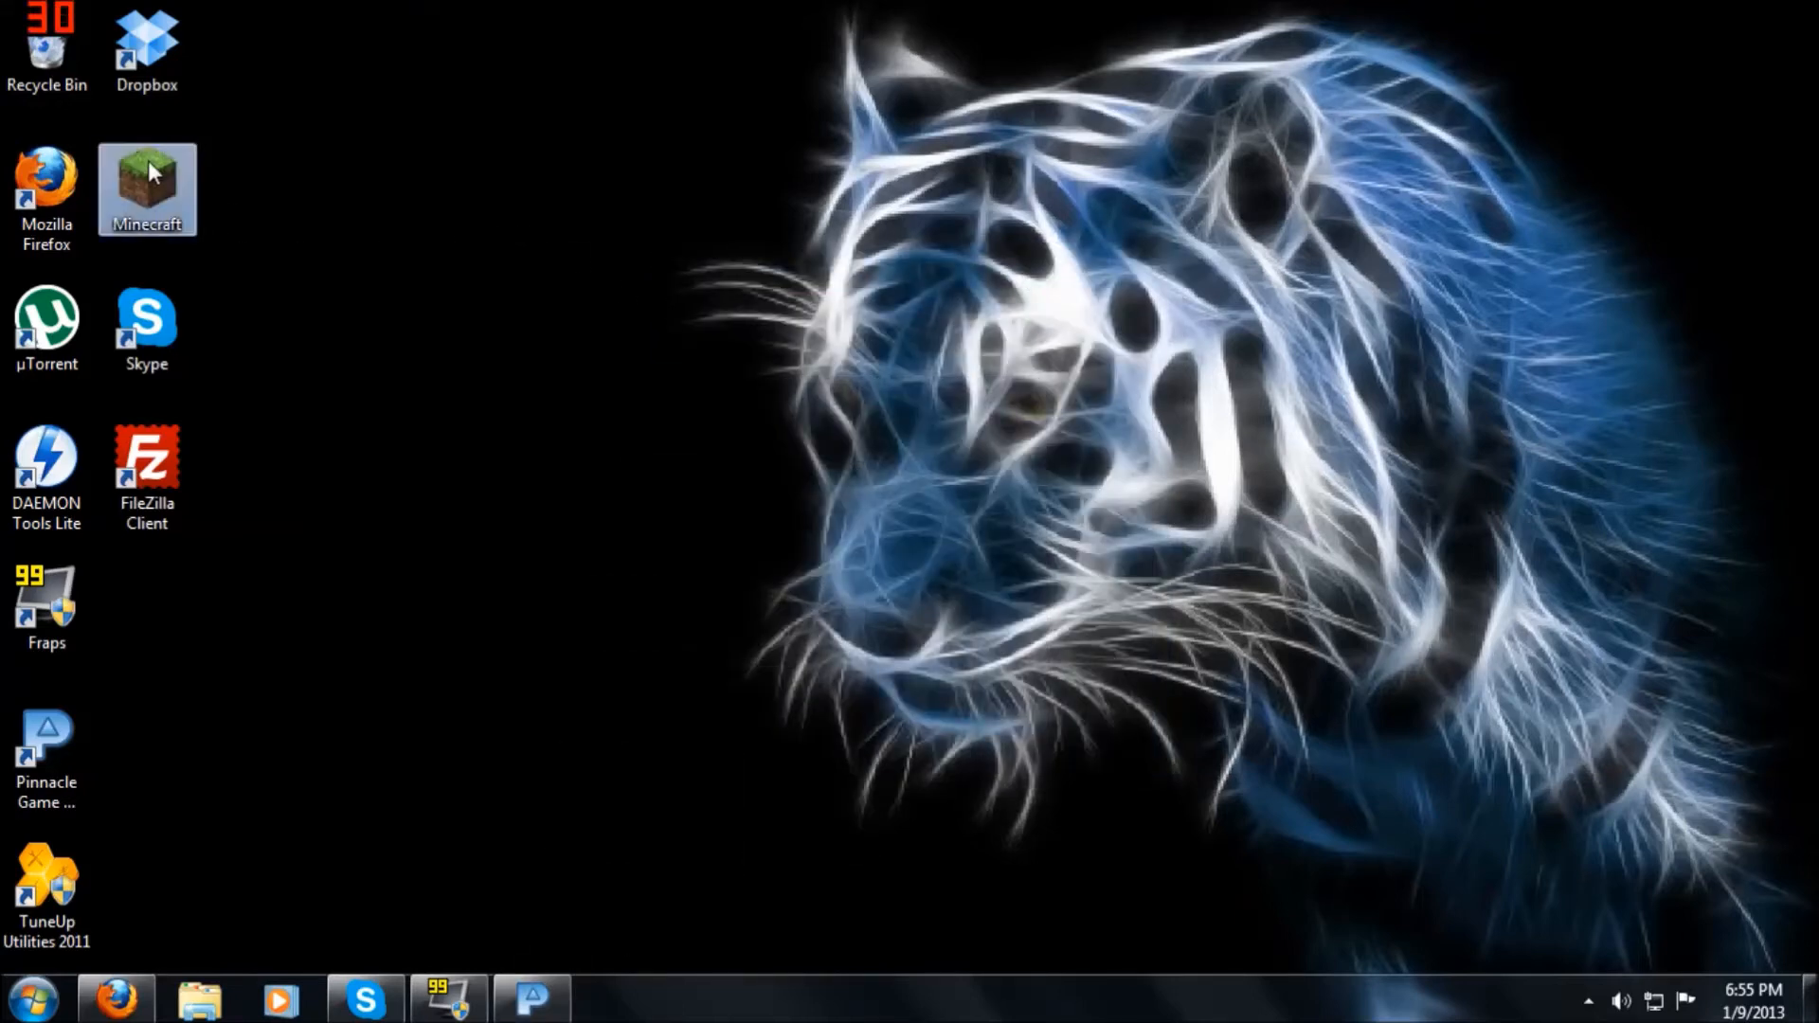
# Step: Launch Minecraft, log in, and load the AWESOMENESS world from Singleplayer
pyautogui.doubleClick(146, 189)
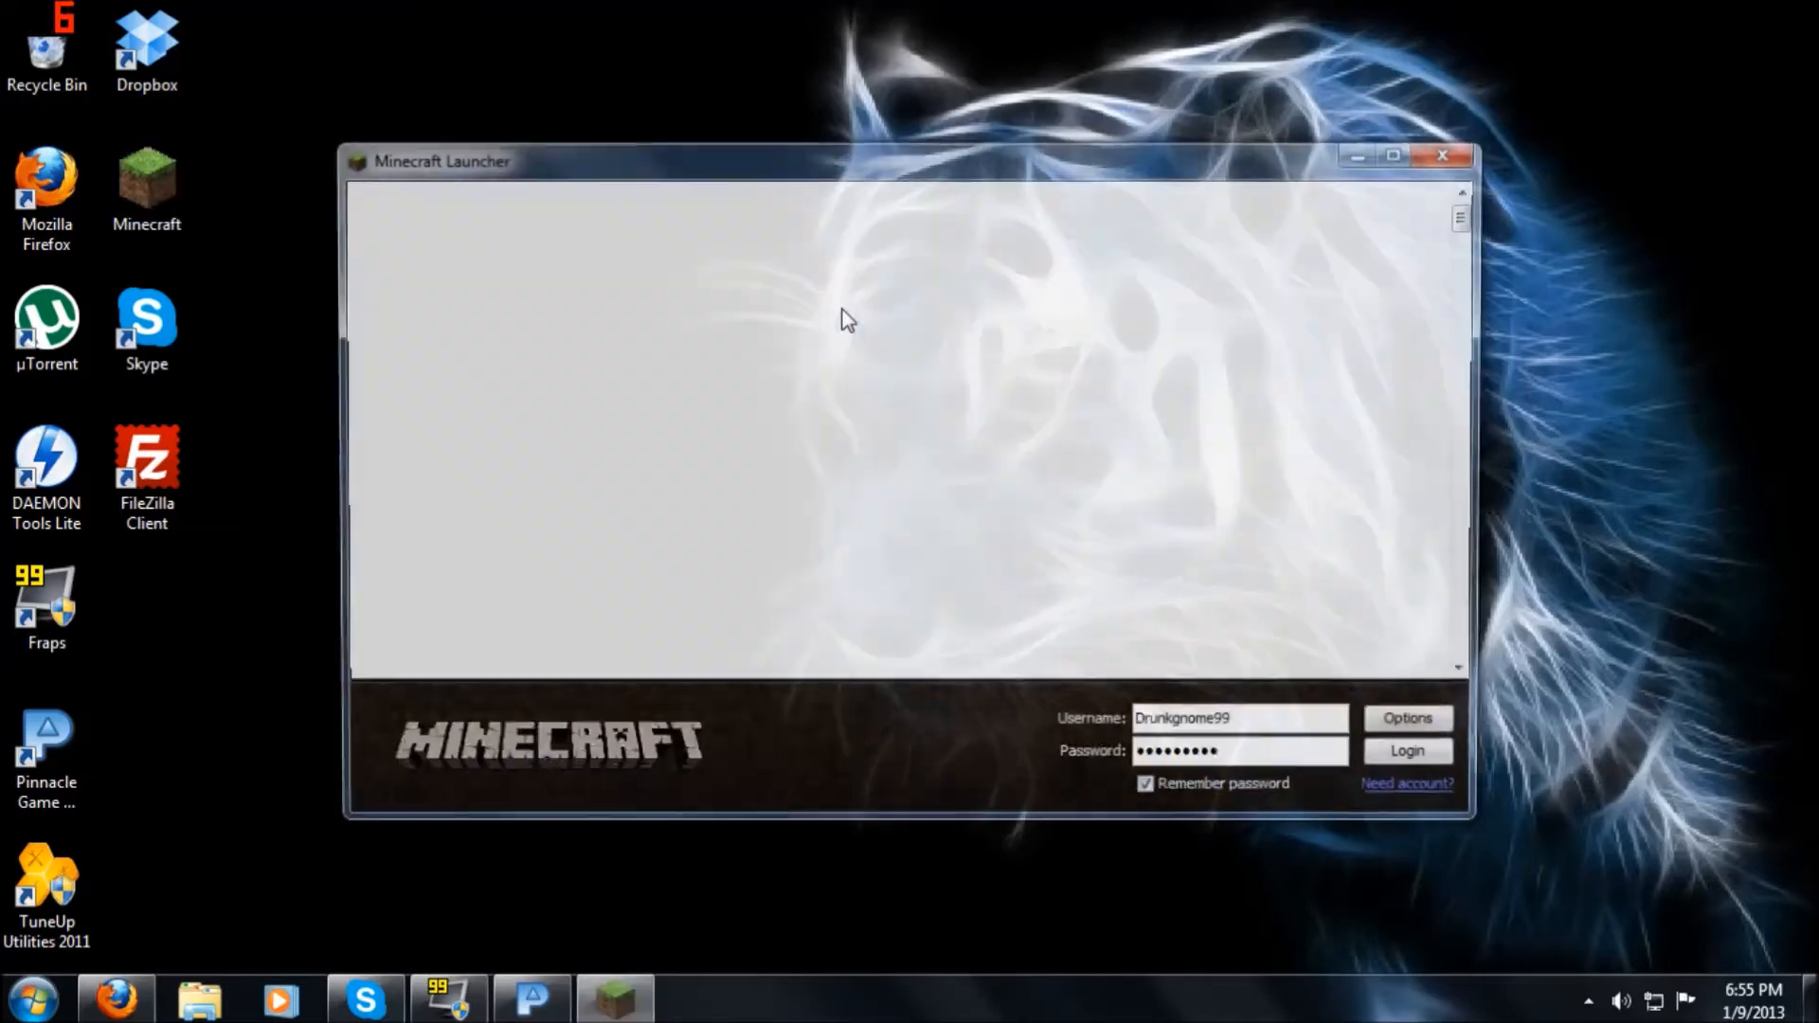
pyautogui.click(1407, 750)
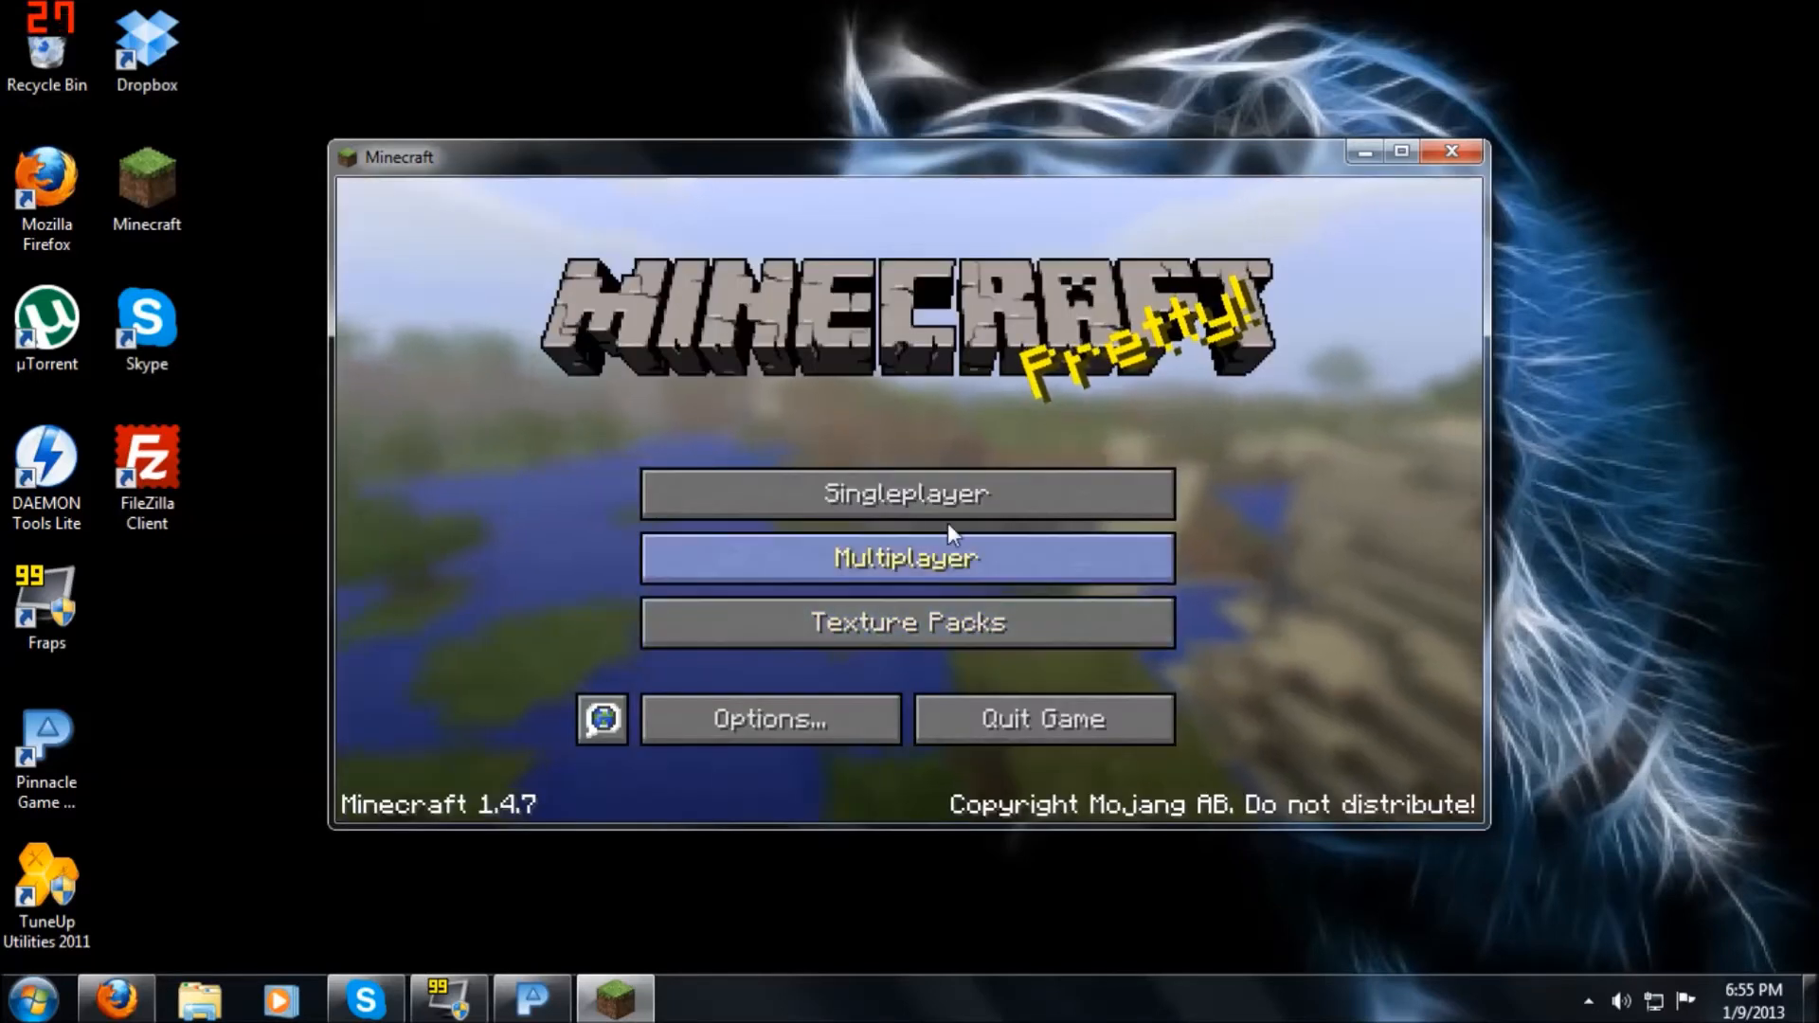
pyautogui.moveTo(1326, 394)
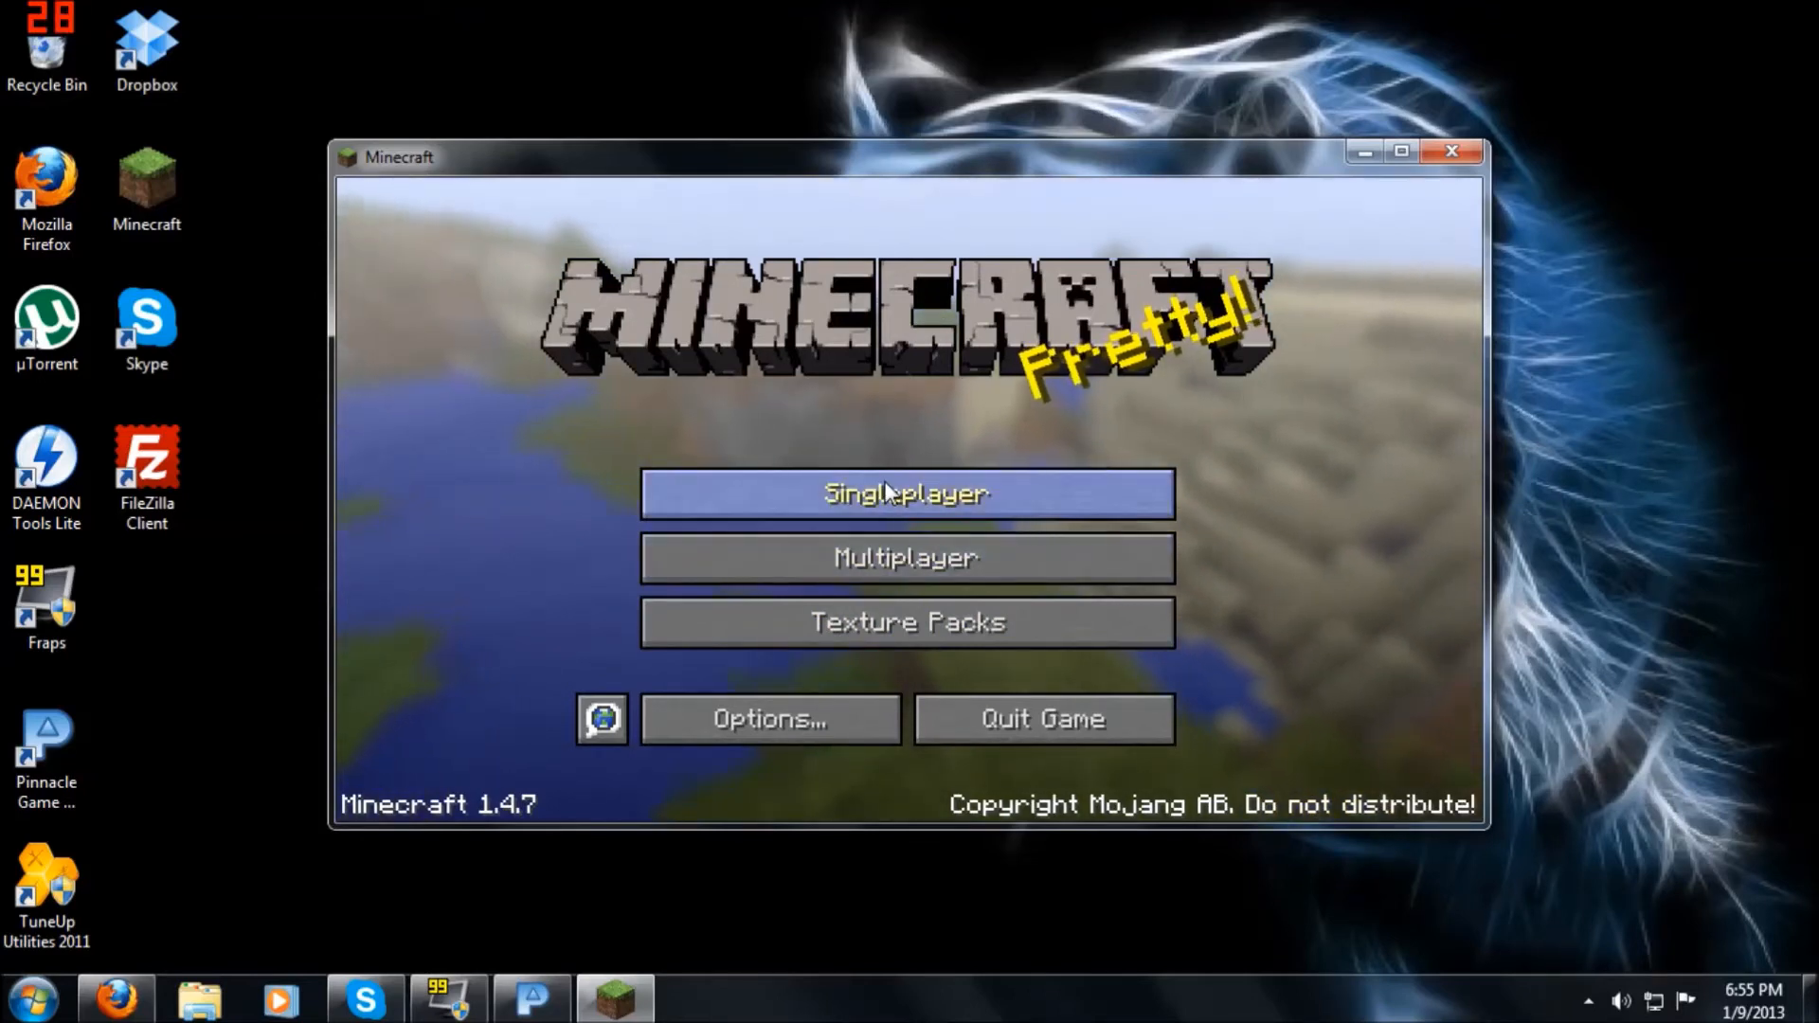
pyautogui.click(906, 492)
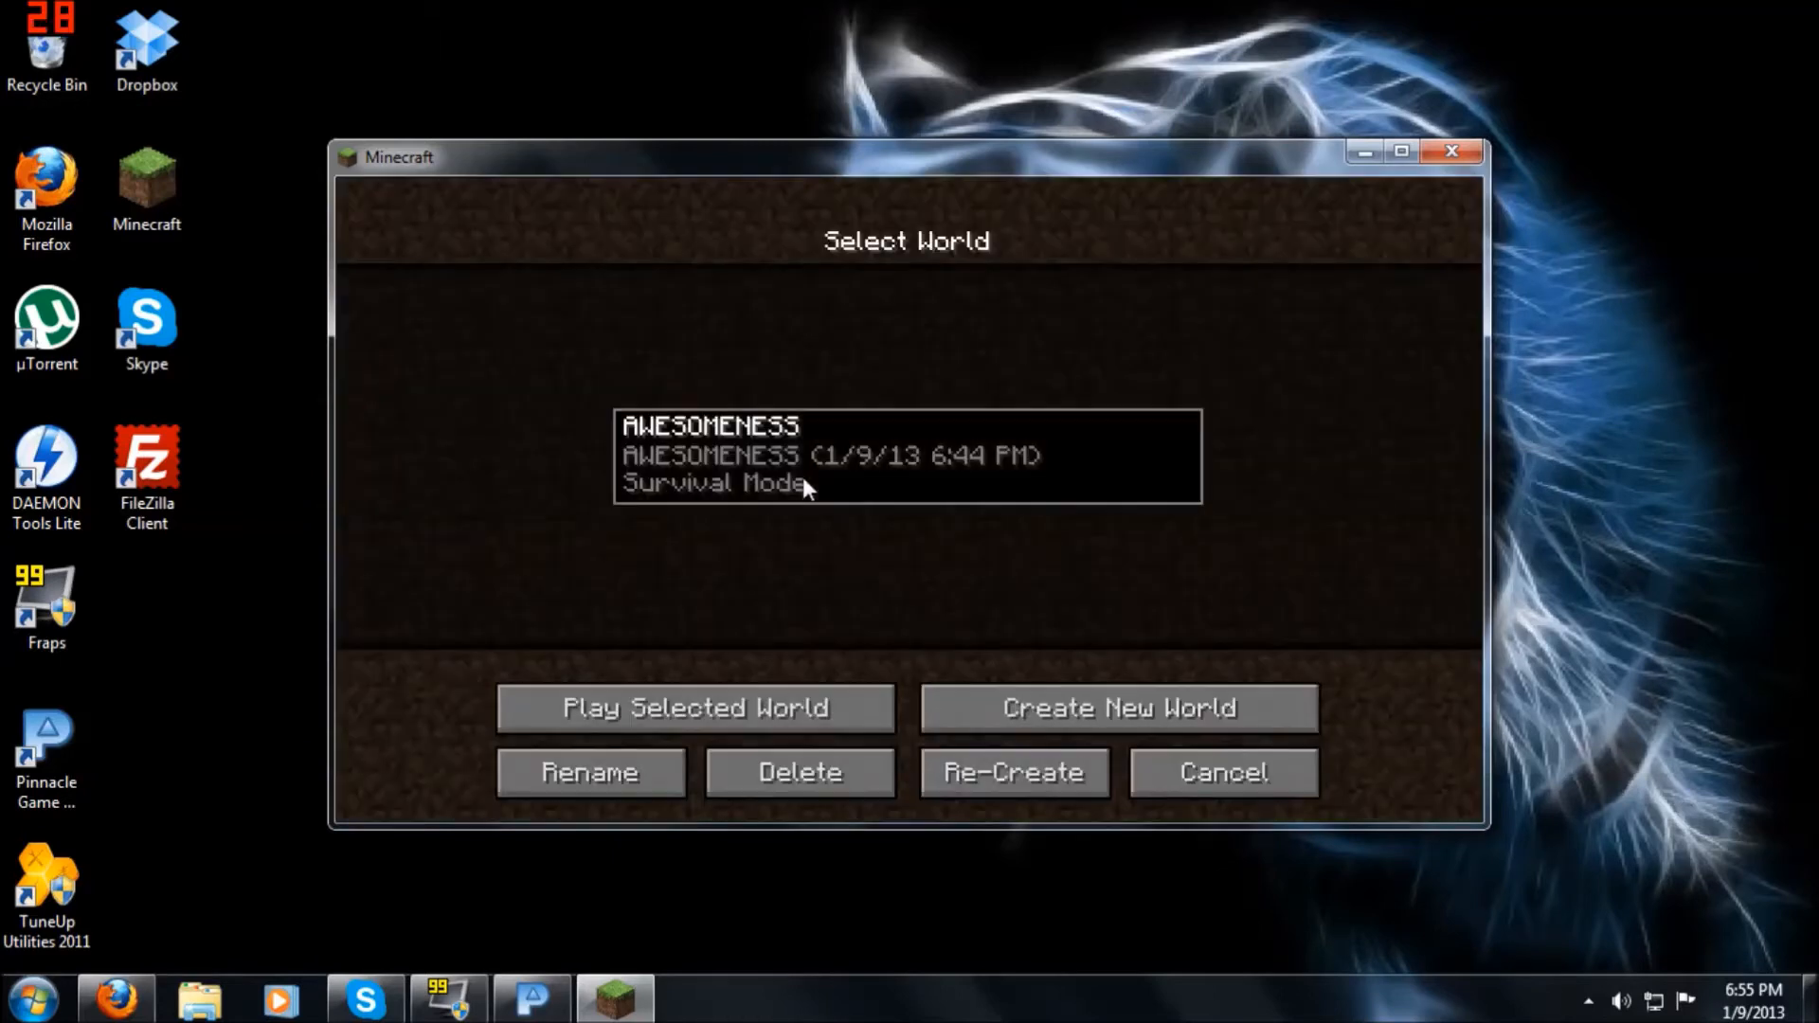
pyautogui.click(694, 708)
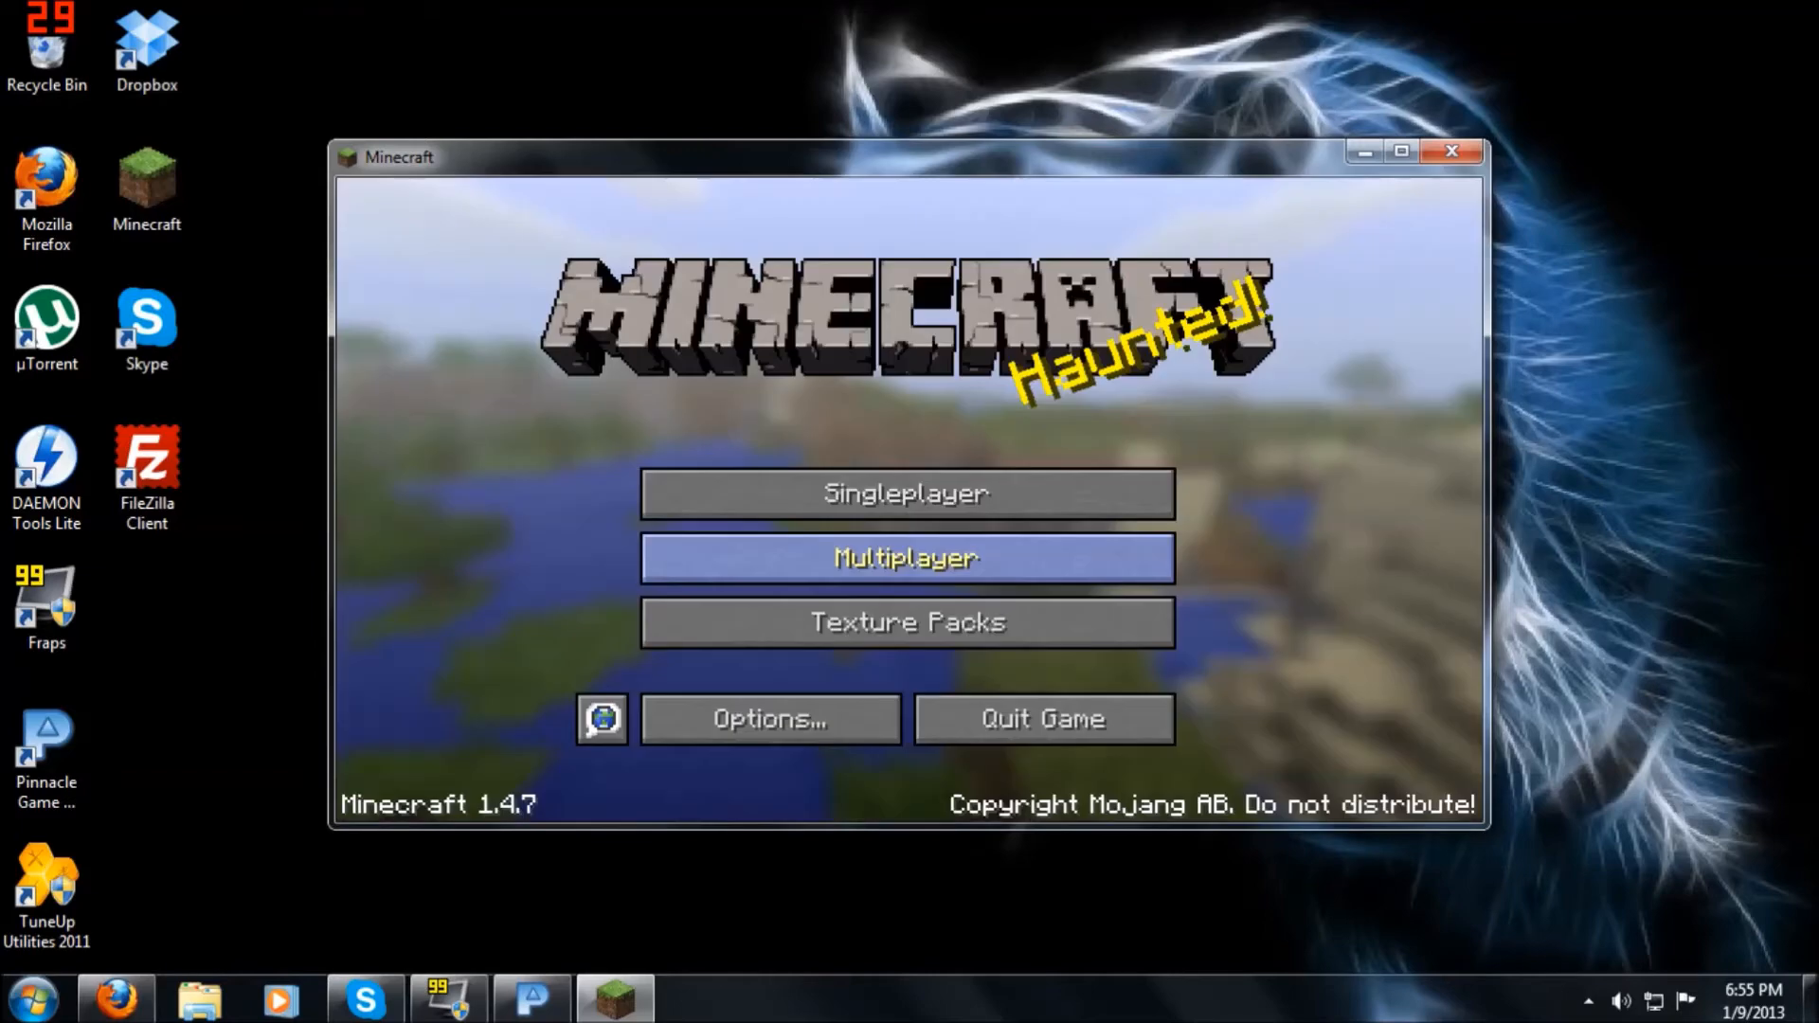
pyautogui.click(906, 493)
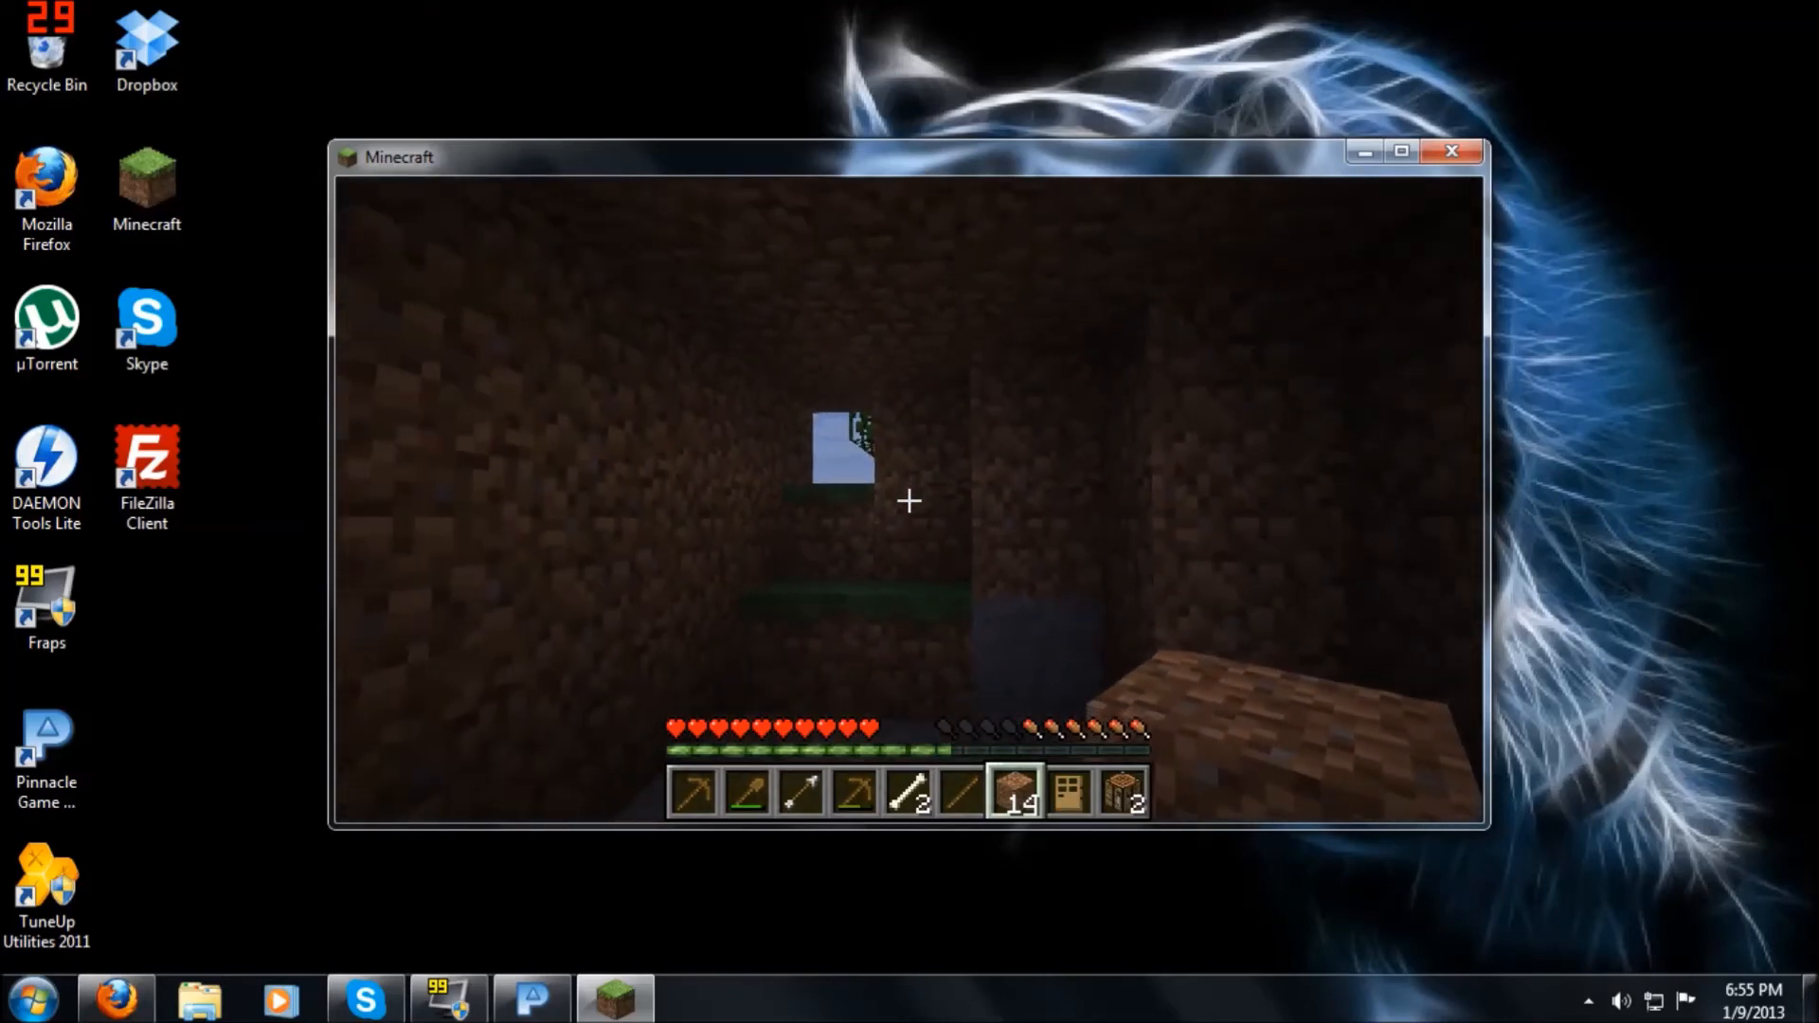
pyautogui.press('Escape')
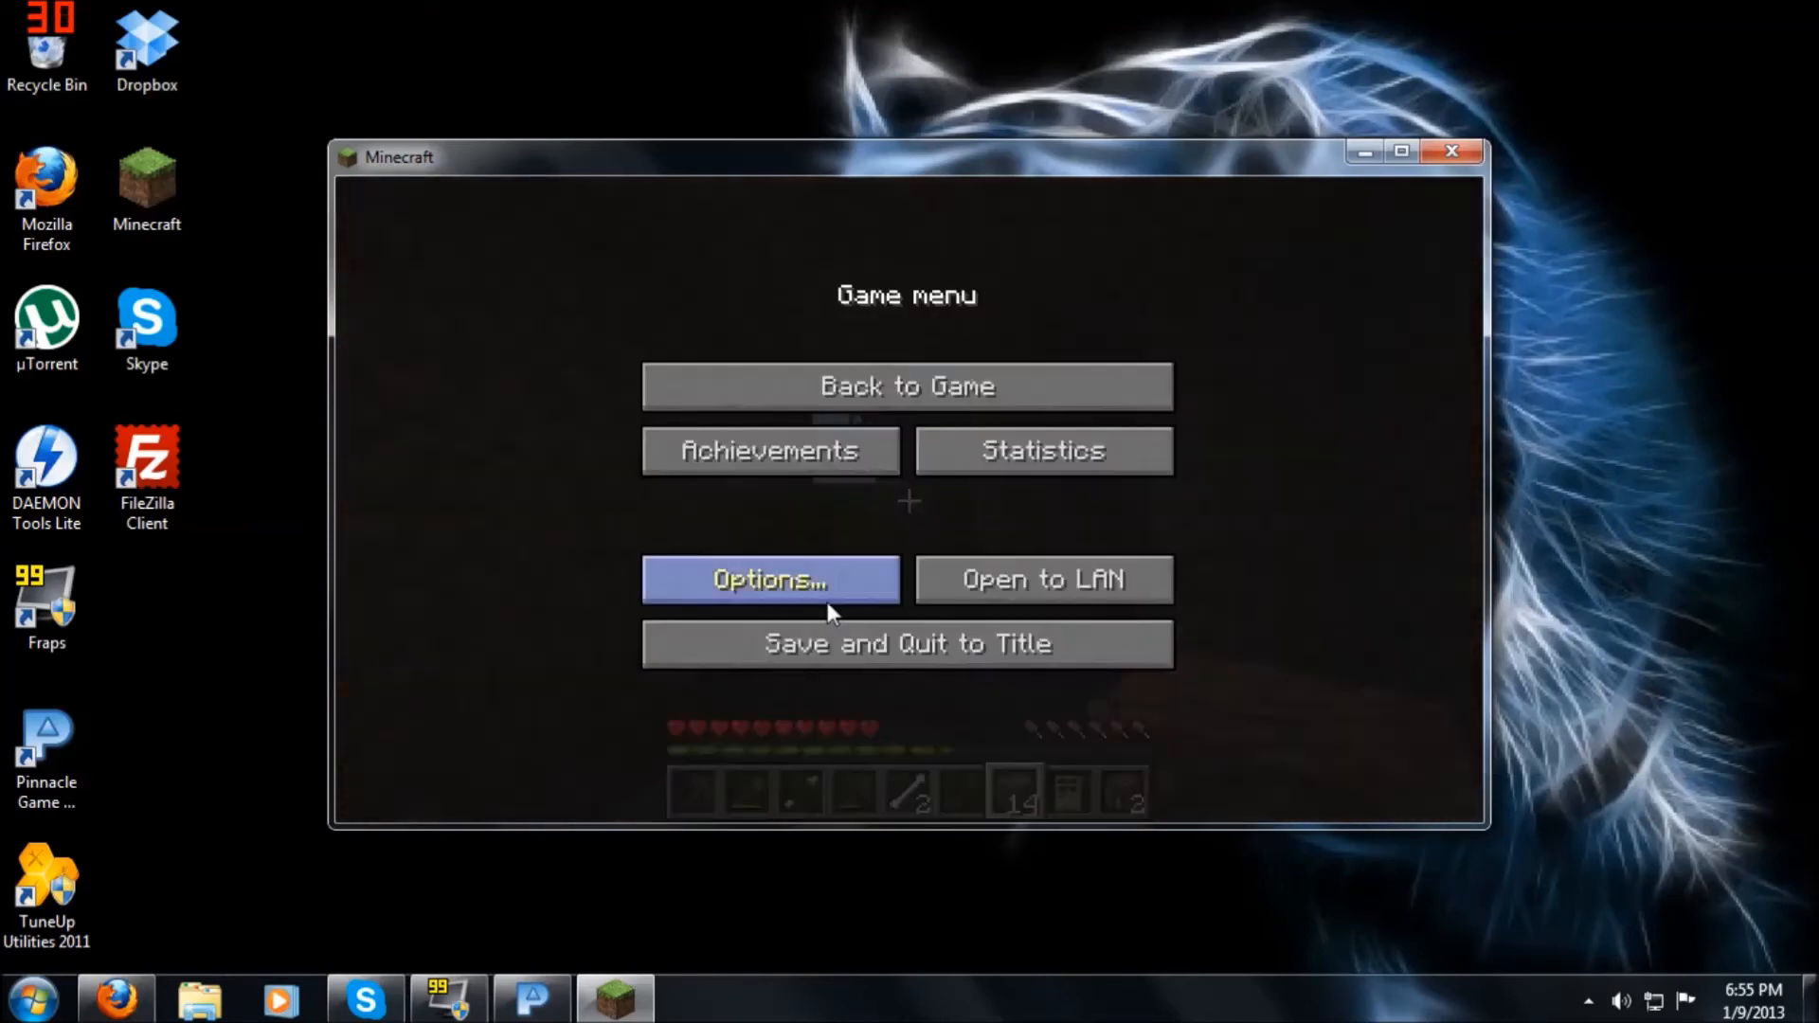
pyautogui.click(771, 579)
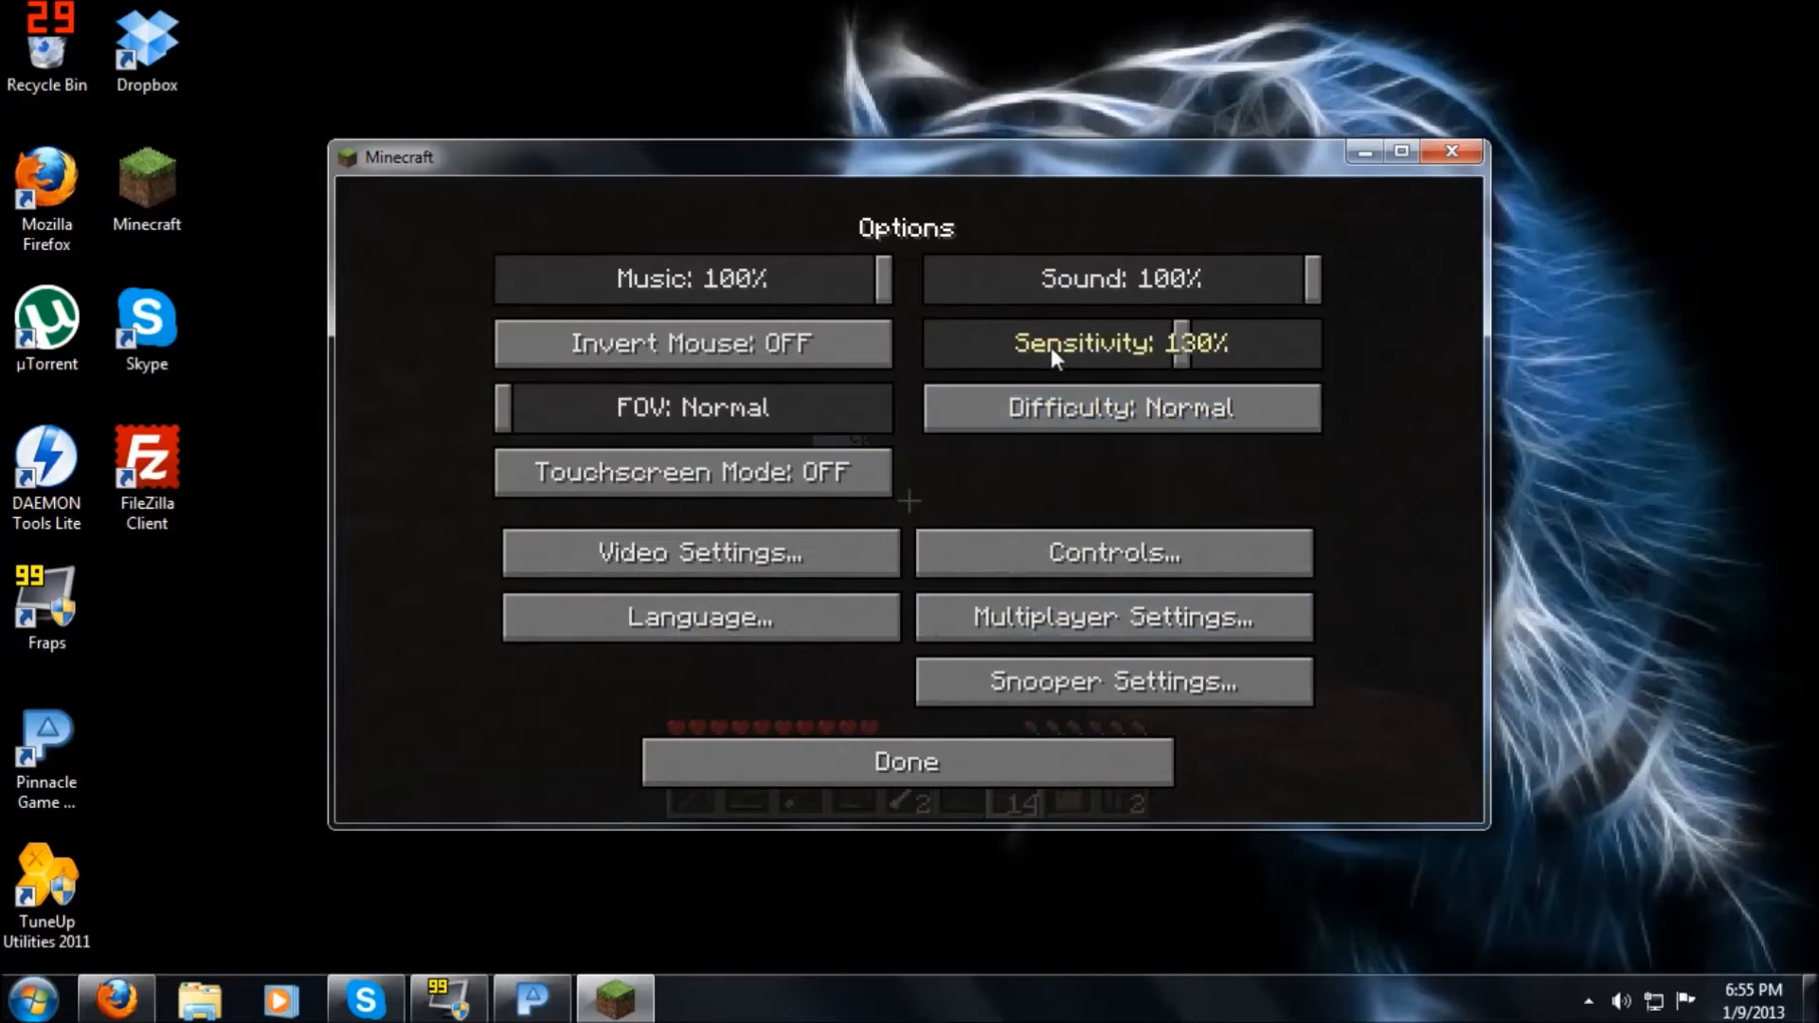
pyautogui.moveTo(1178, 389)
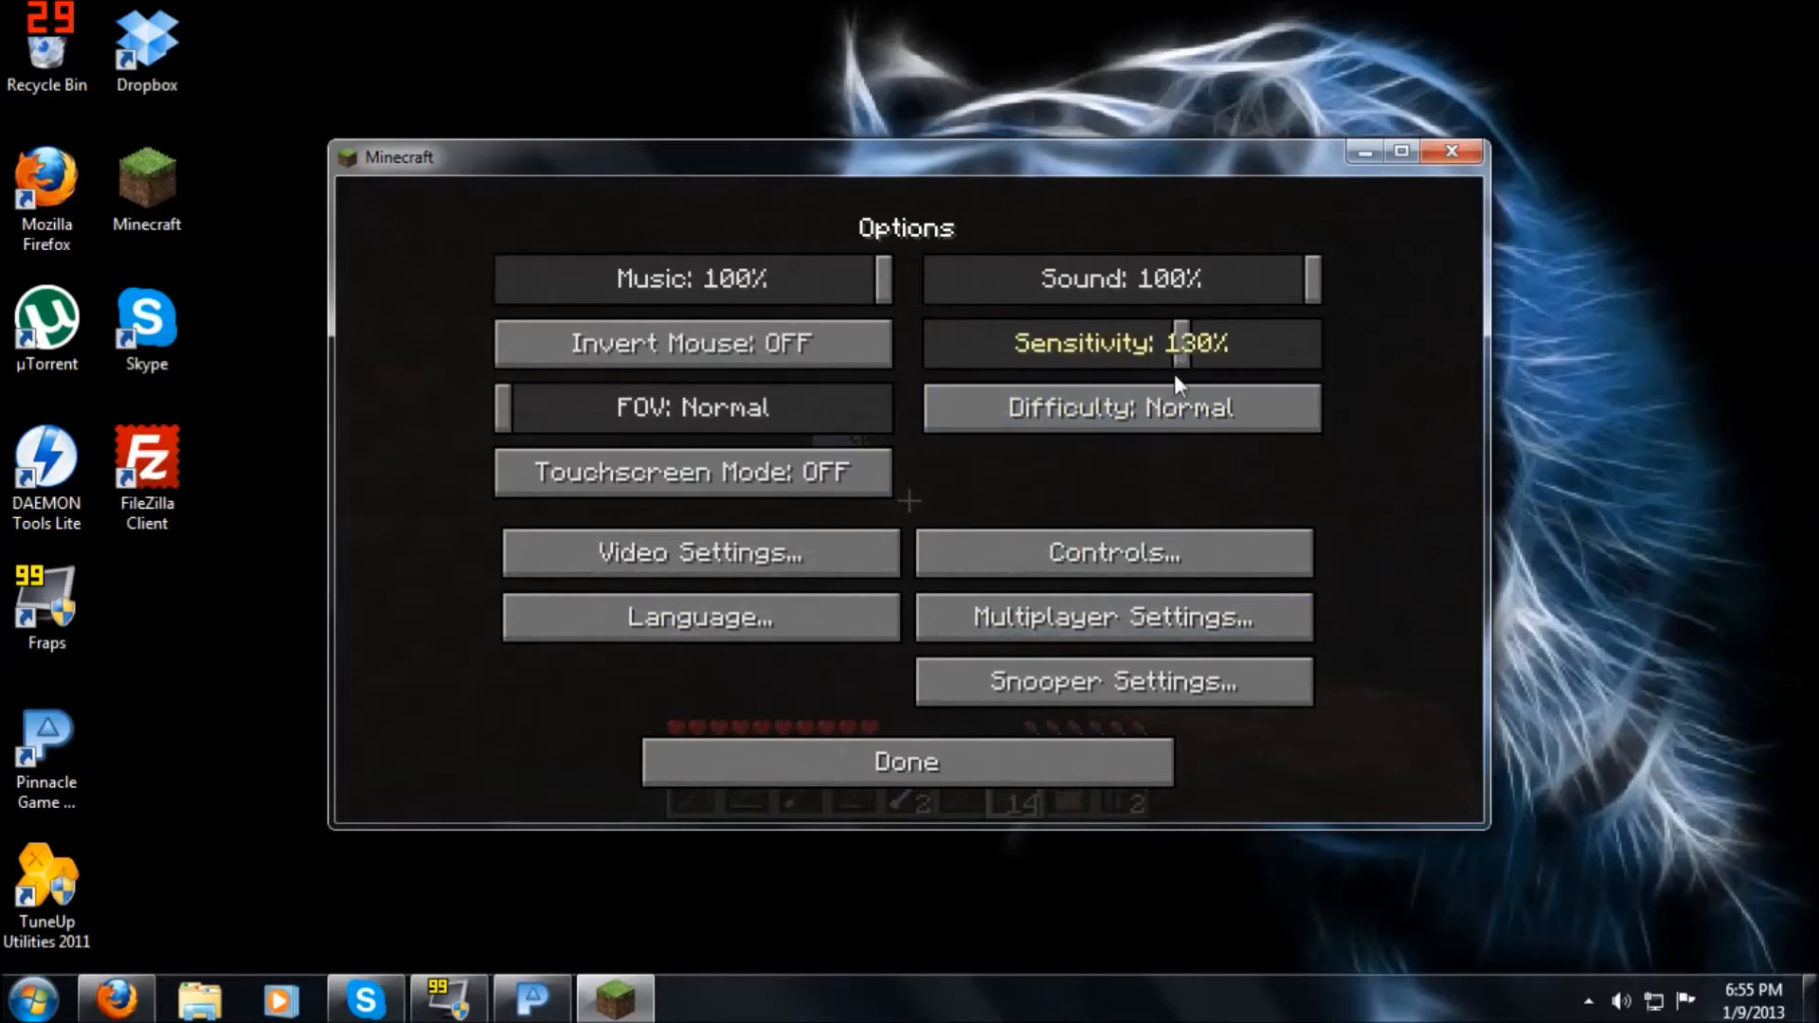
pyautogui.click(906, 761)
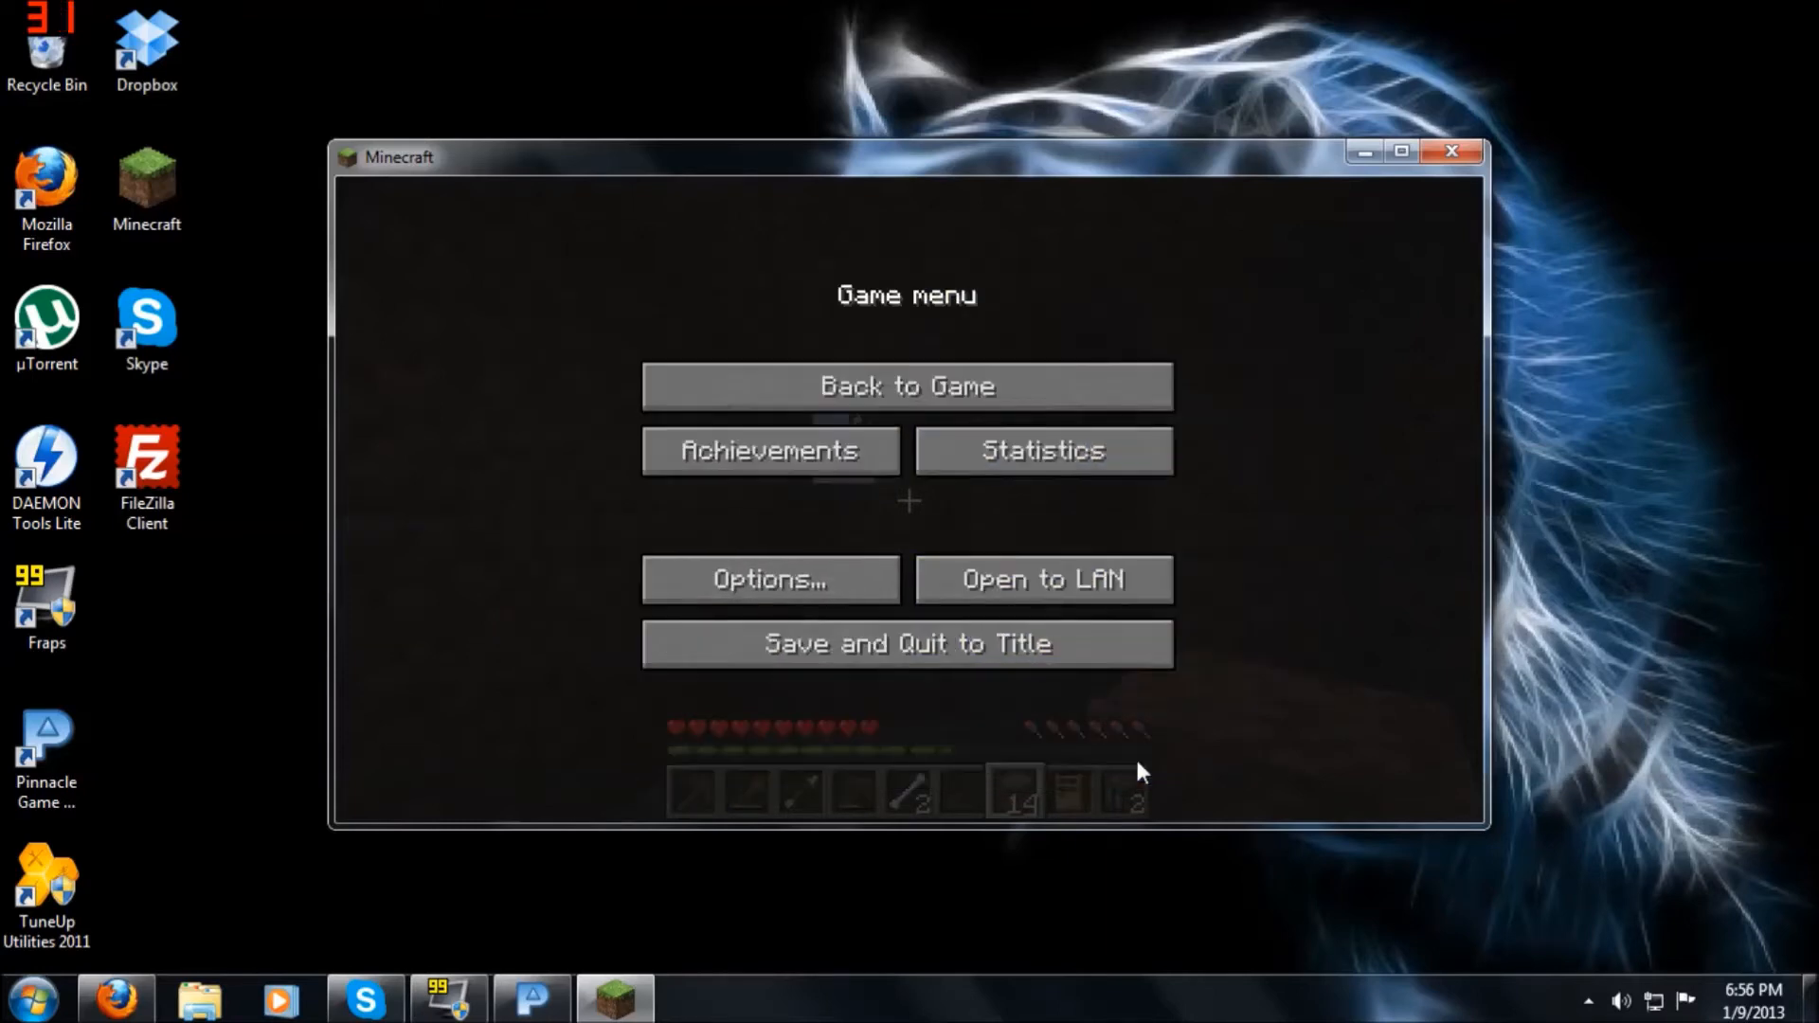
pyautogui.click(906, 386)
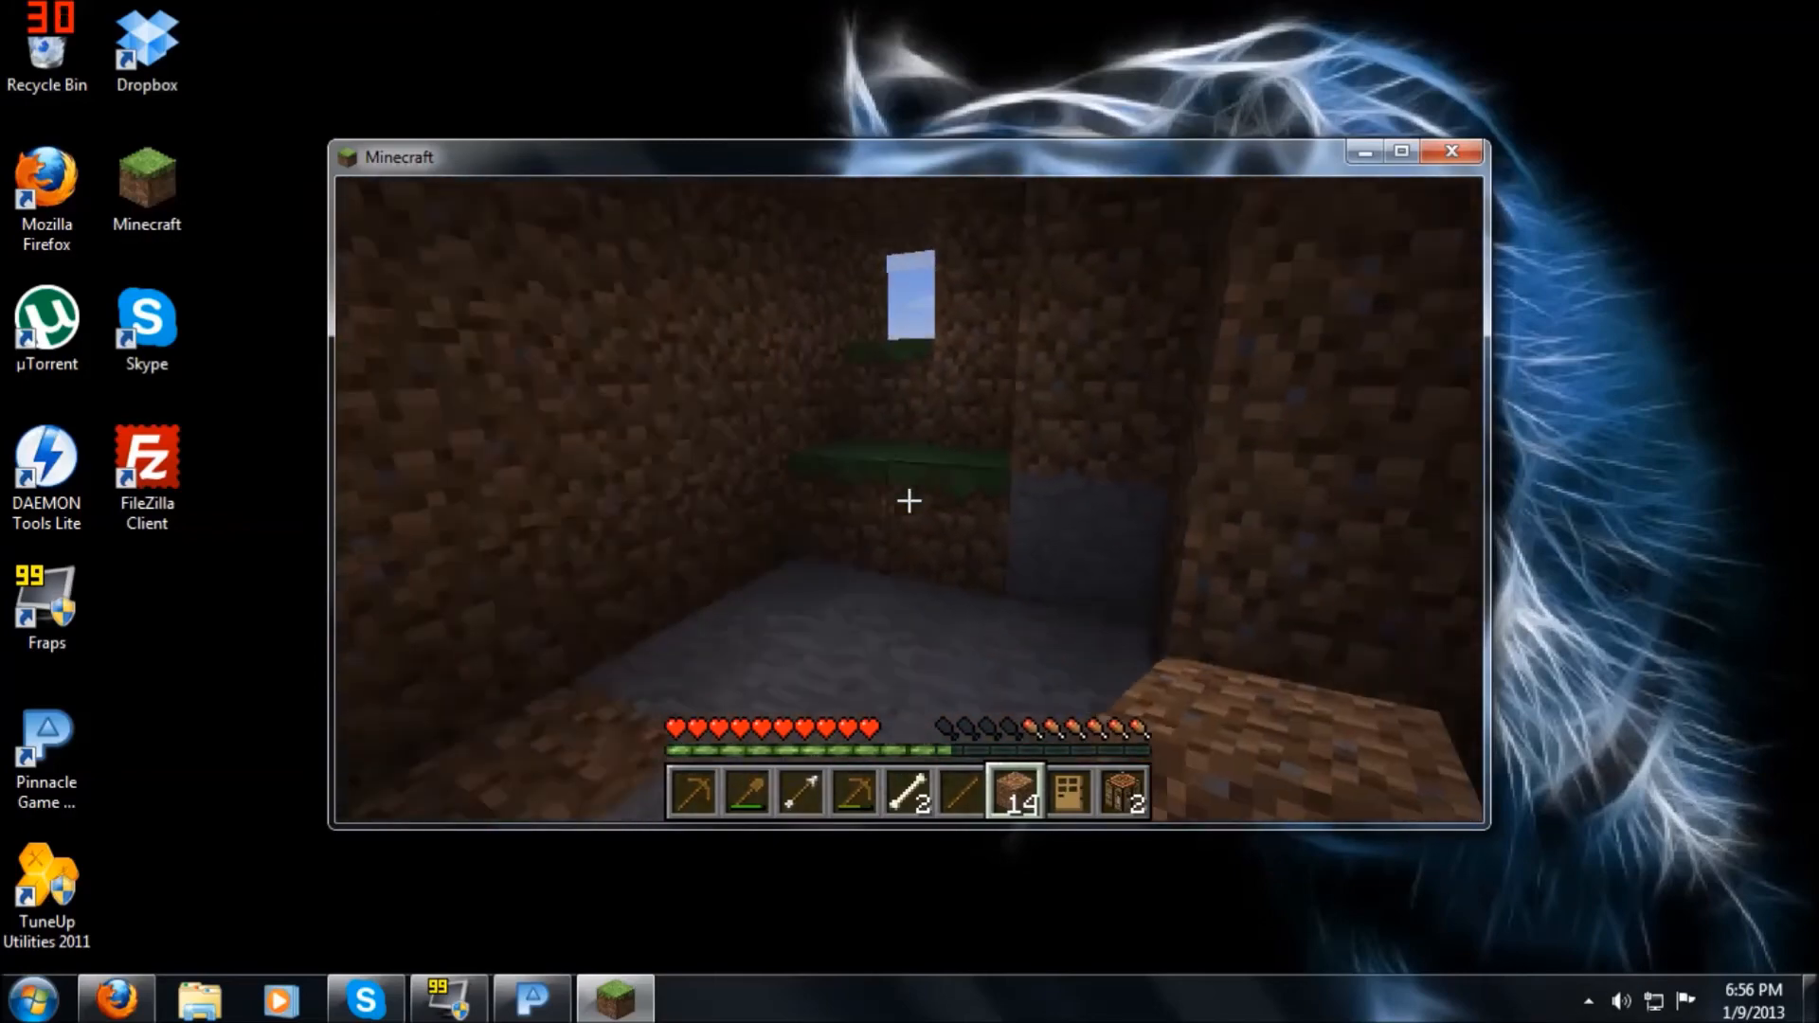
# Step: Craft a third crafting table from planks, returning the leftover planks to the inventory
pyautogui.press('e')
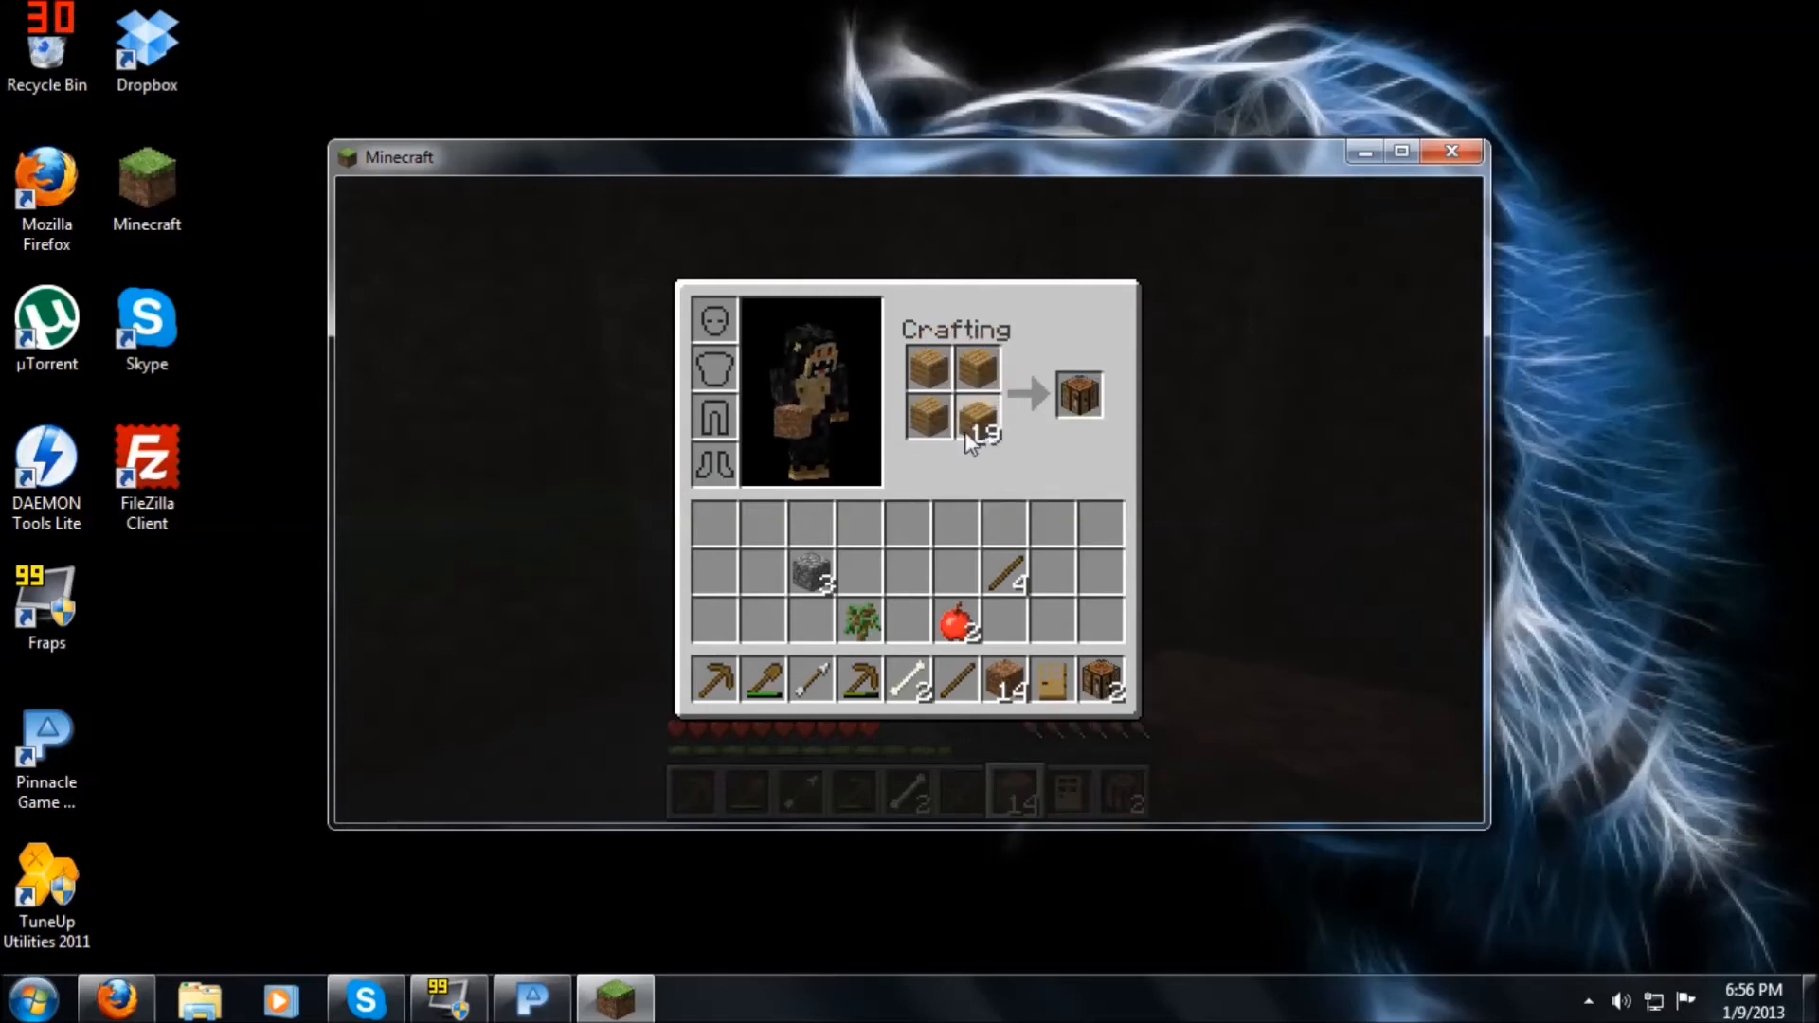
pyautogui.click(1077, 392)
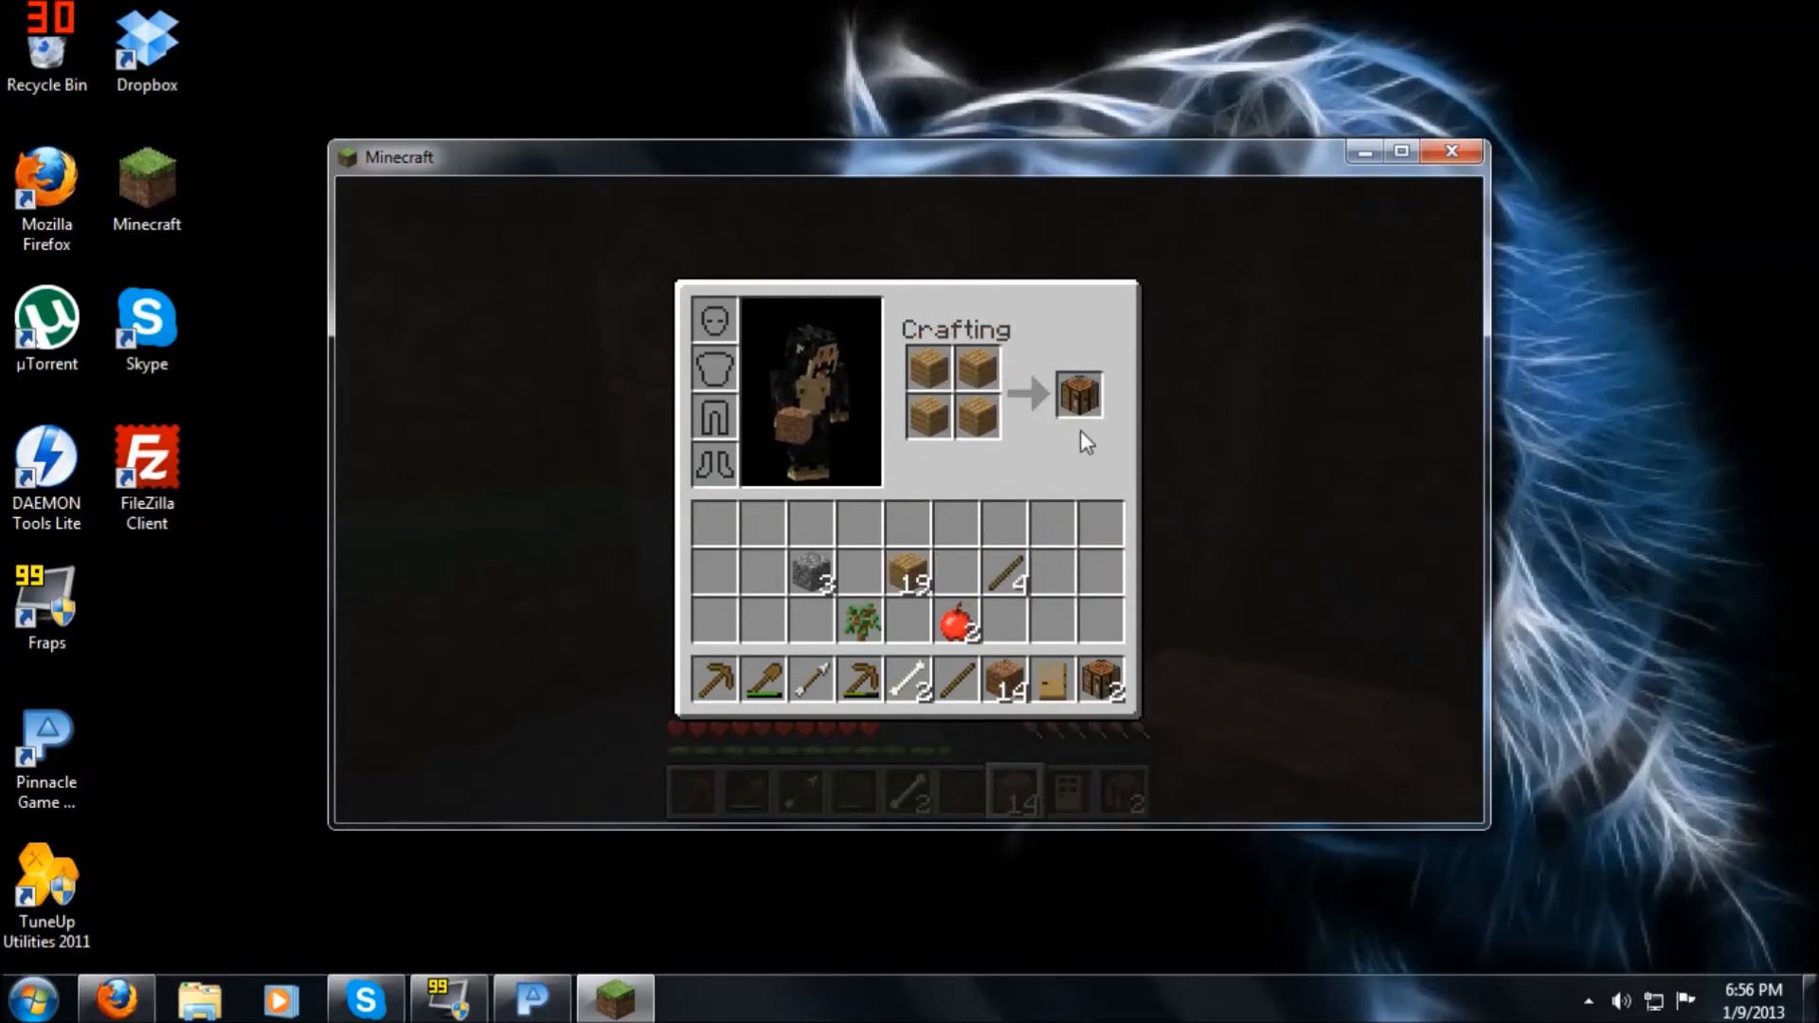
pyautogui.click(1078, 394)
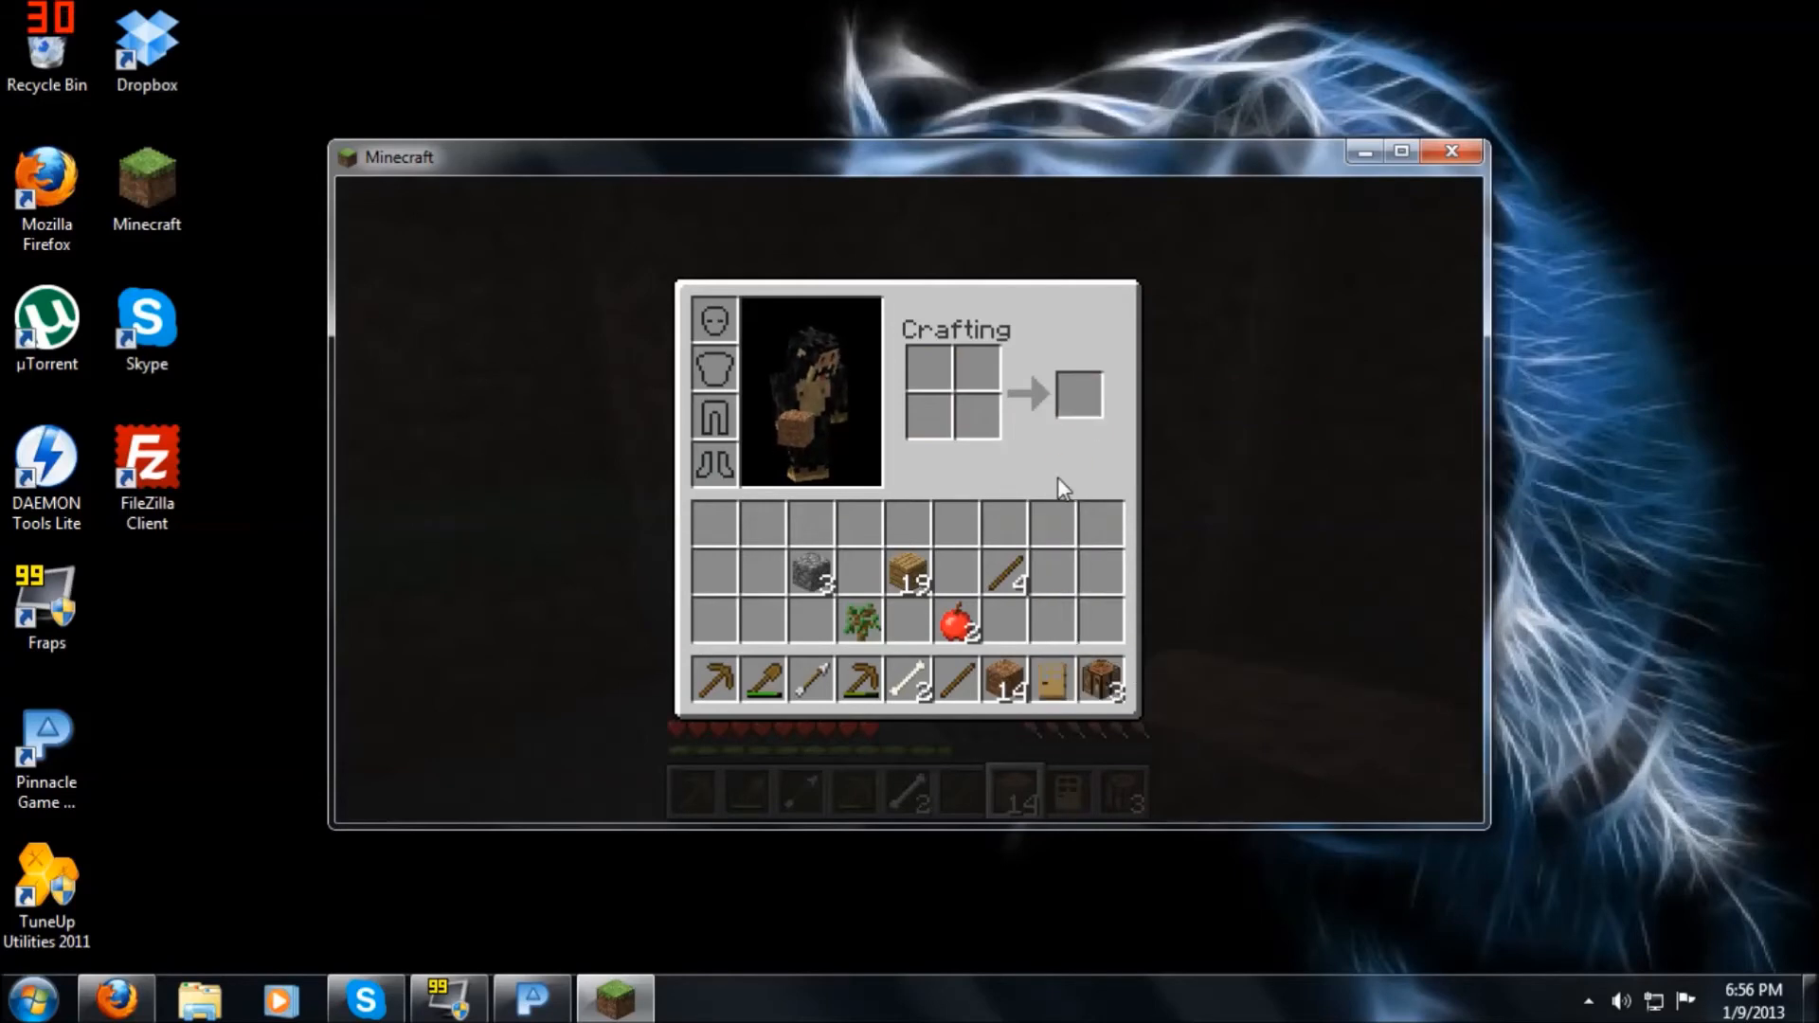
pyautogui.press('e')
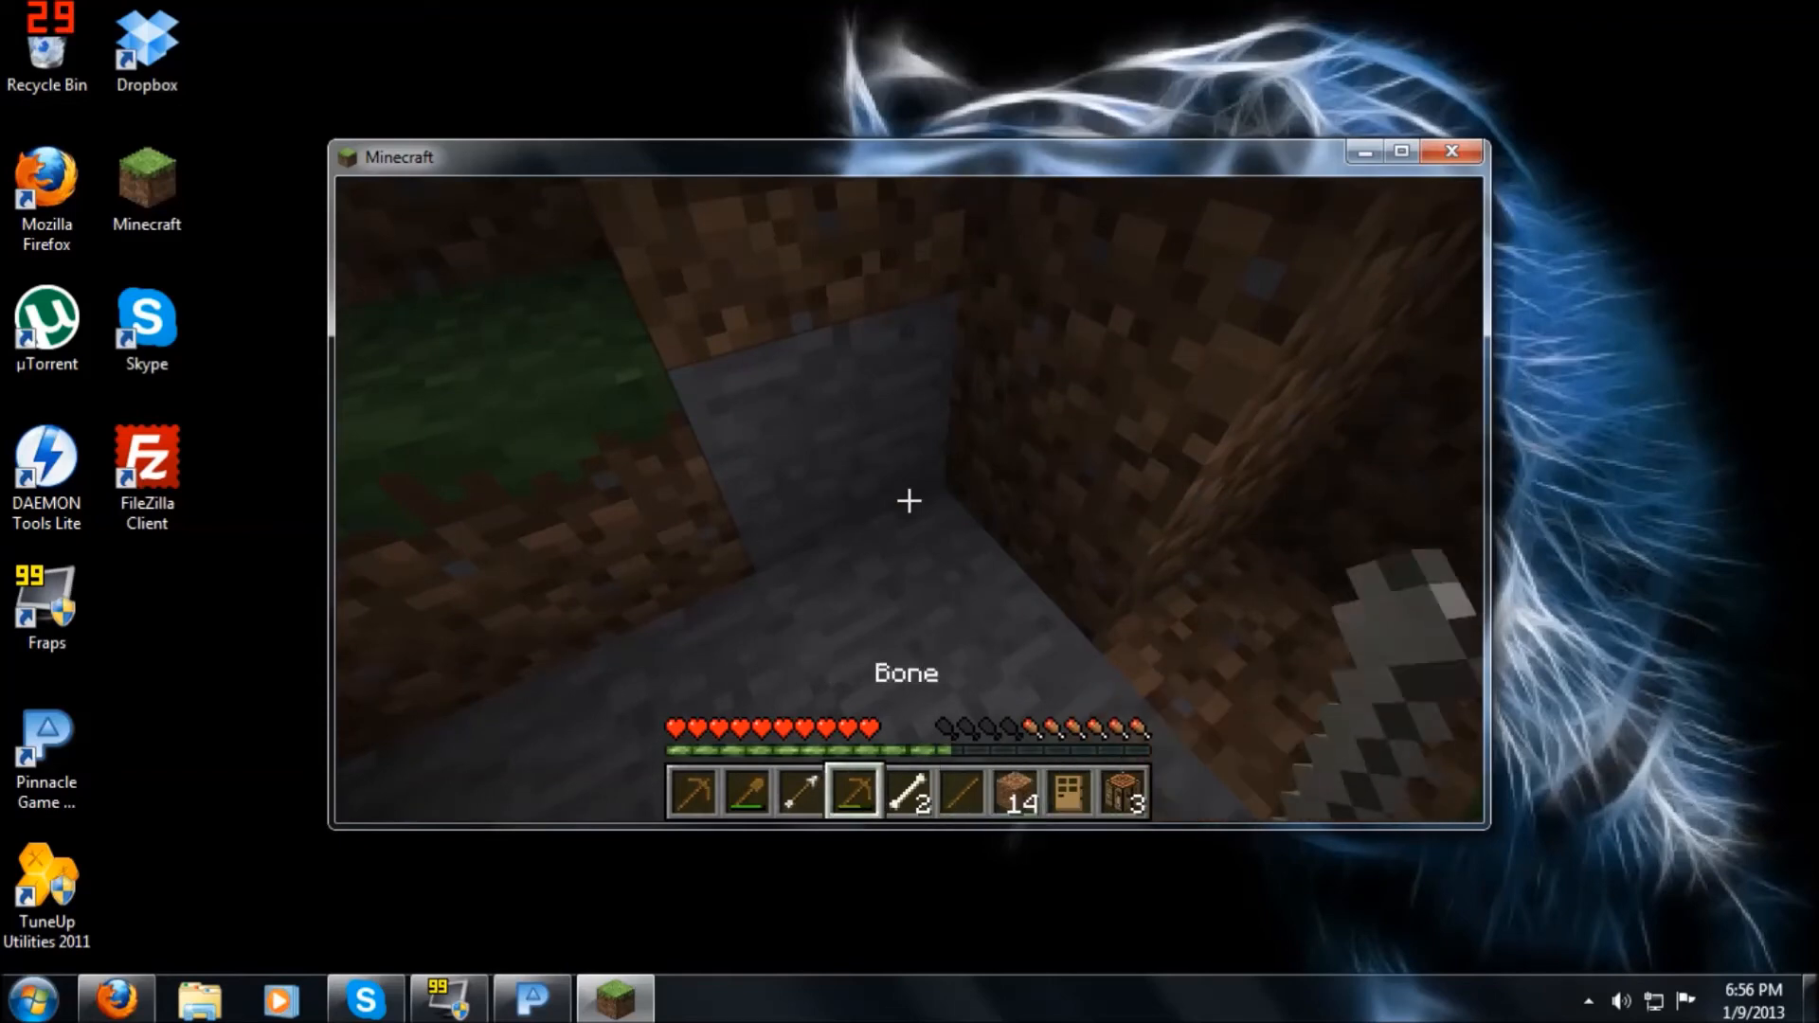
# Step: Place a crafting table in the underground room and send 'Hey whats up' in chat
pyautogui.press('3')
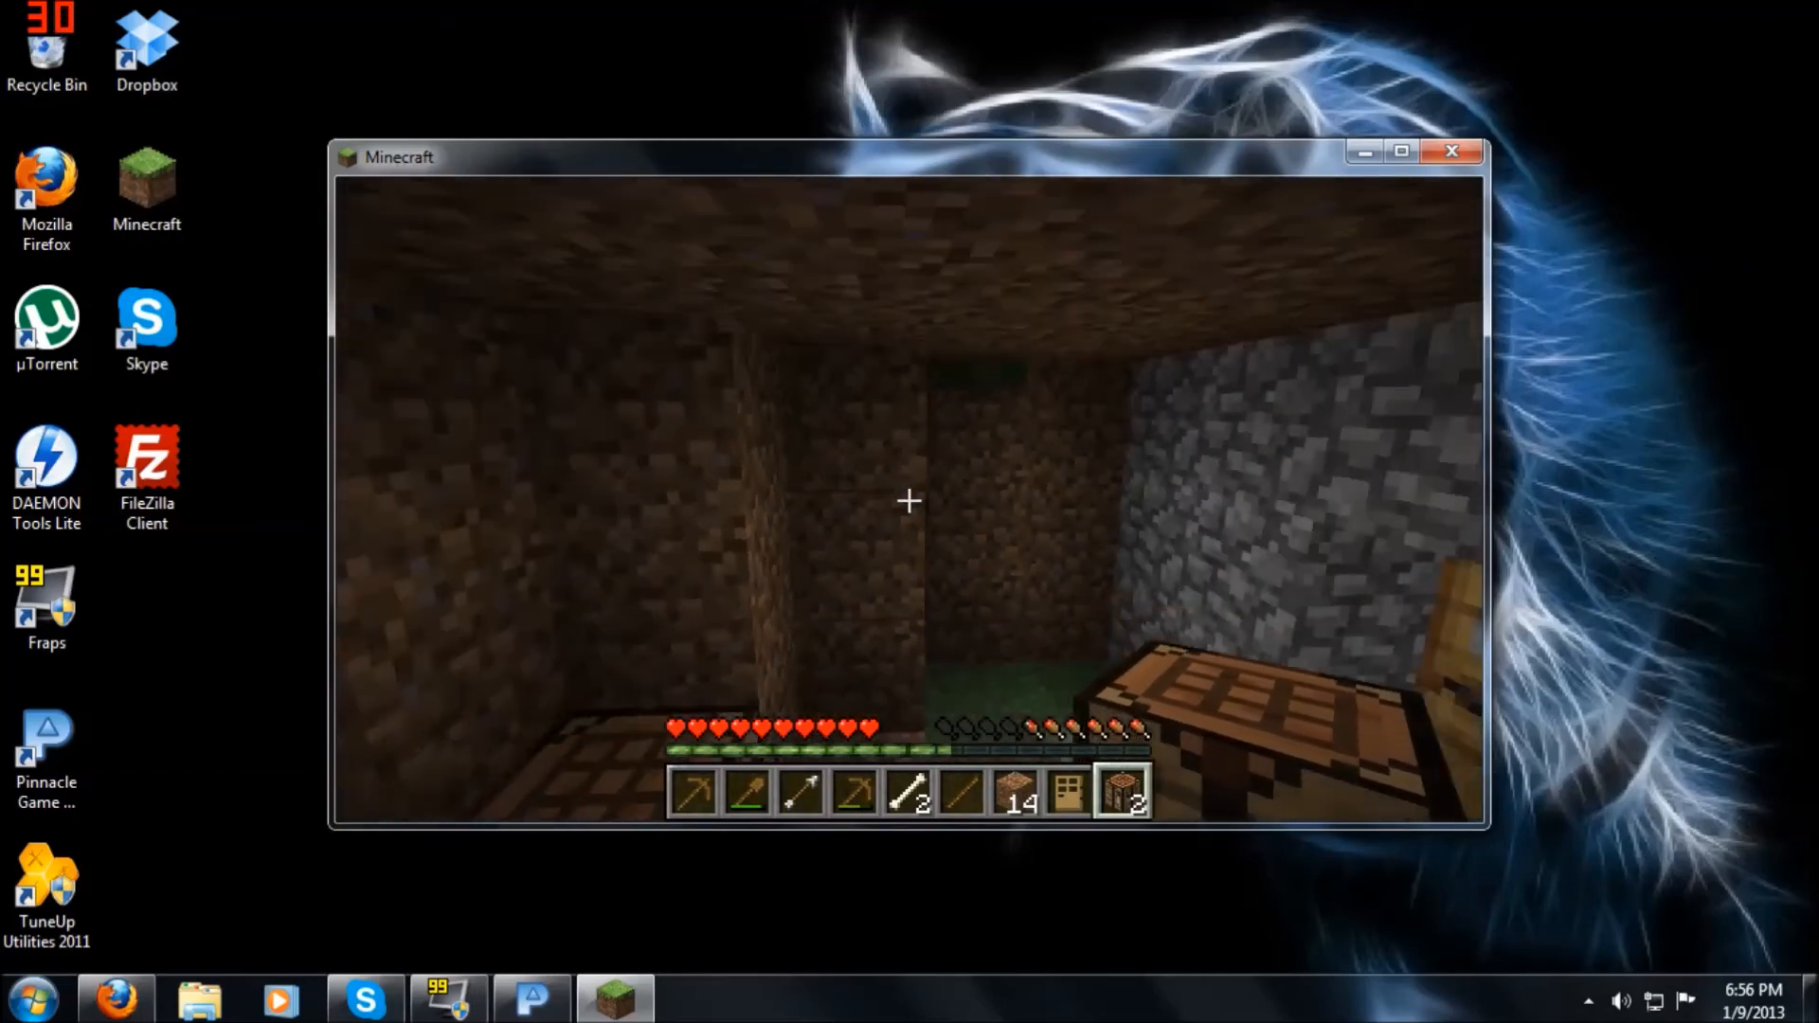
pyautogui.moveTo(908, 501)
pyautogui.write('asqw')
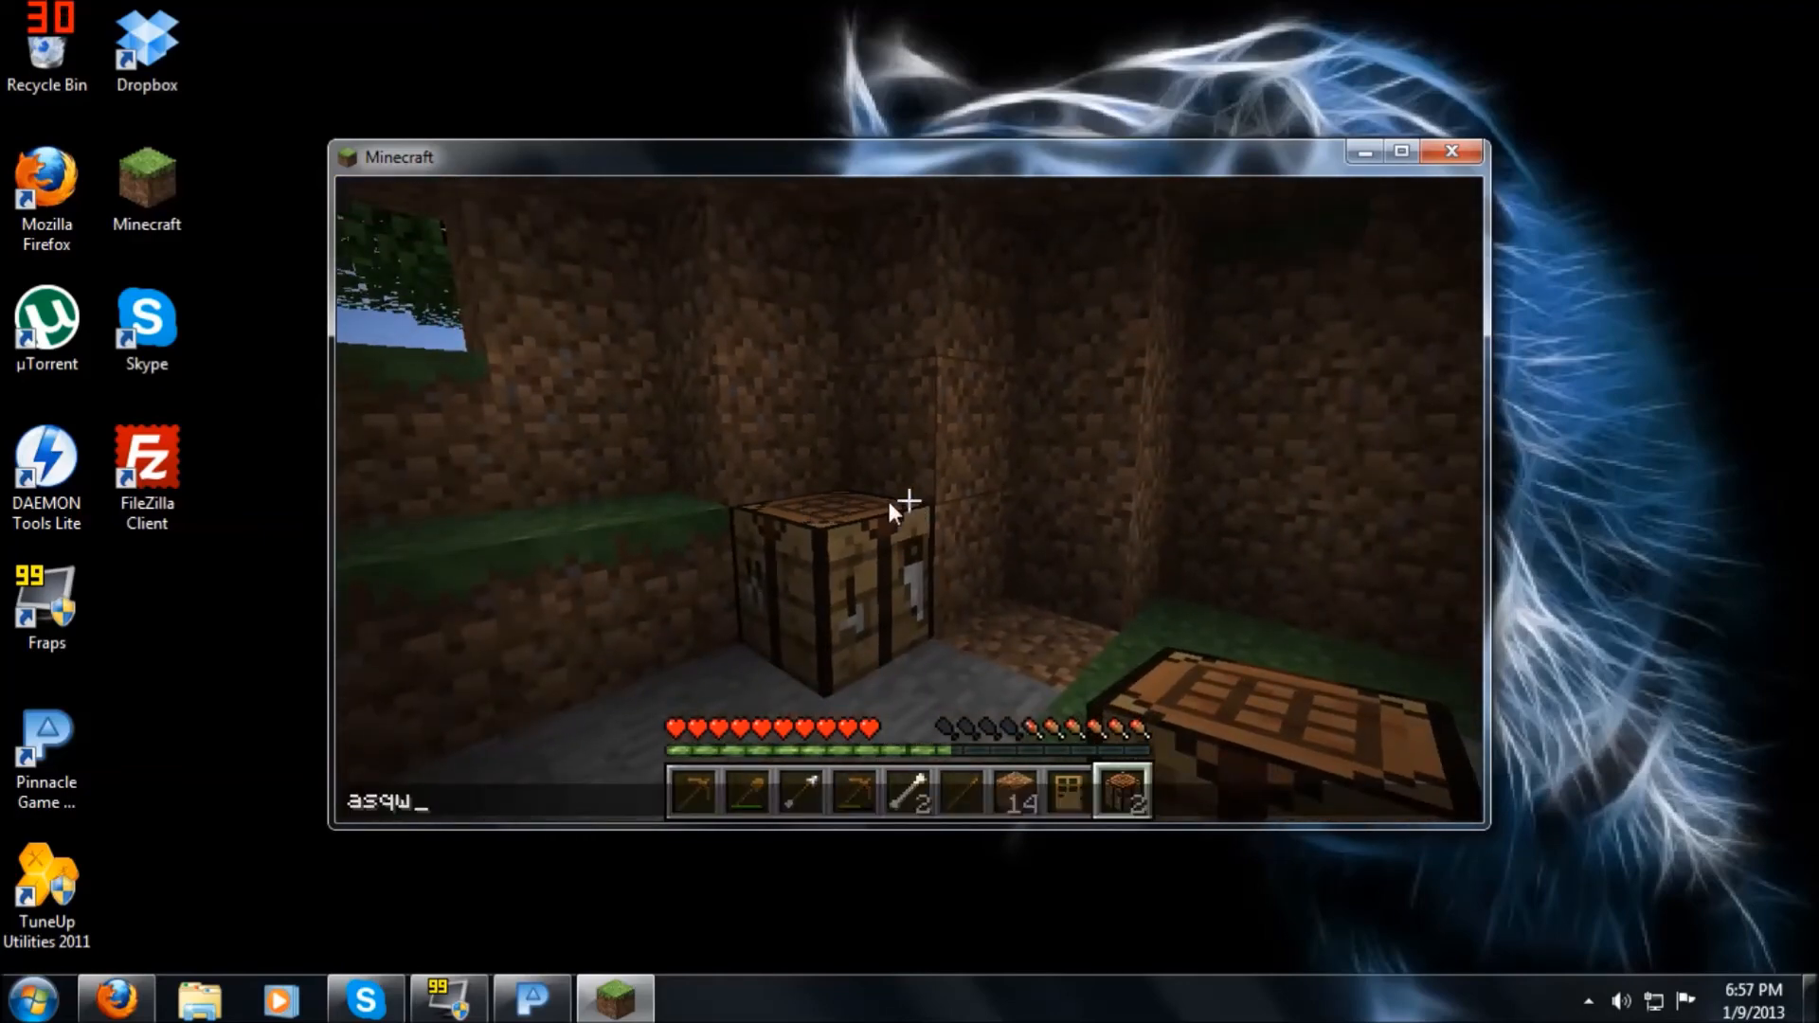
pyautogui.write('asaswasdwa')
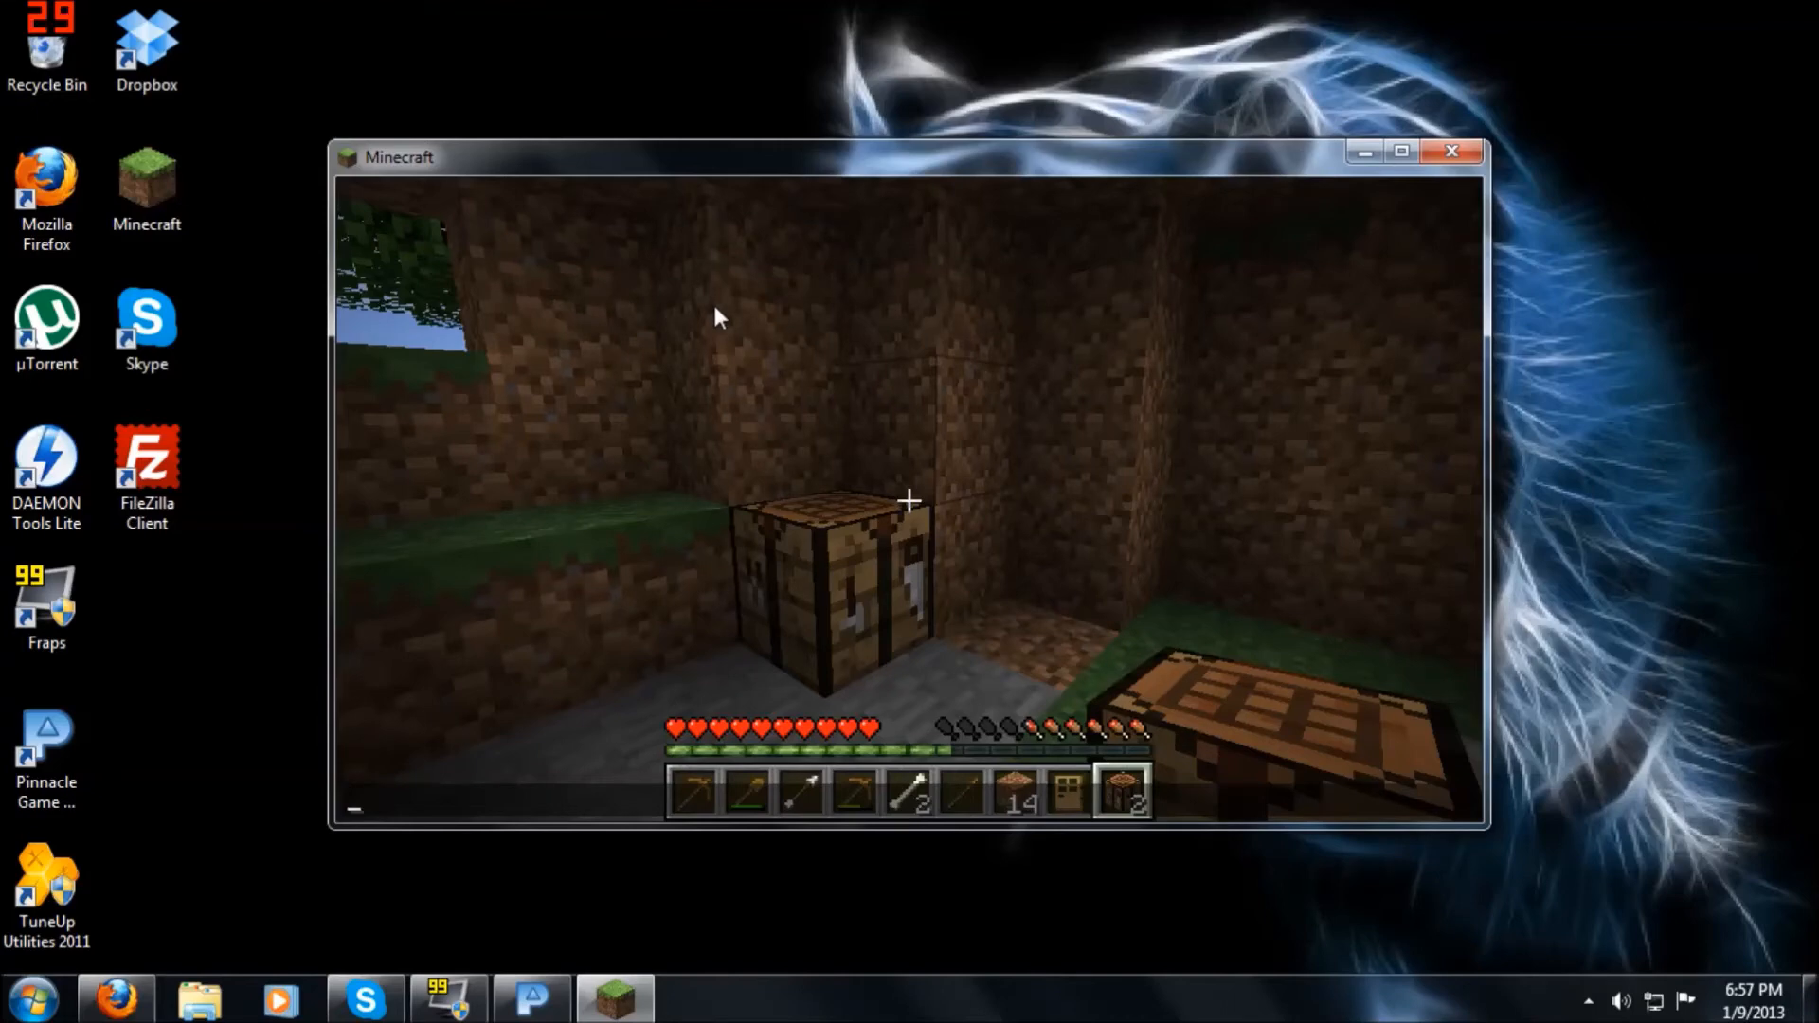
pyautogui.write('Hey what')
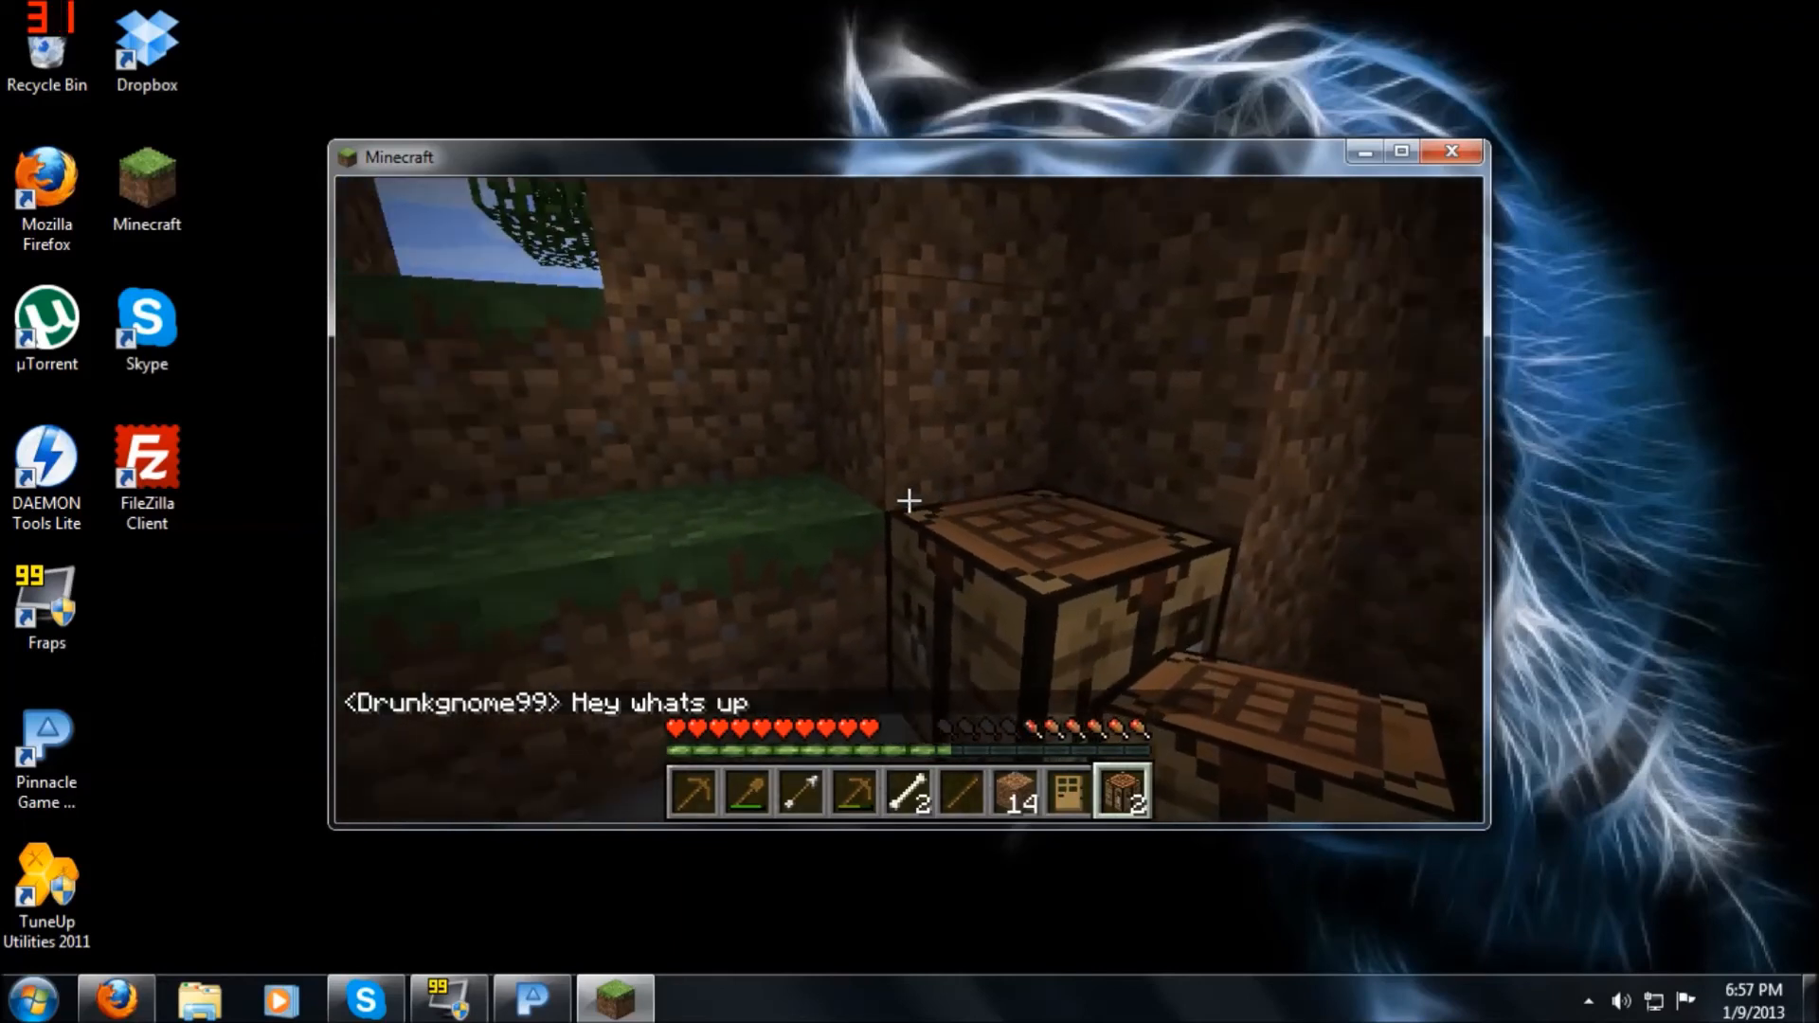
pyautogui.press('e')
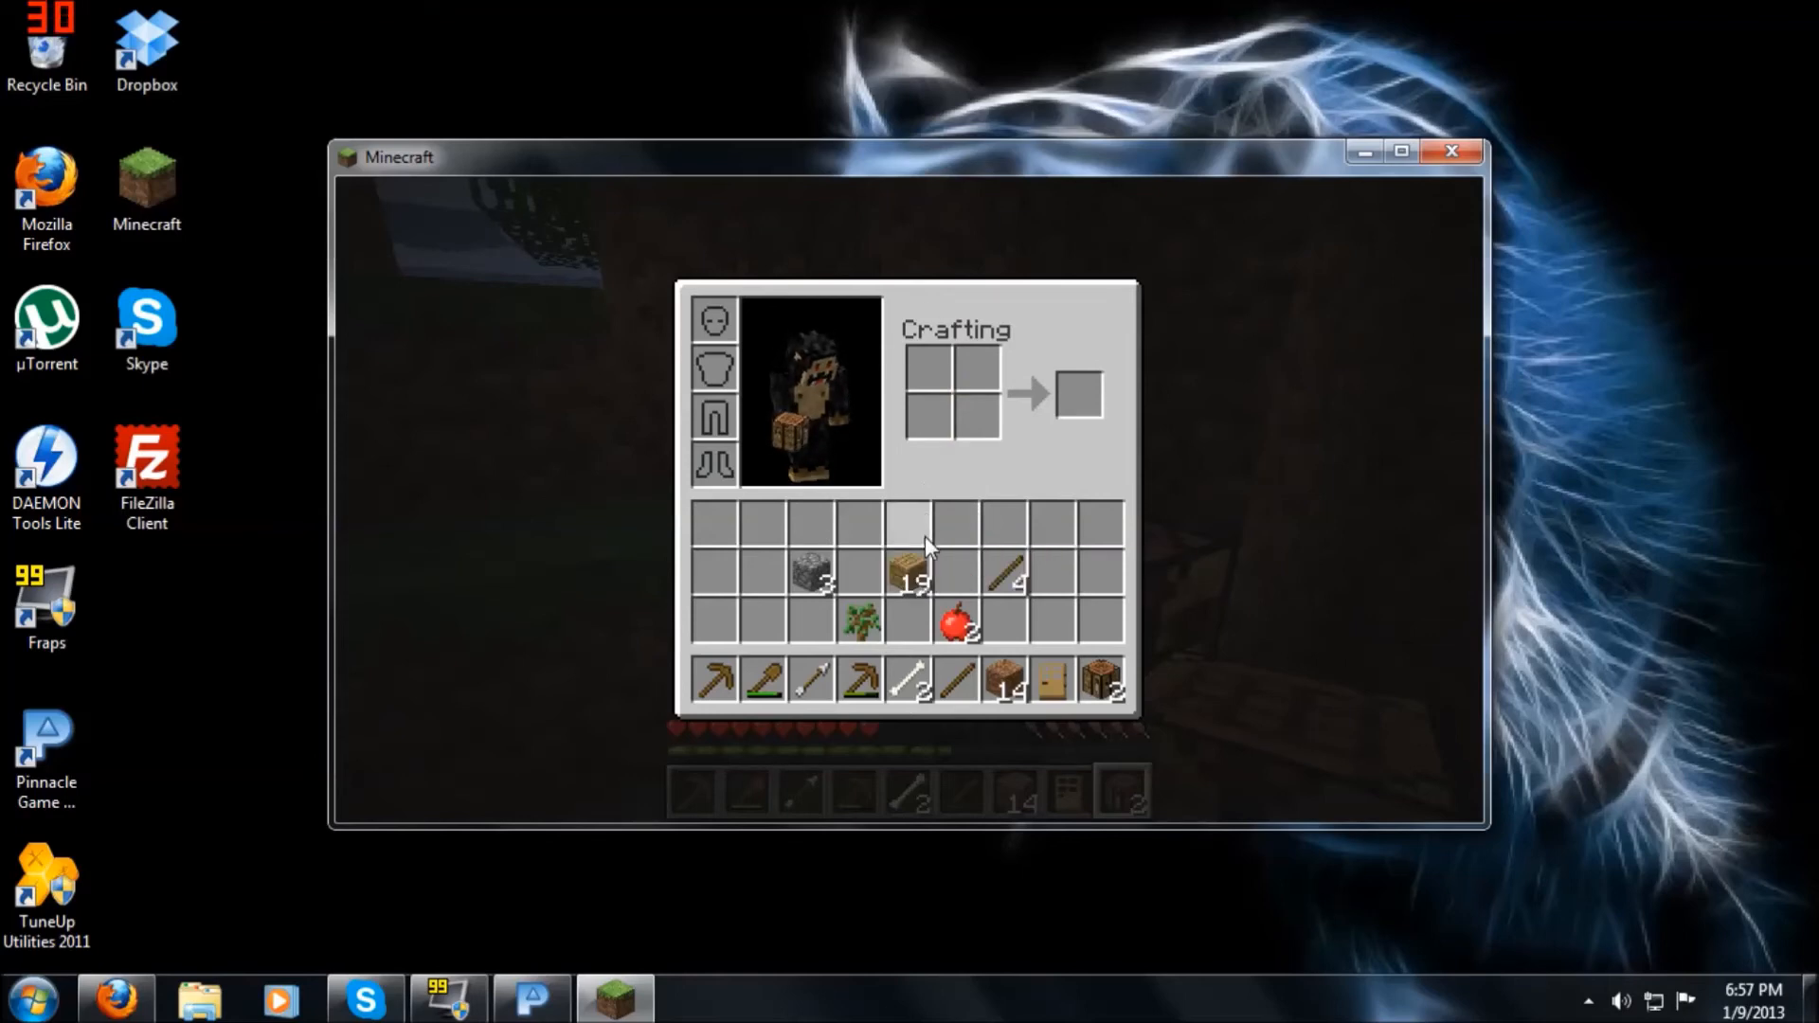
pyautogui.moveTo(915, 580)
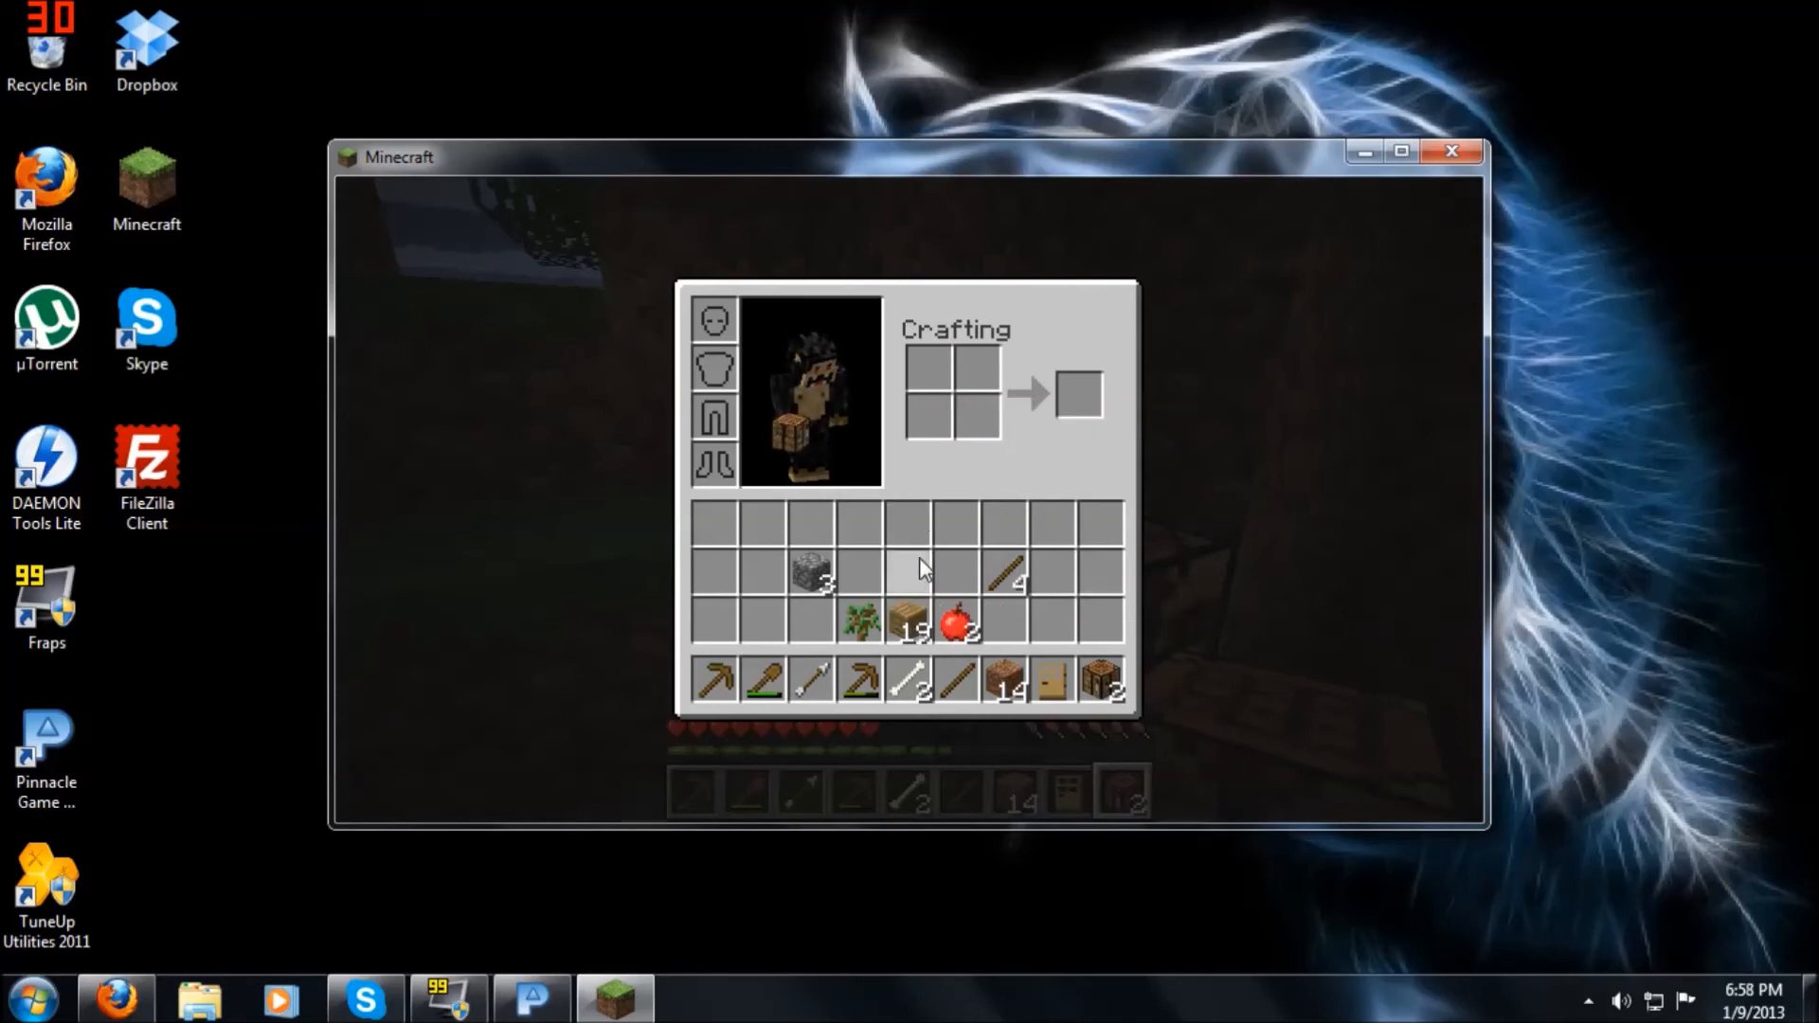
# Step: Close the inventory after moving the 19 planks, then open the crafting table's 3x3 grid
pyautogui.press('e')
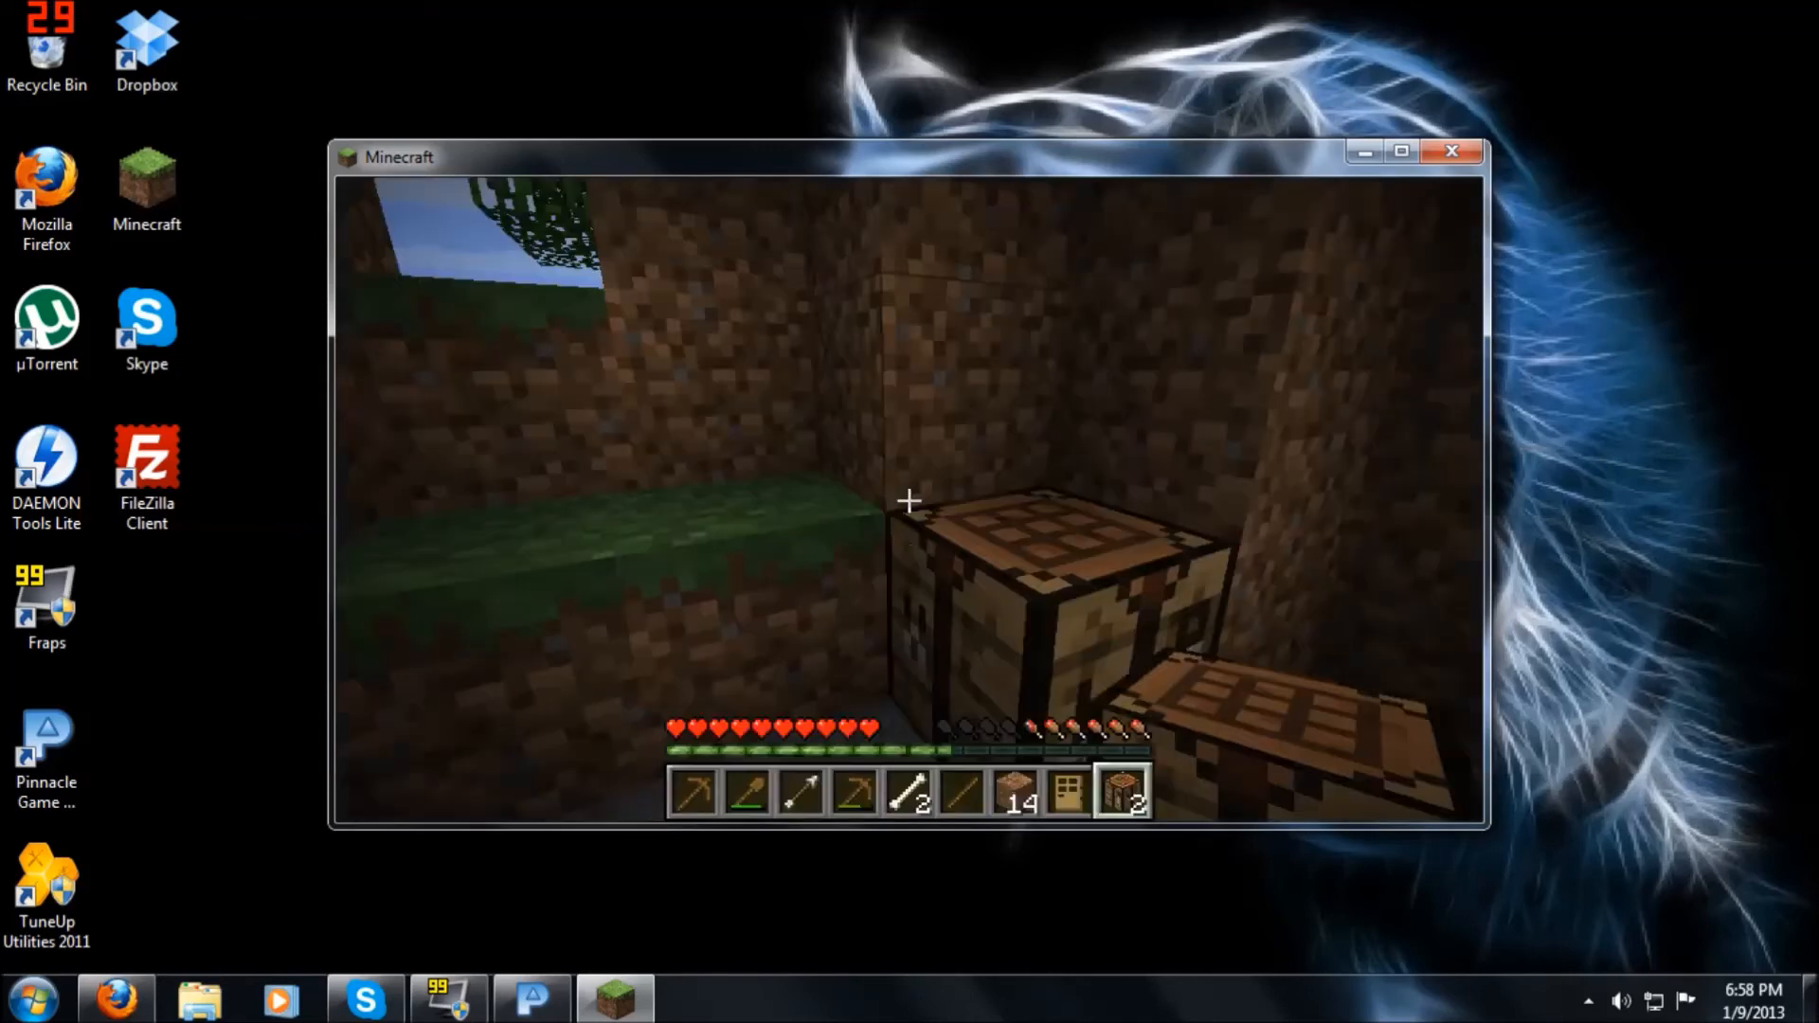
pyautogui.press('e')
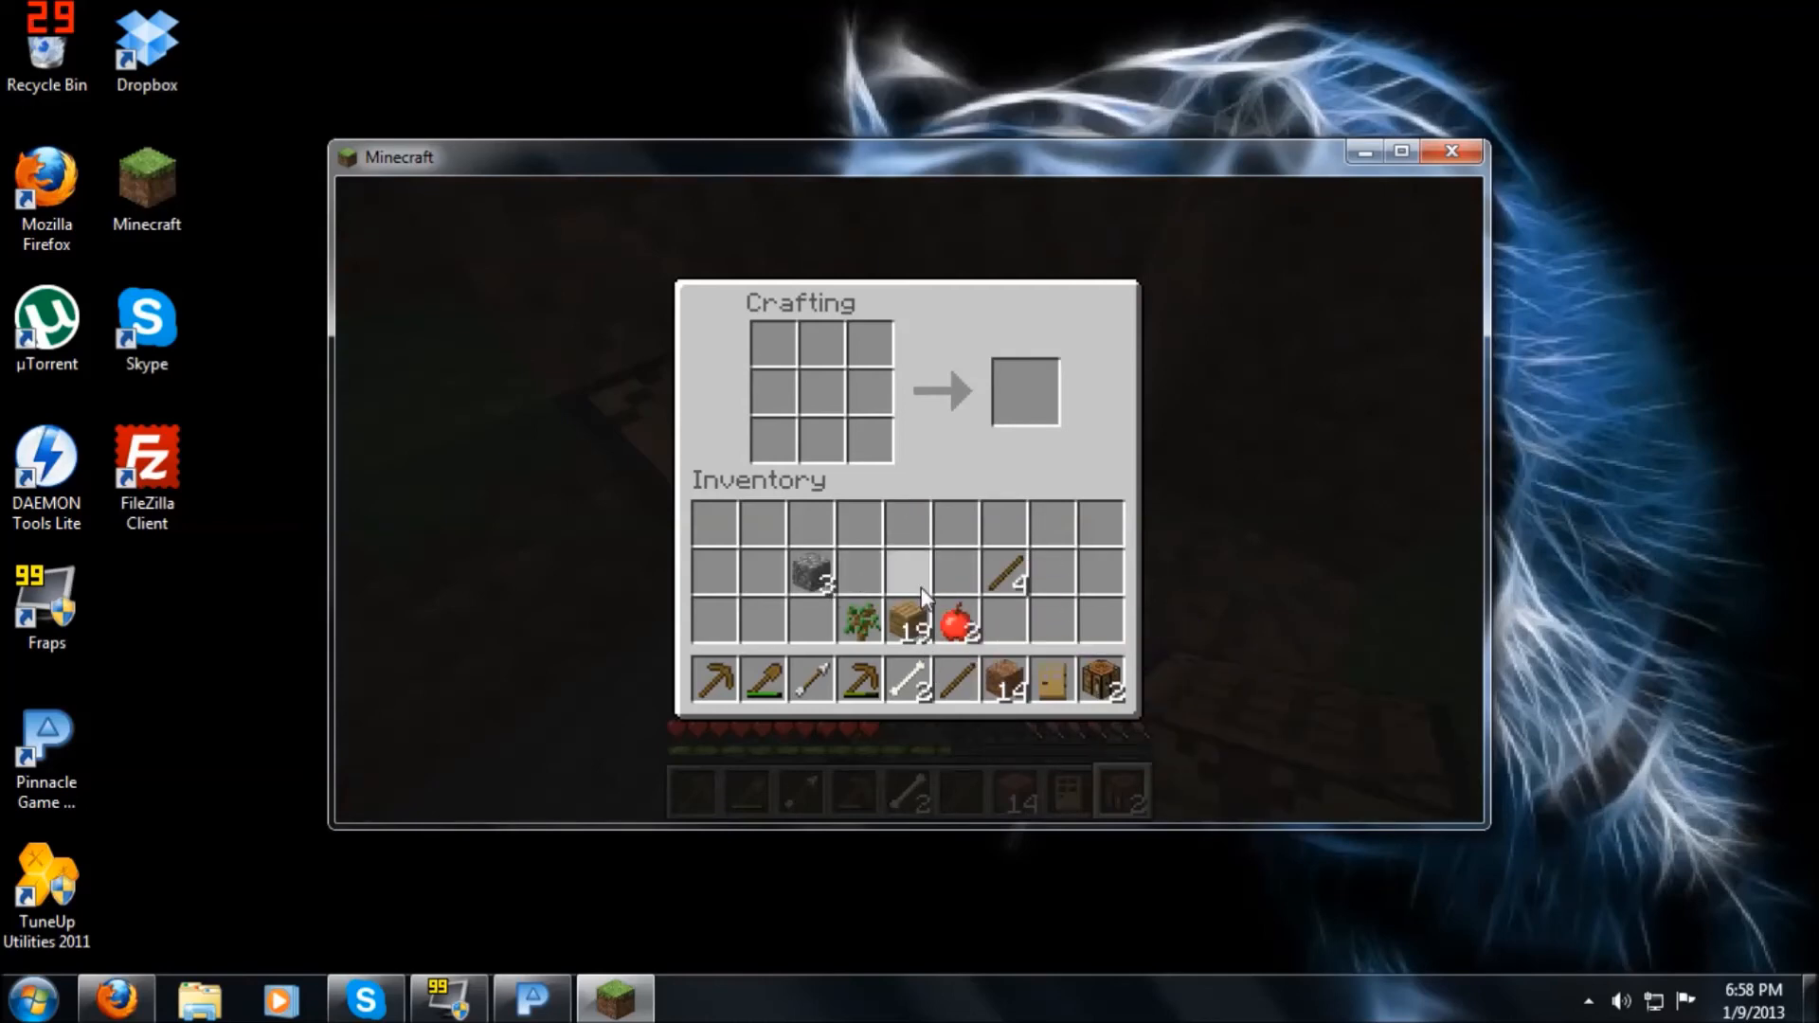
# Step: Arrange three cobblestone and two sticks in the crafting grid and take the Stone Pickaxe
pyautogui.click(826, 450)
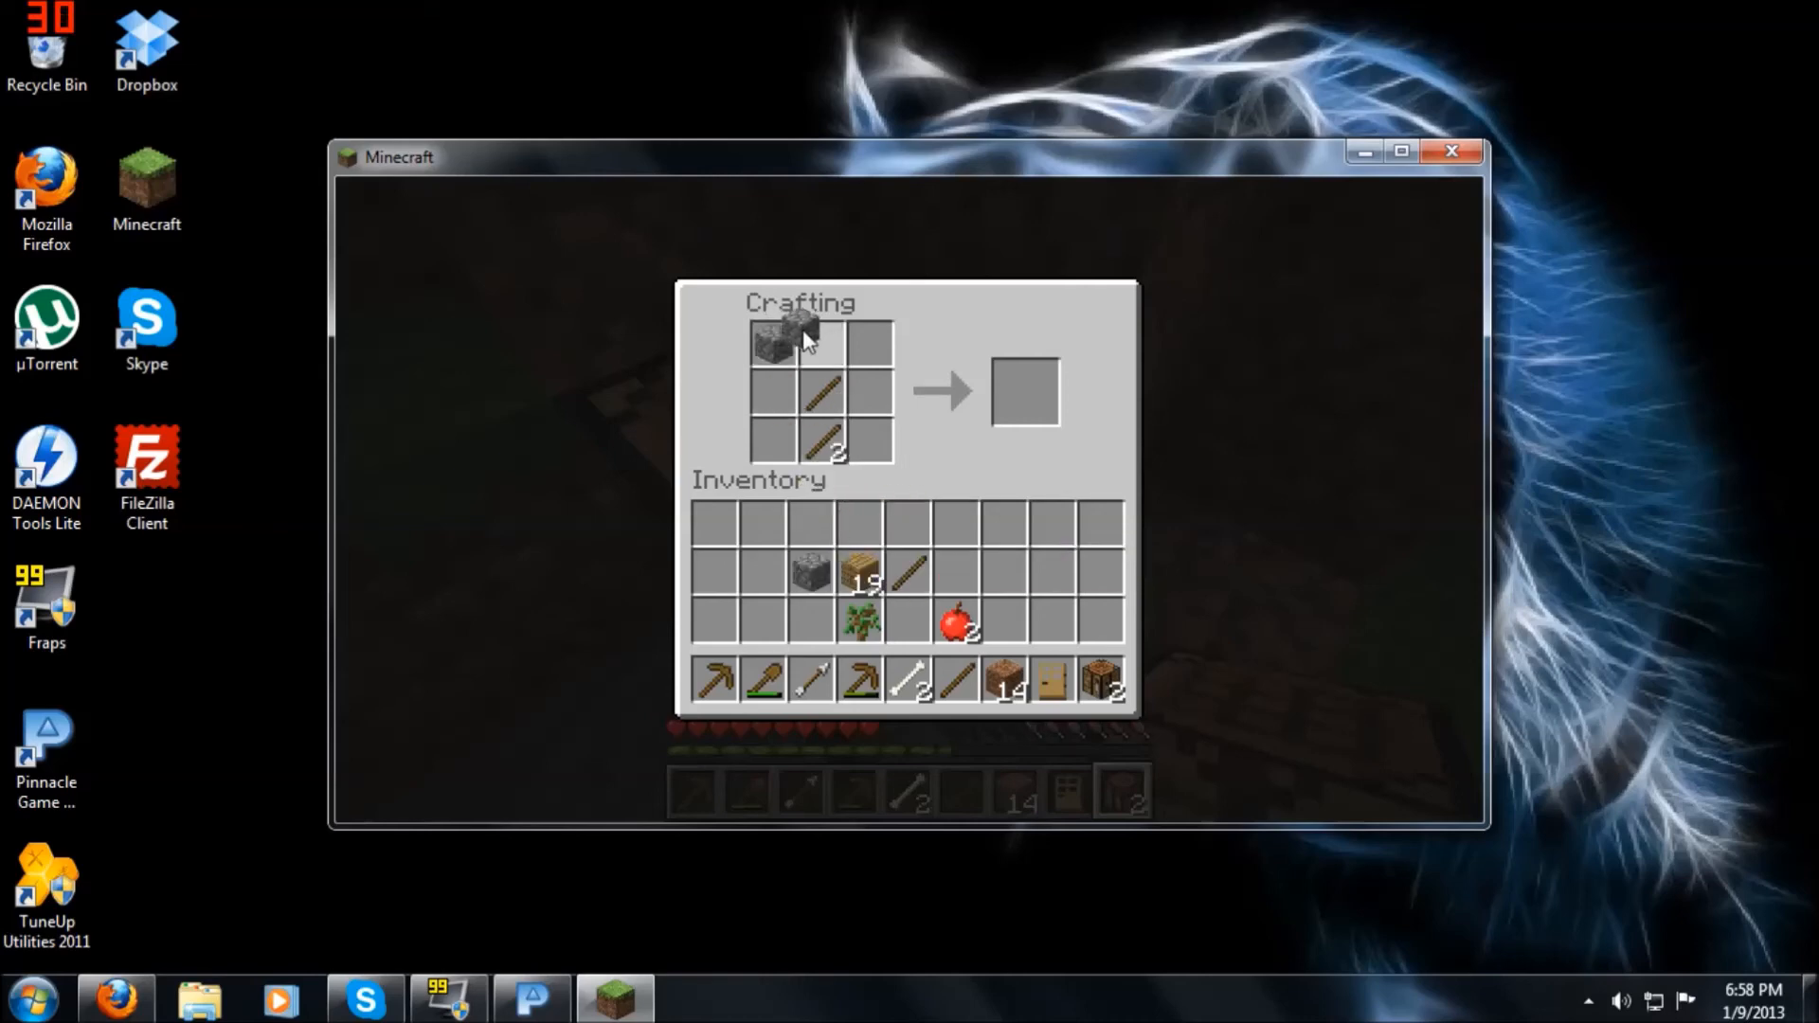
pyautogui.click(821, 340)
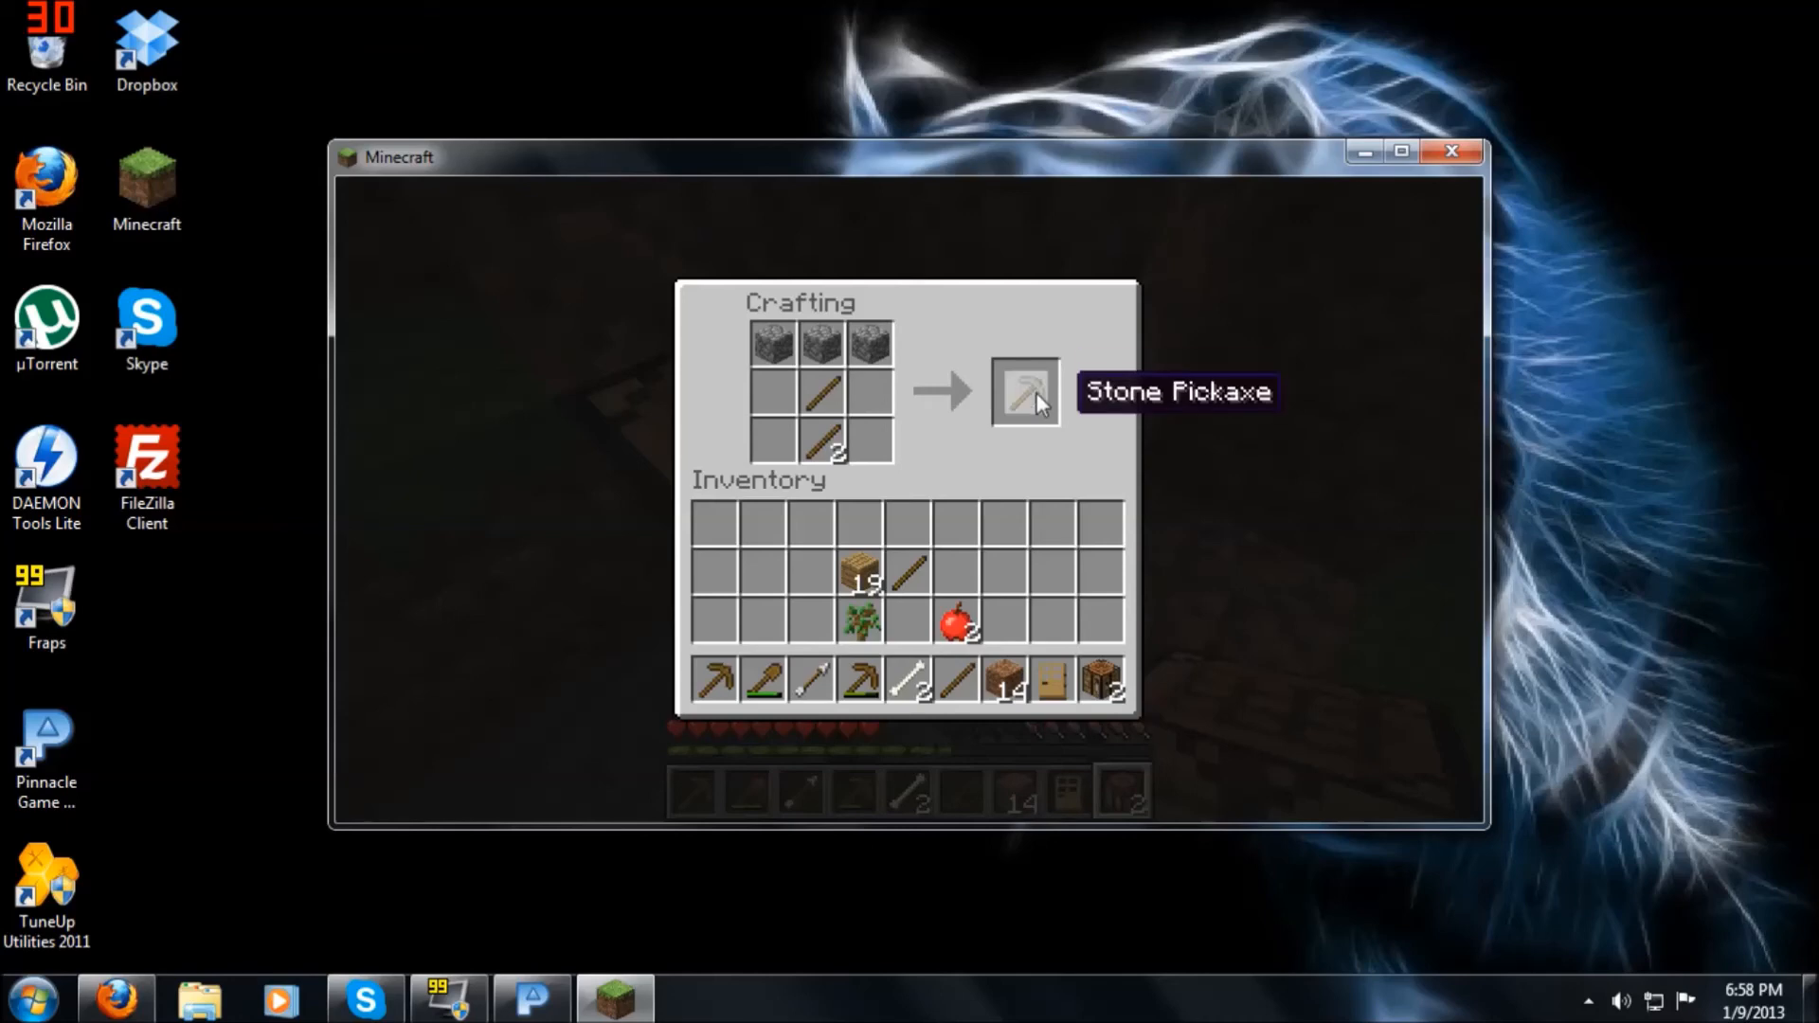
pyautogui.click(1023, 391)
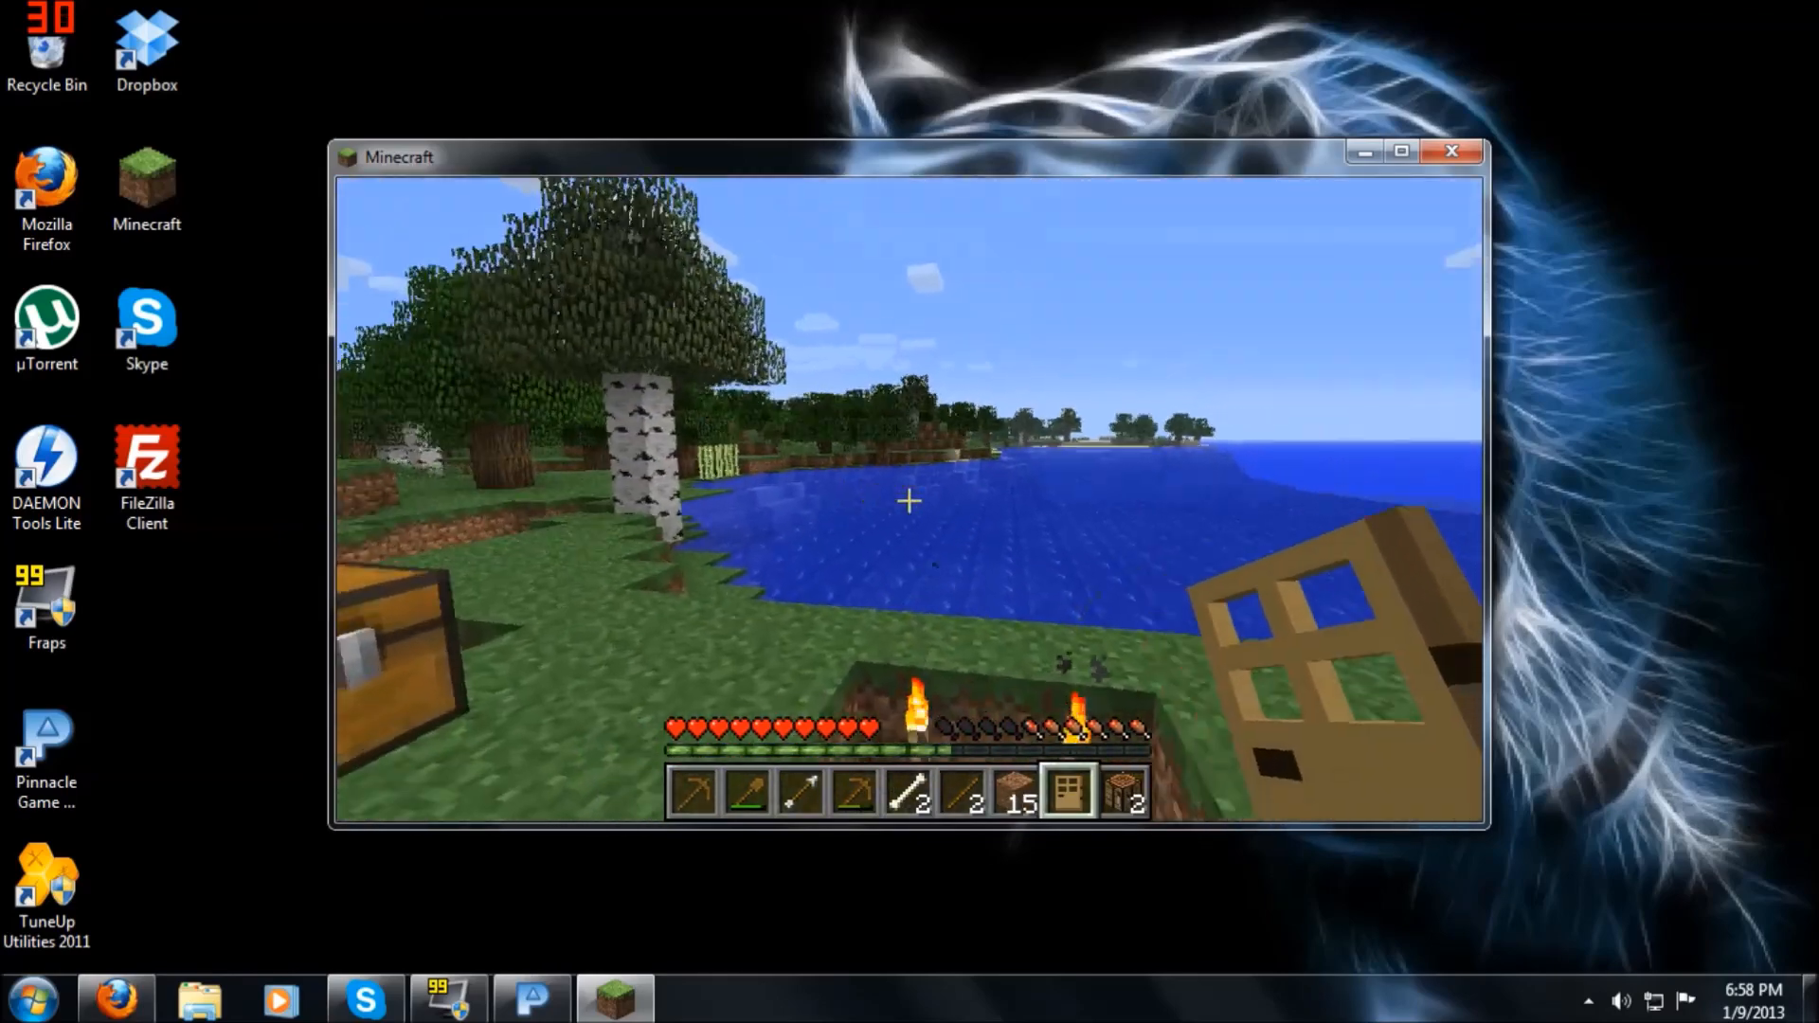
pyautogui.moveTo(909, 502)
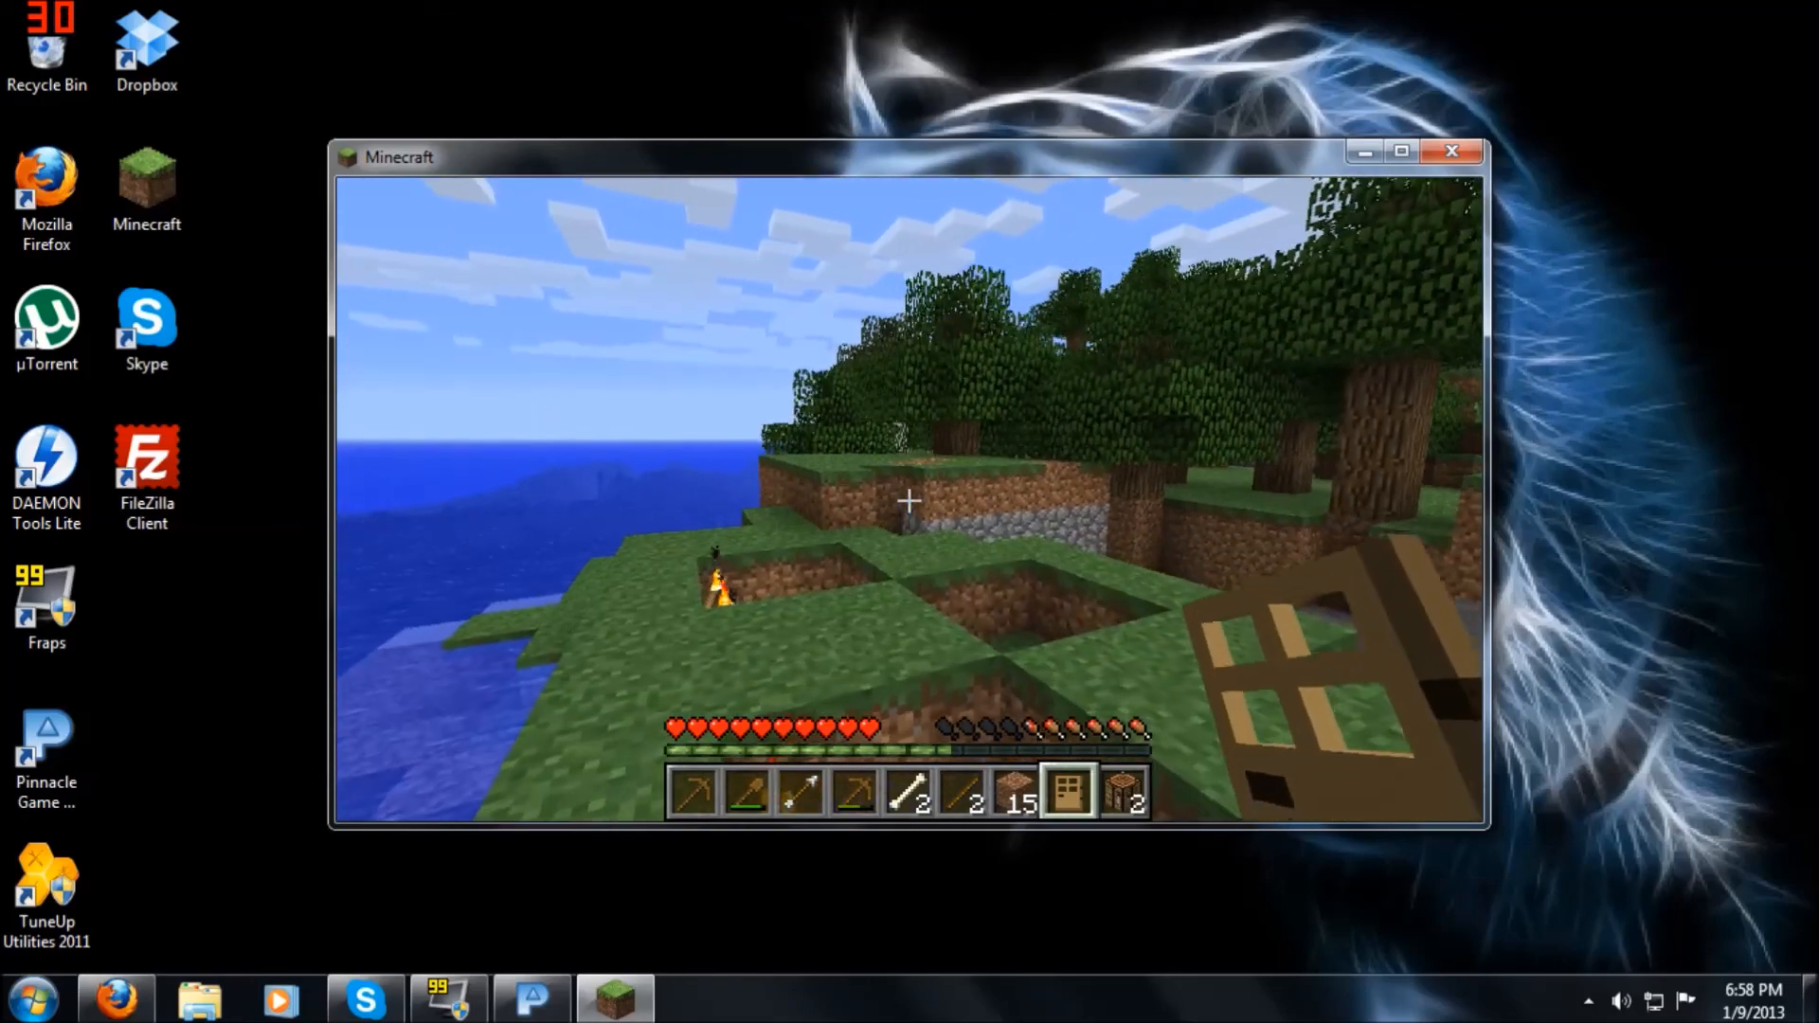